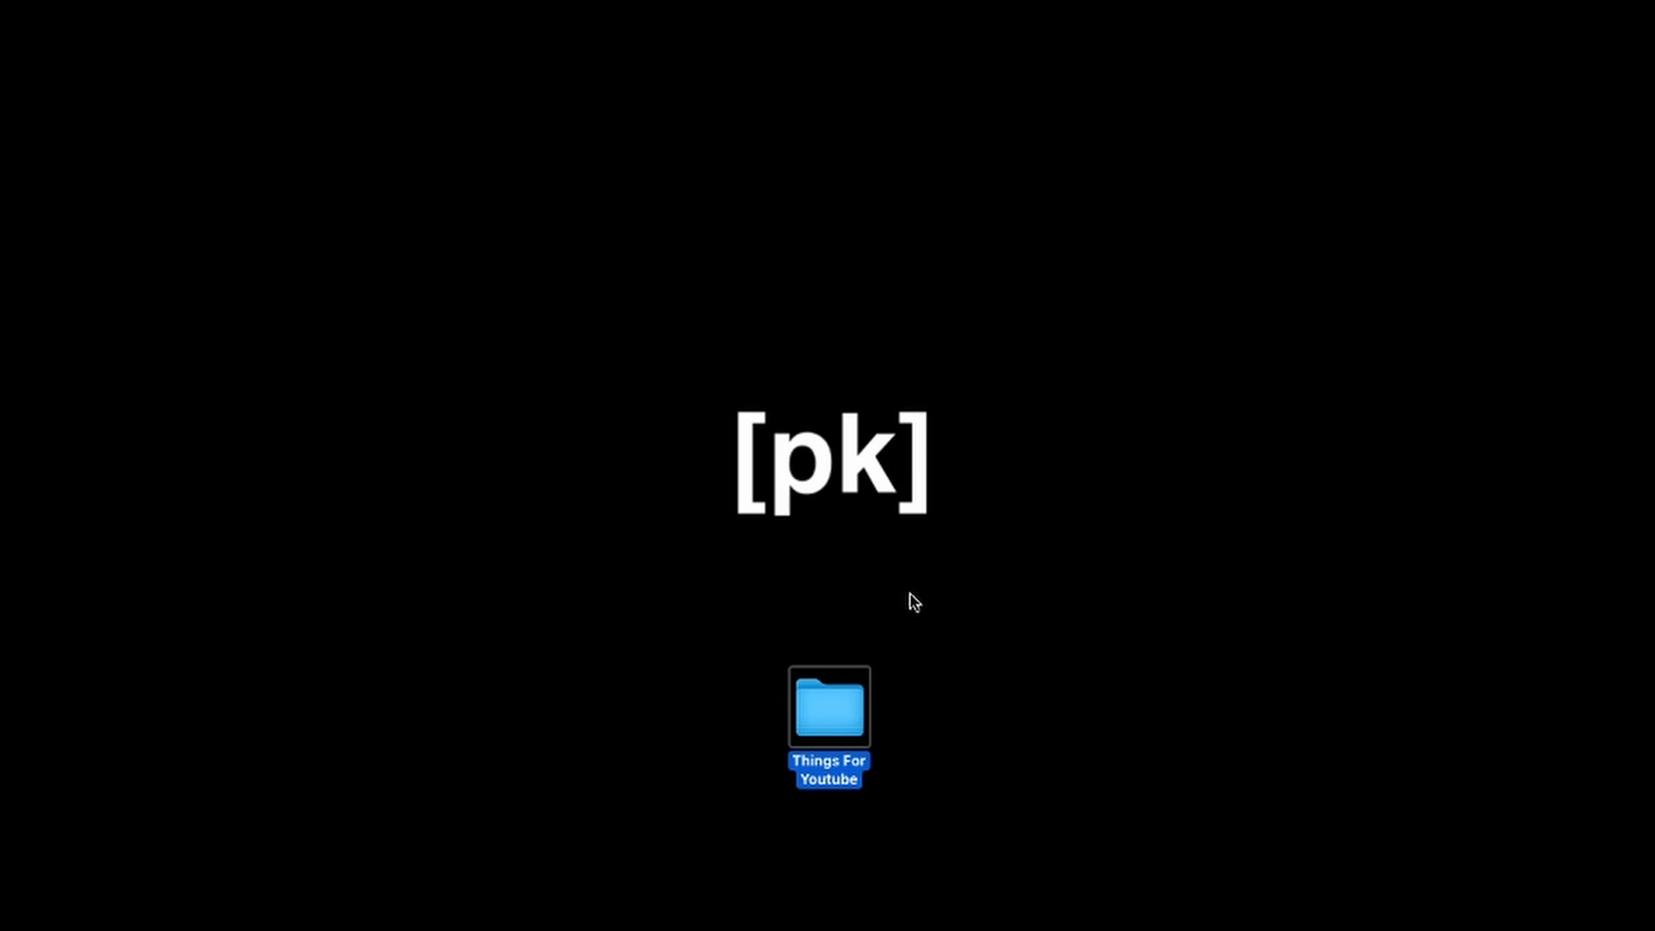
mouse_move(898, 596)
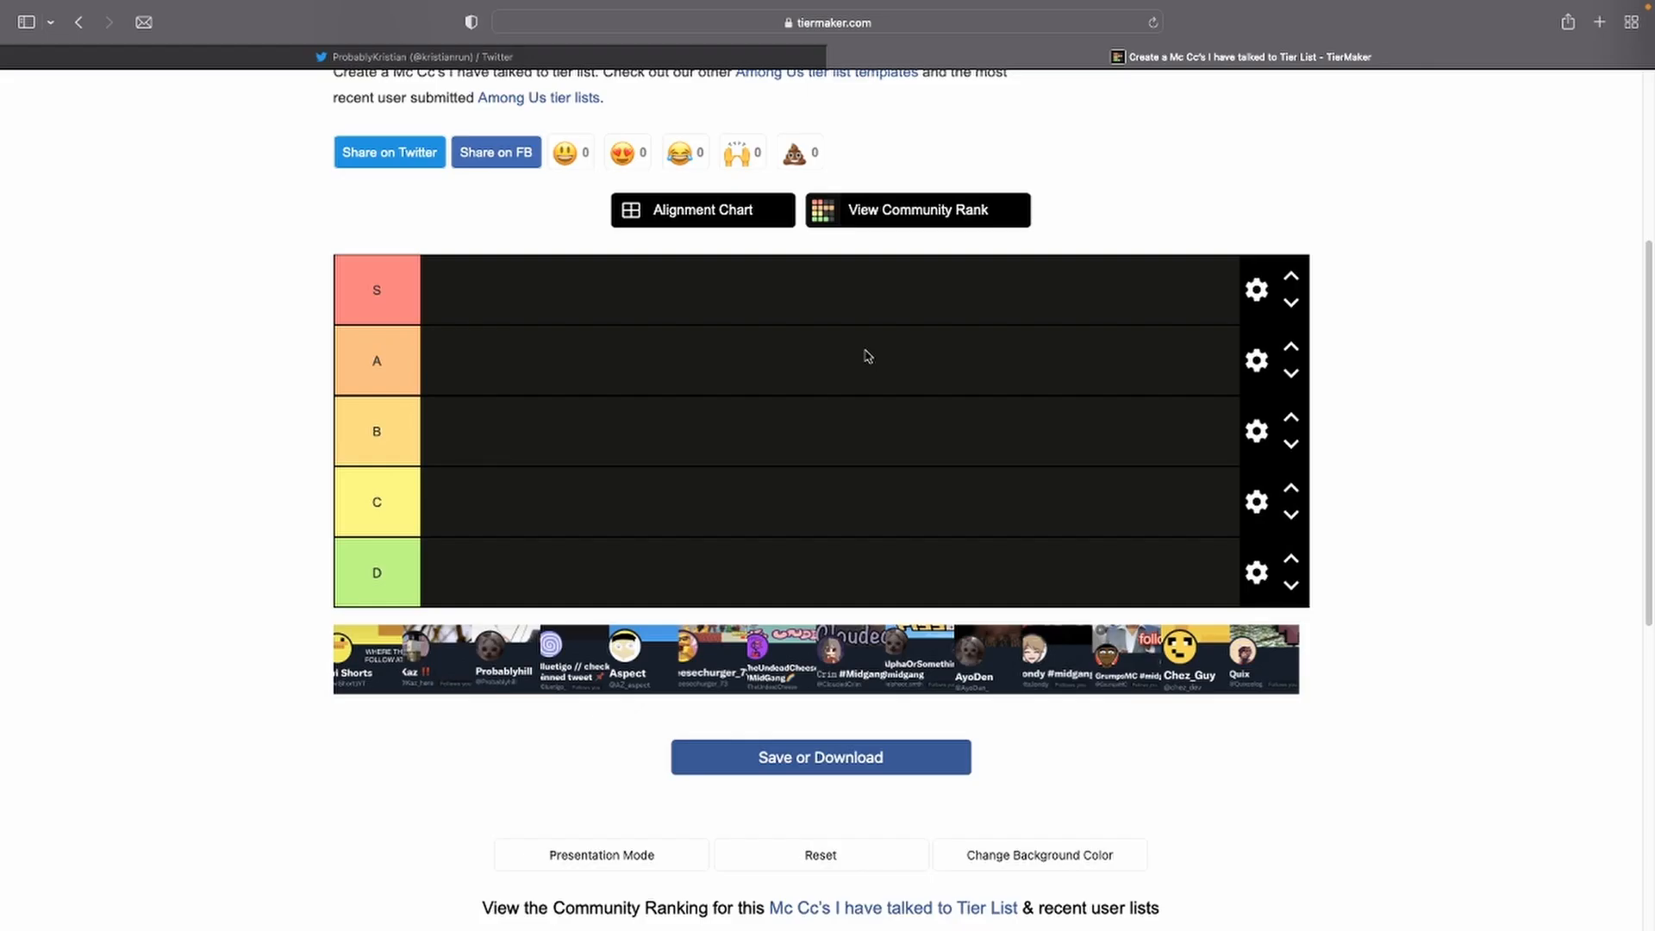
mouse_move(862, 358)
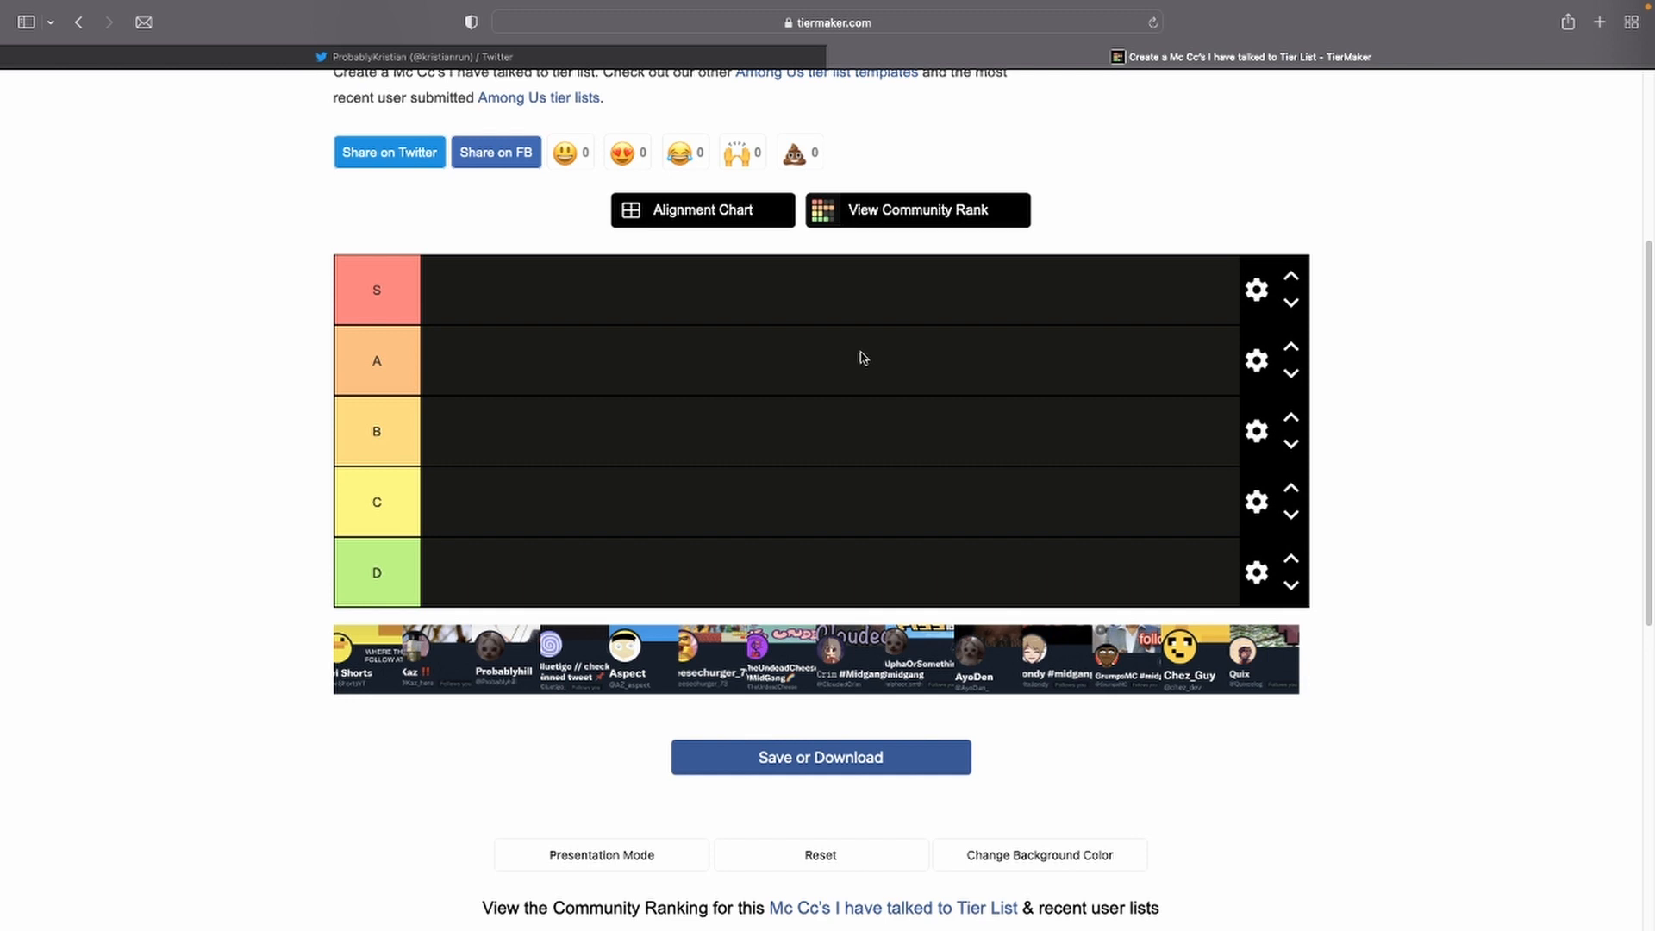
mouse_move(849, 419)
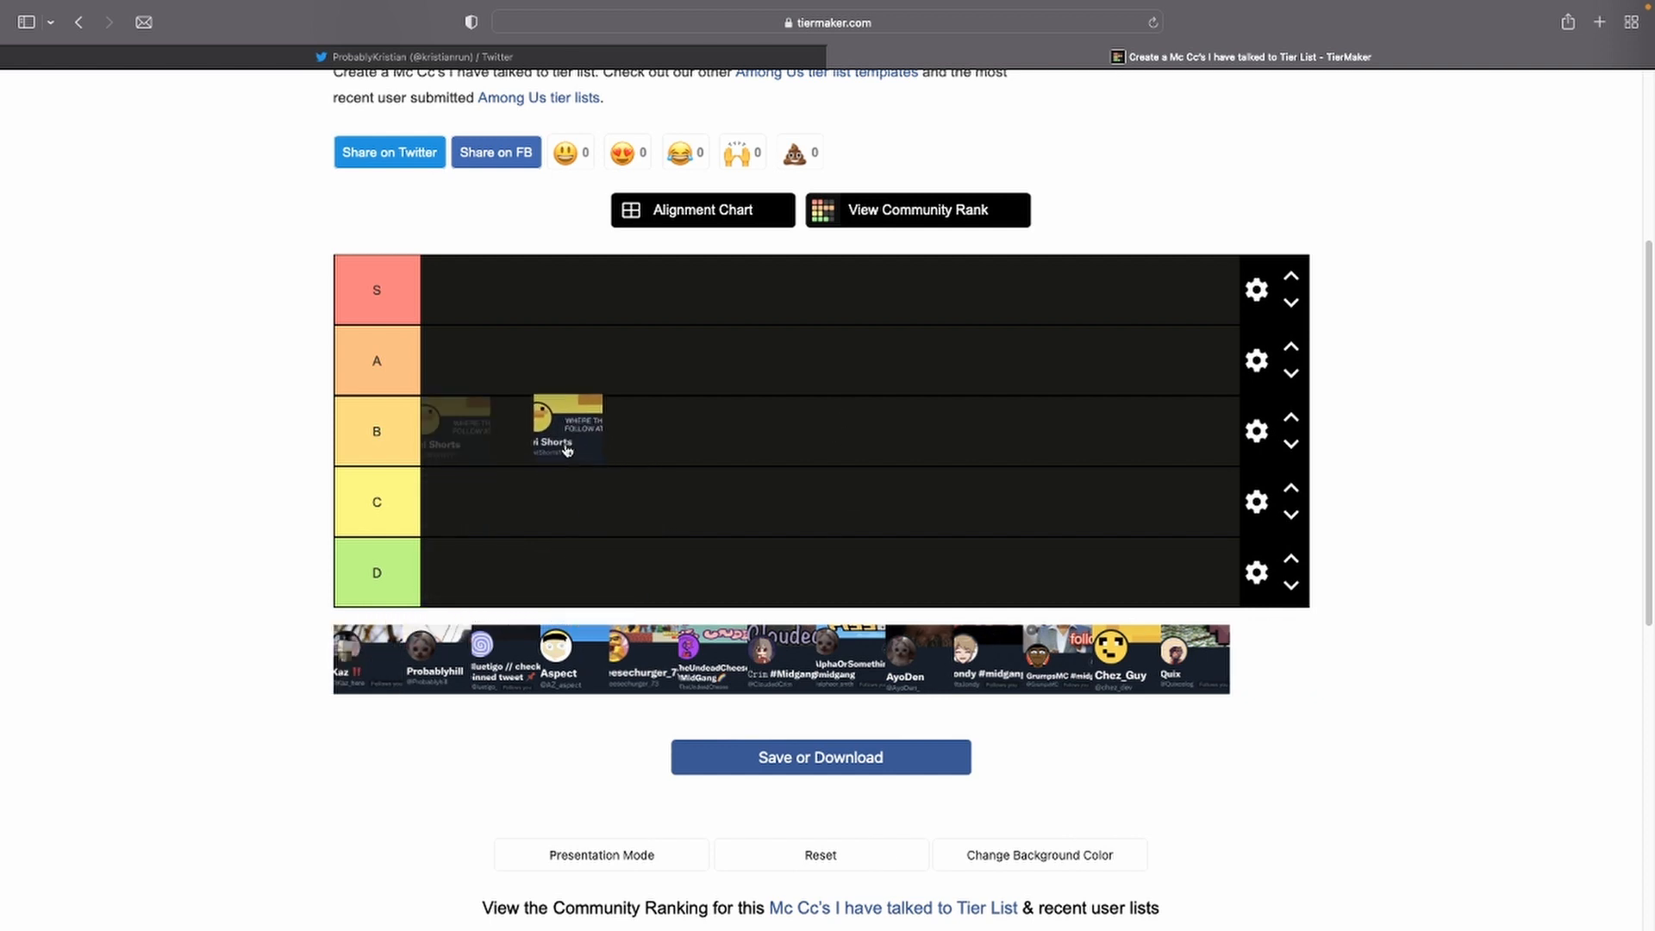
- Rank the yellow smiley tile in B and Kaz in A, then move row A below B
drag(568, 428, 452, 429)
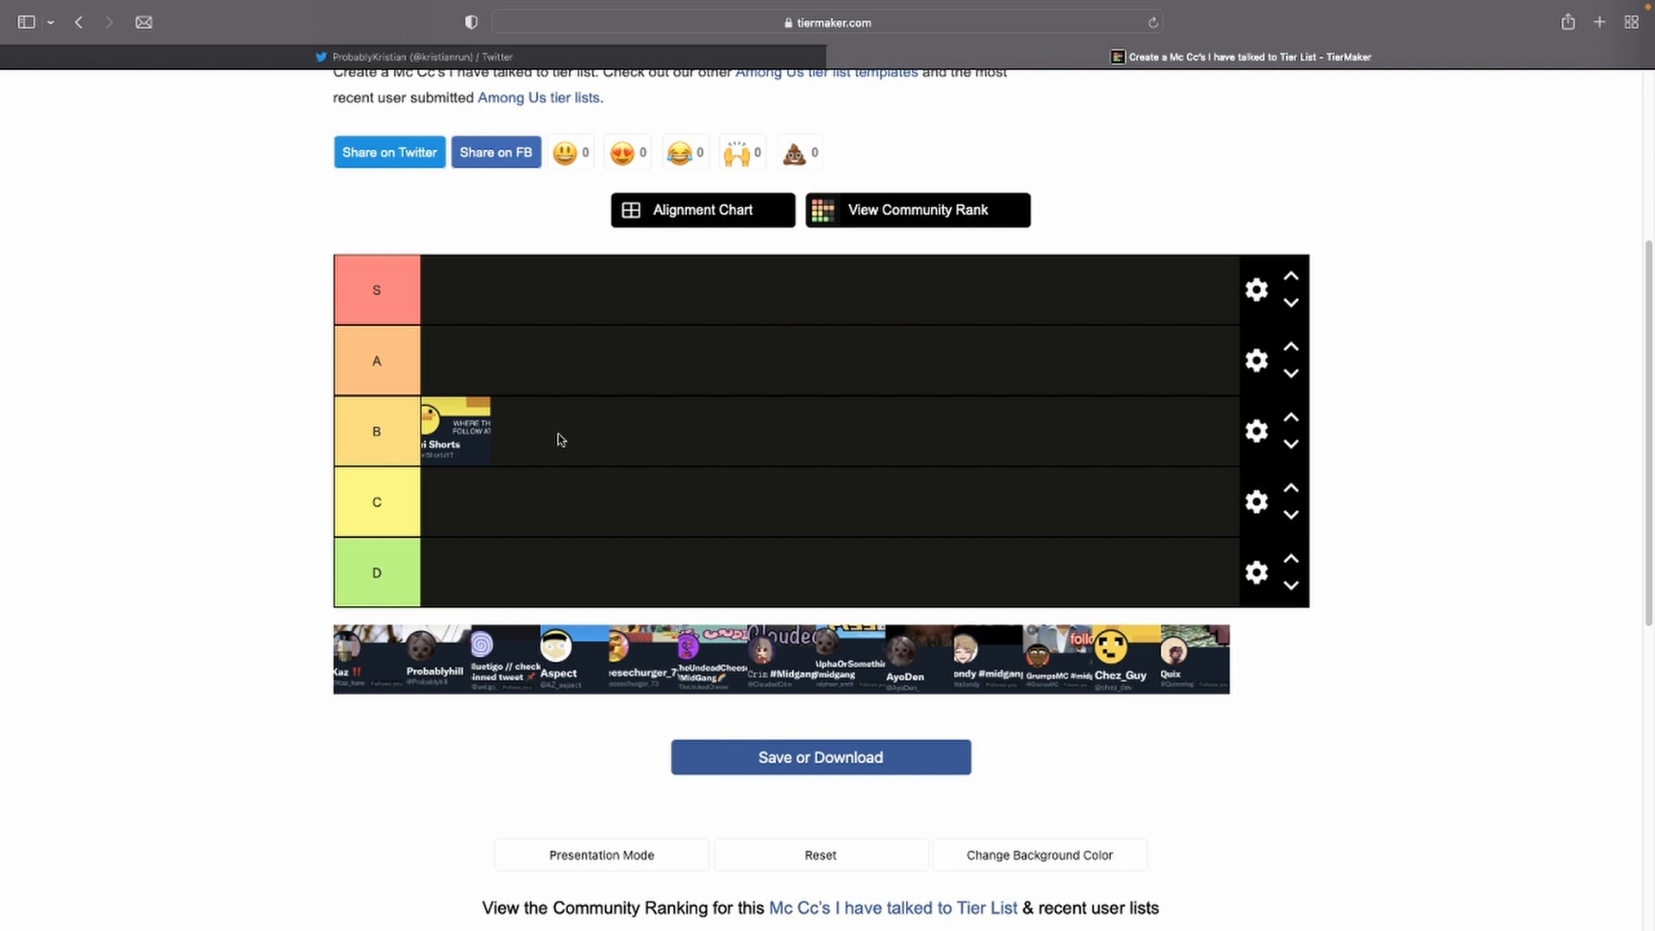
mouse_move(171, 547)
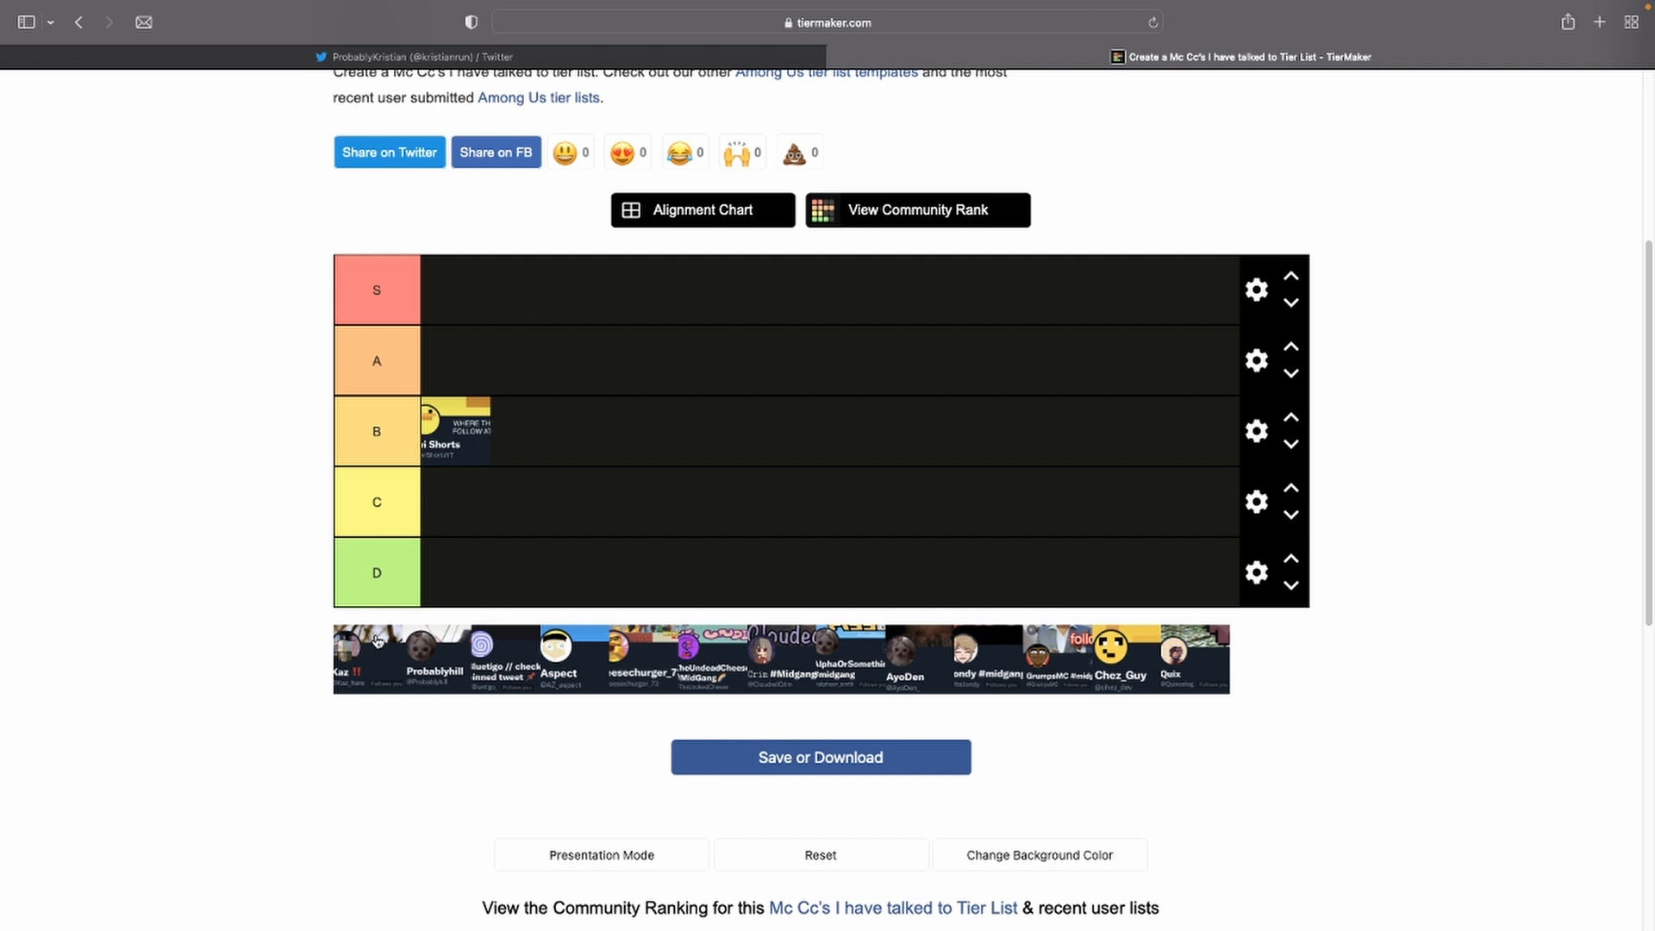
mouse_move(356, 663)
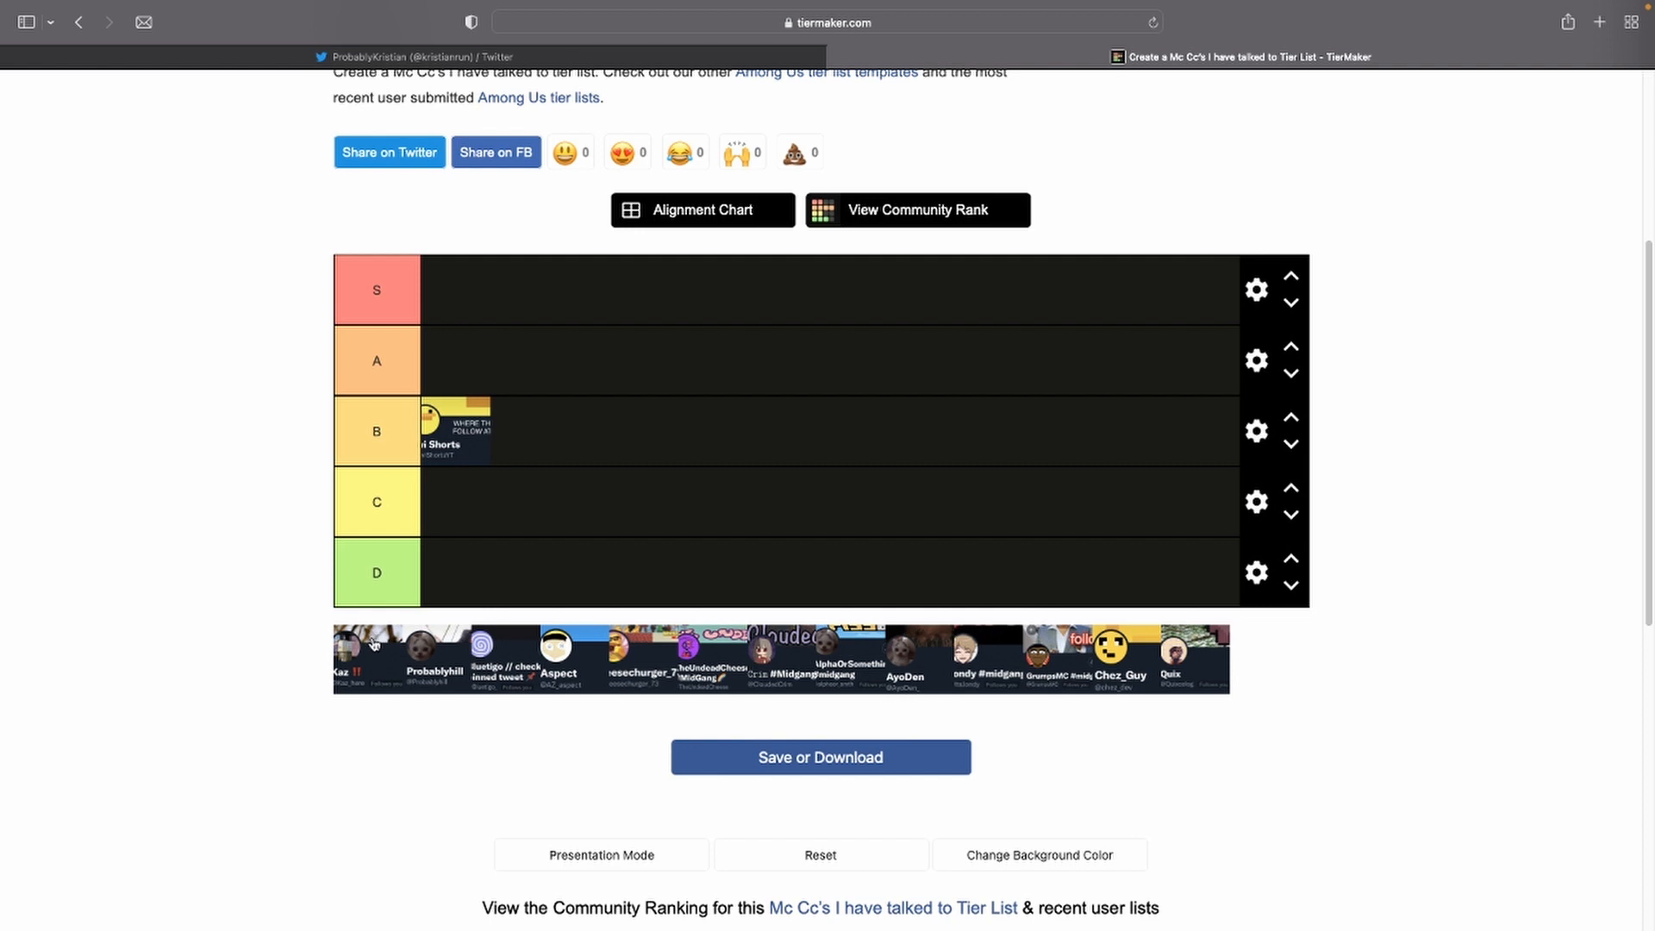
mouse_move(356, 693)
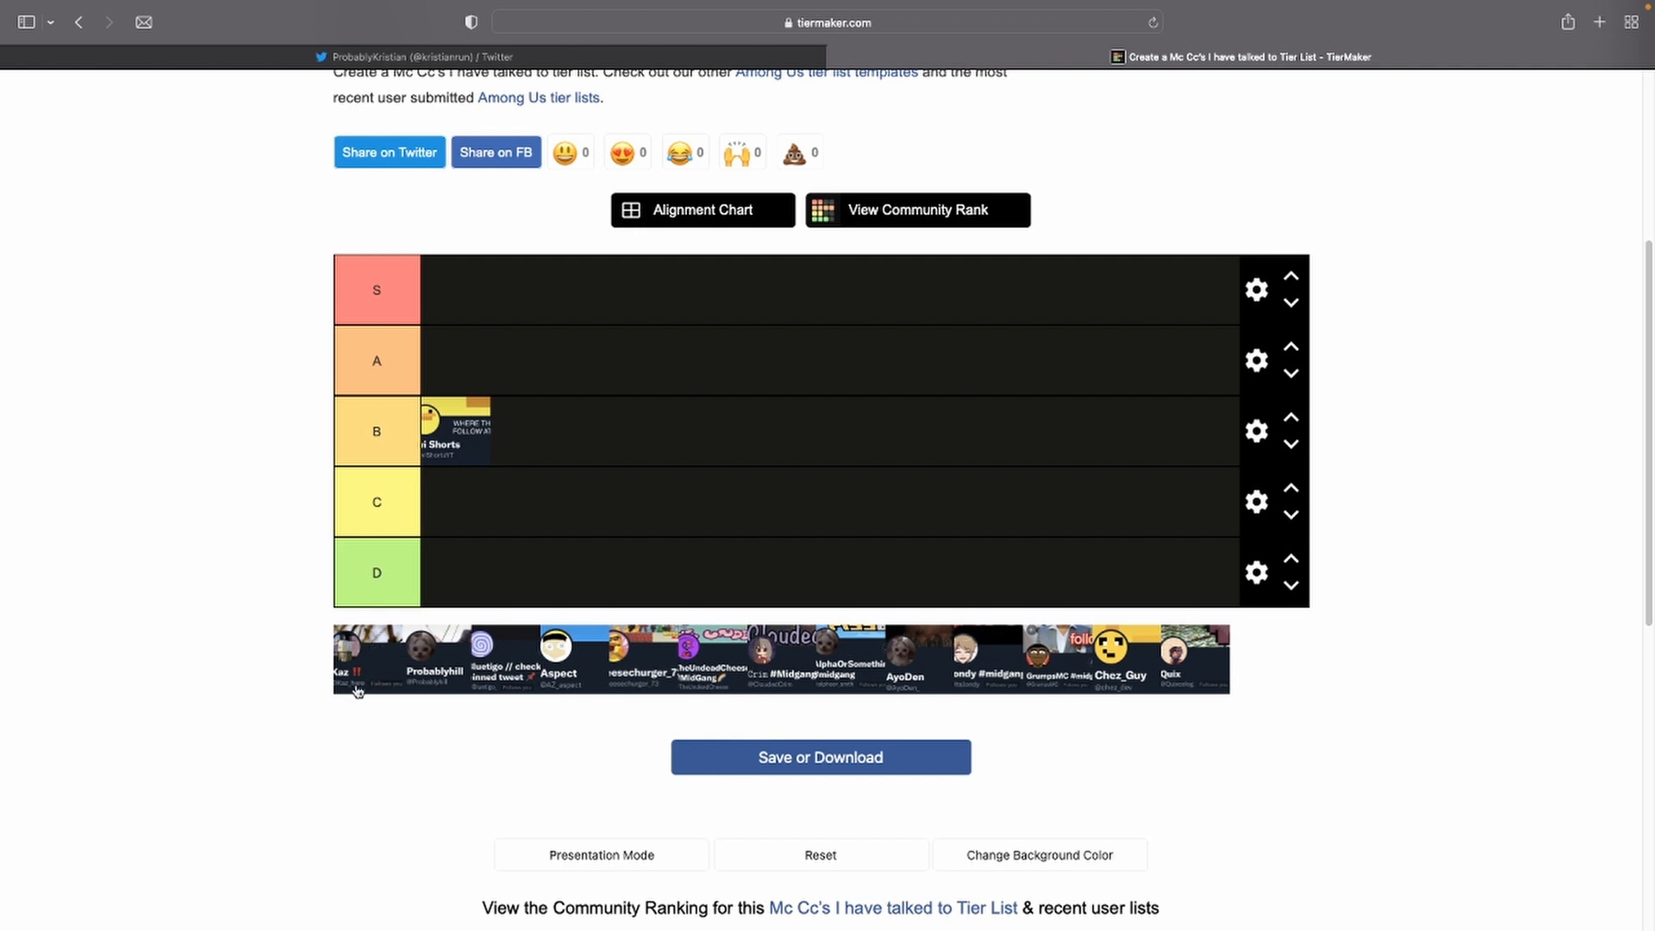
mouse_move(477, 487)
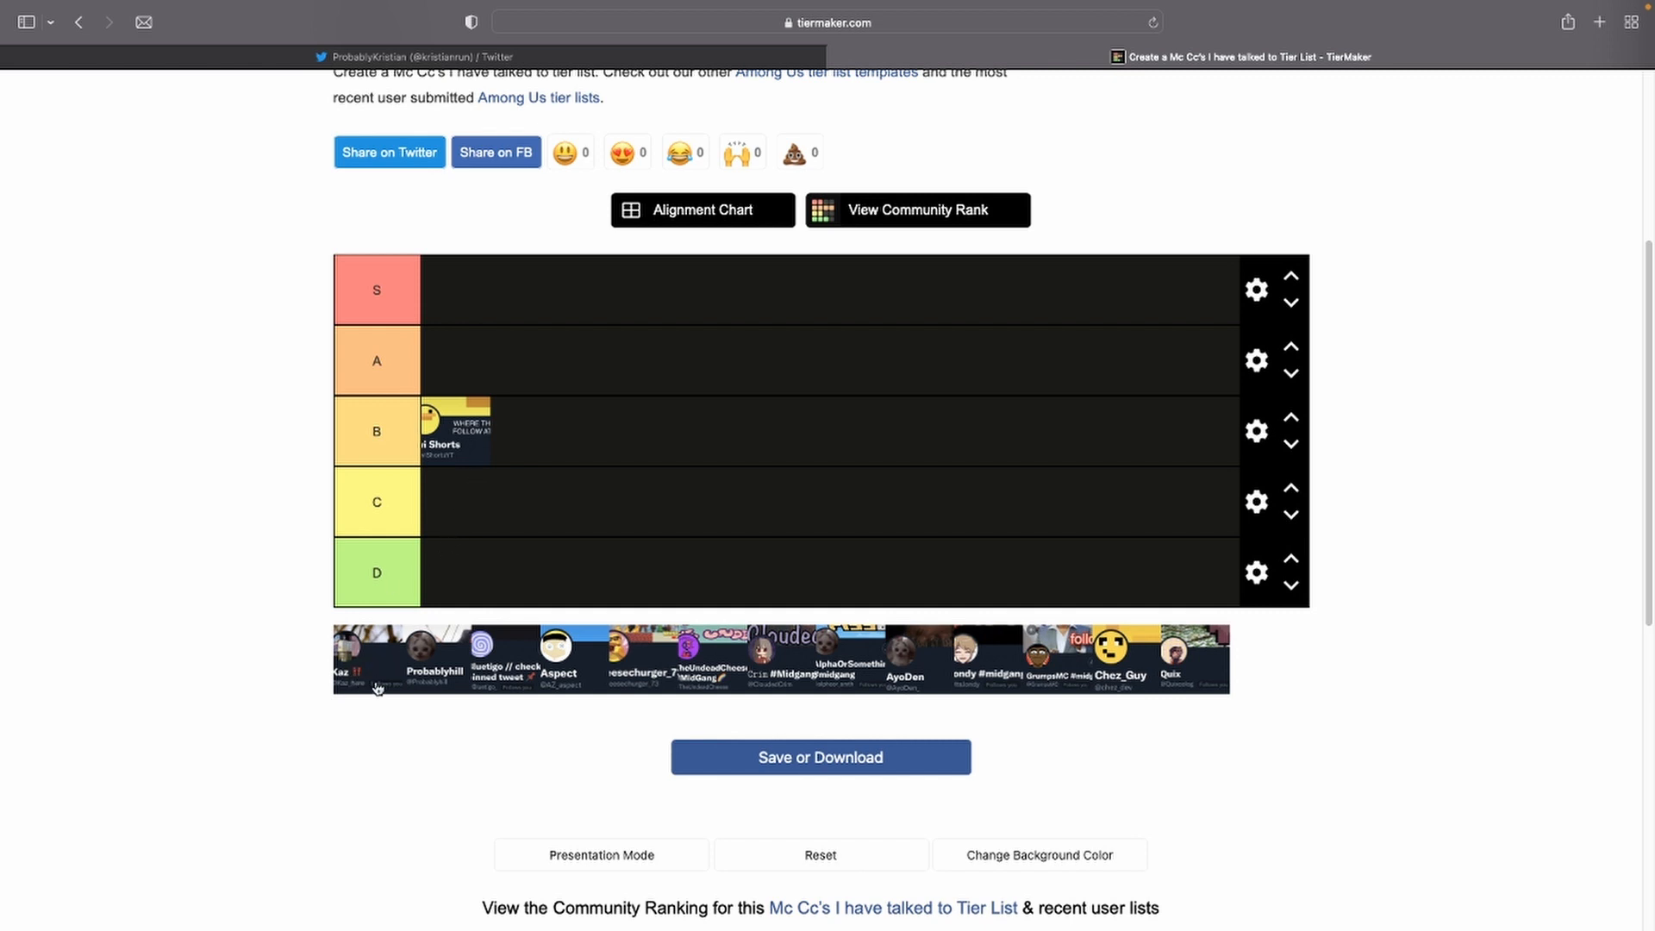
drag(375, 644, 570, 348)
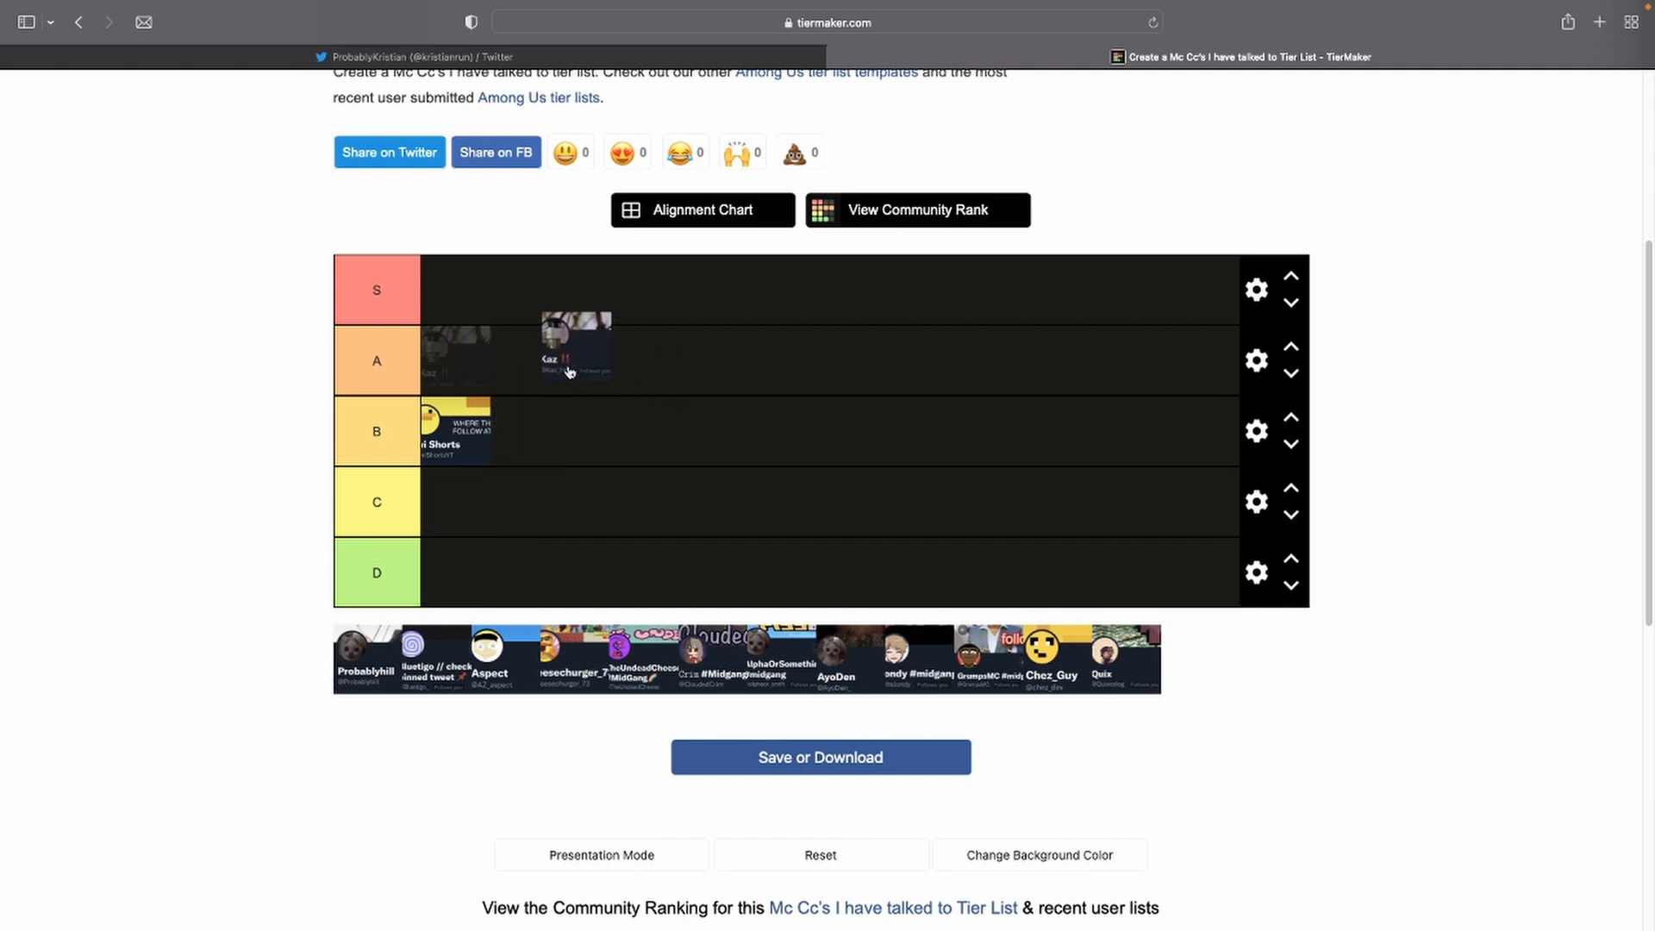
drag(575, 347, 433, 358)
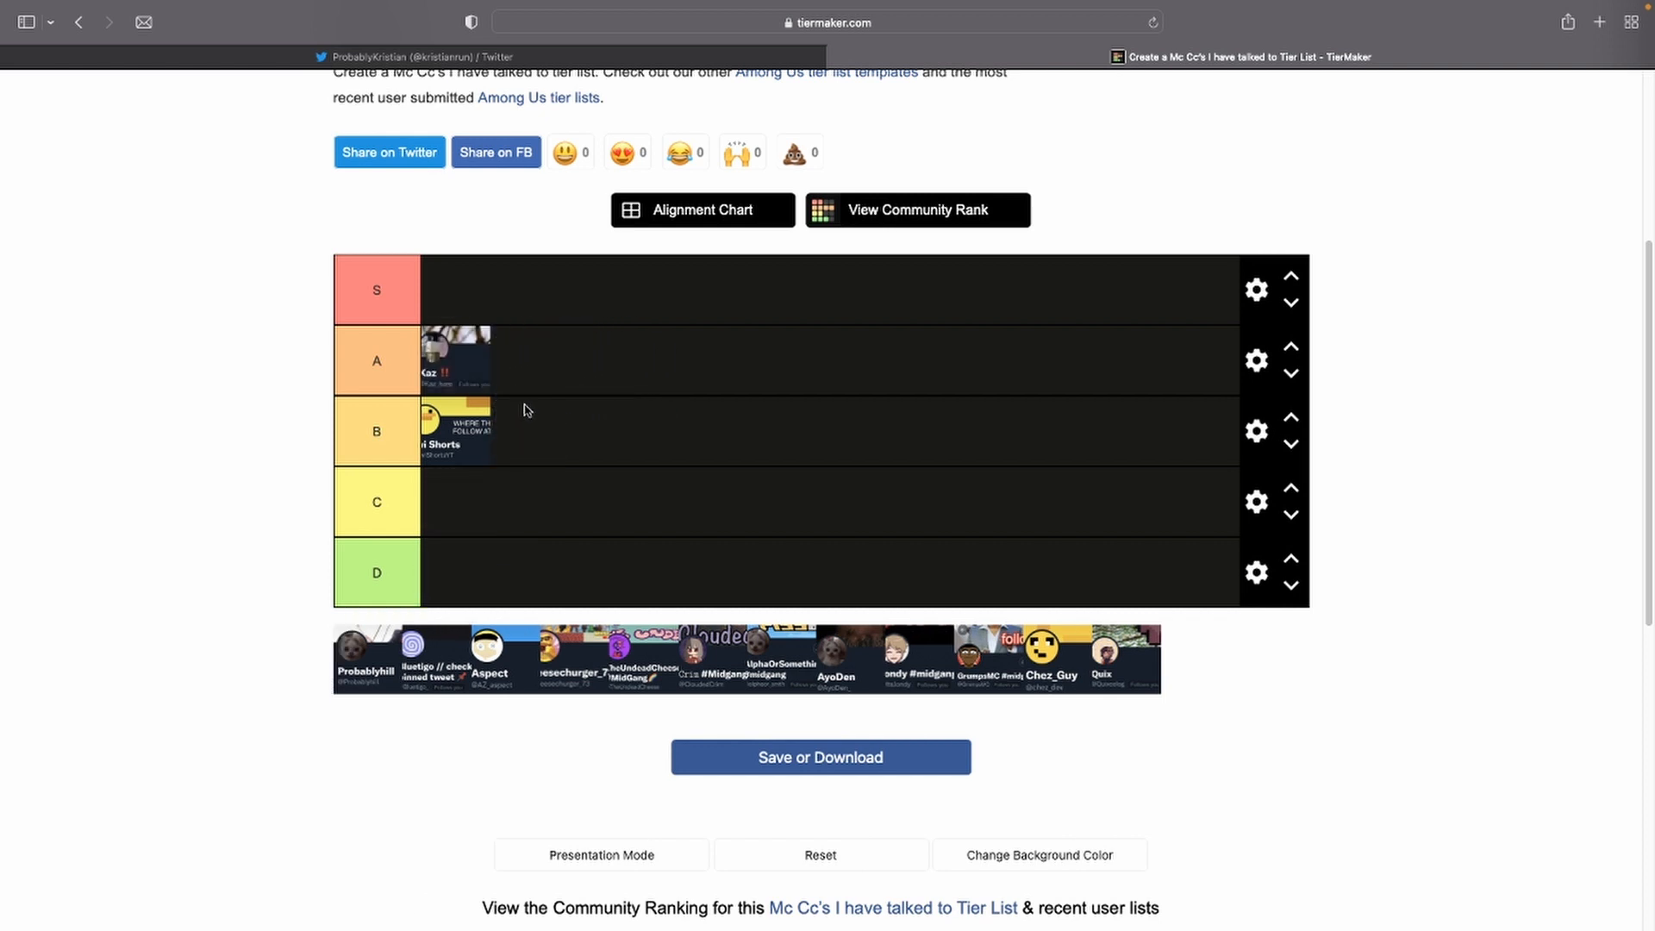
drag(455, 358, 528, 431)
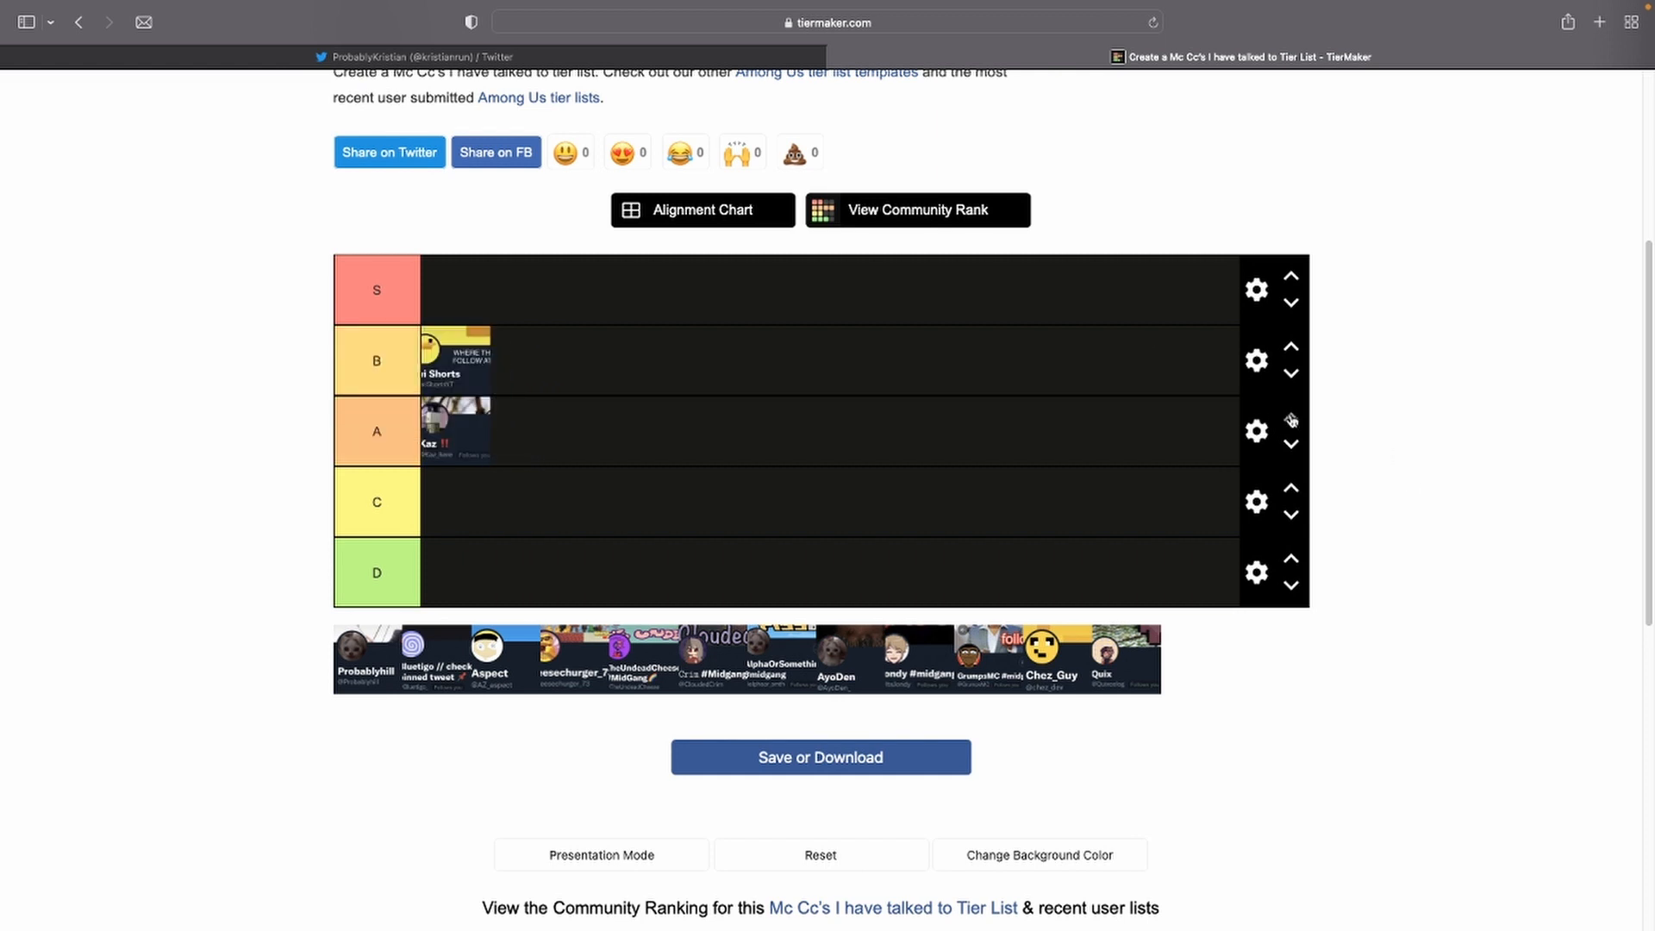
- Move the A row back above the B row
click(1256, 431)
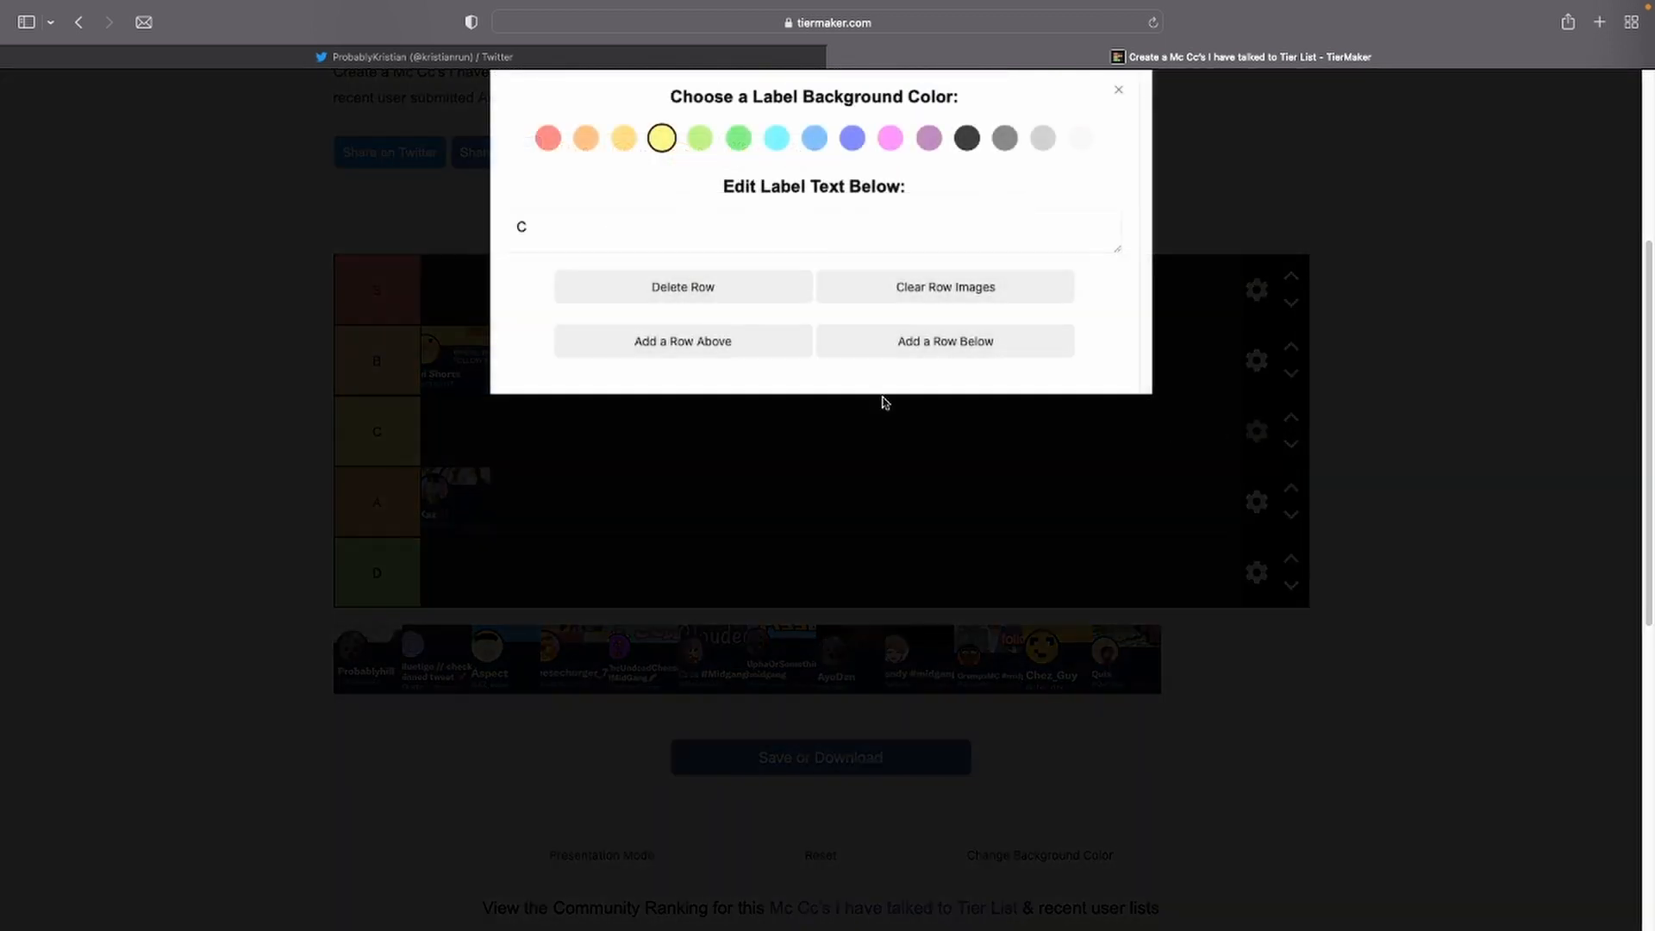
mouse_move(726, 320)
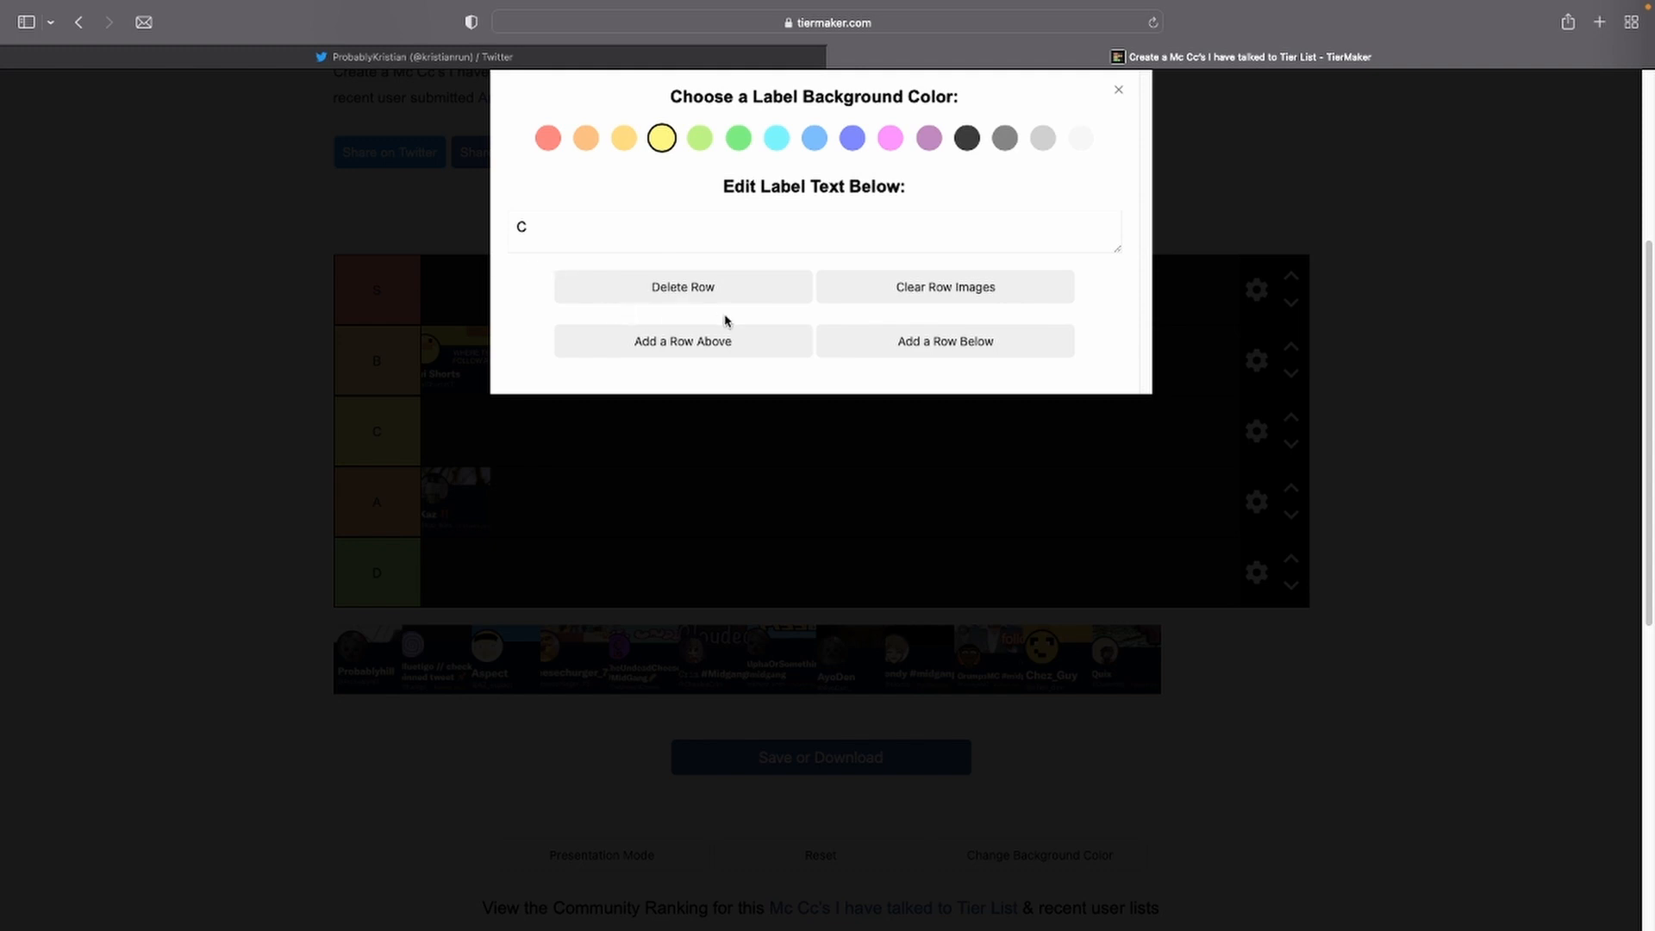
click(1119, 90)
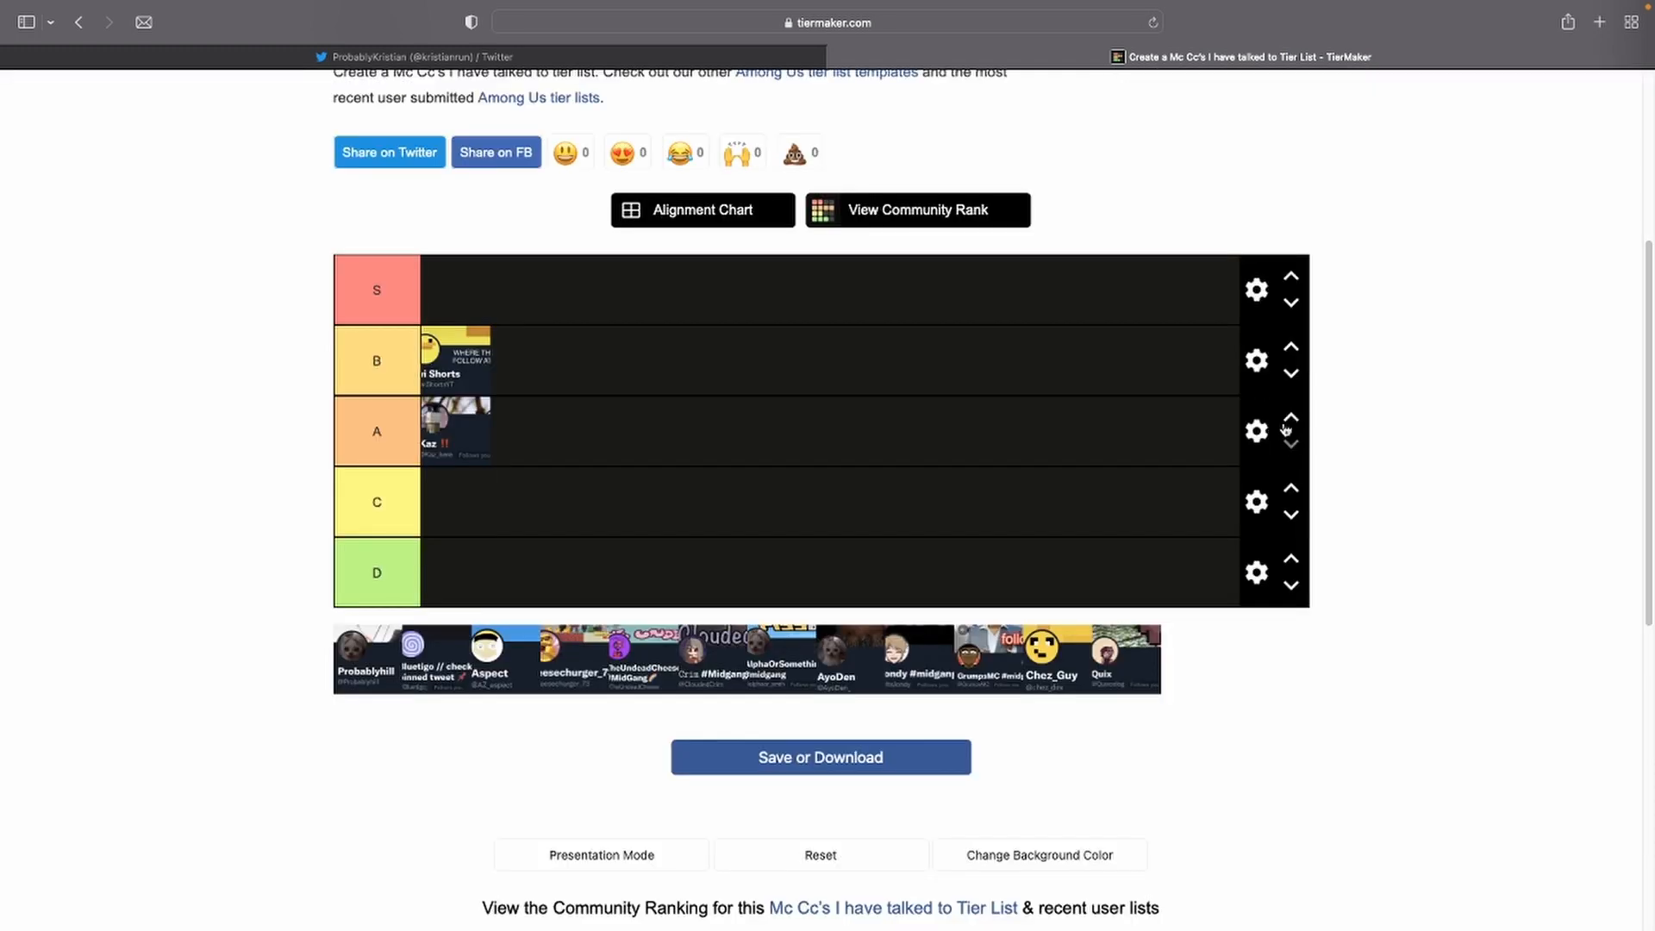
click(1290, 417)
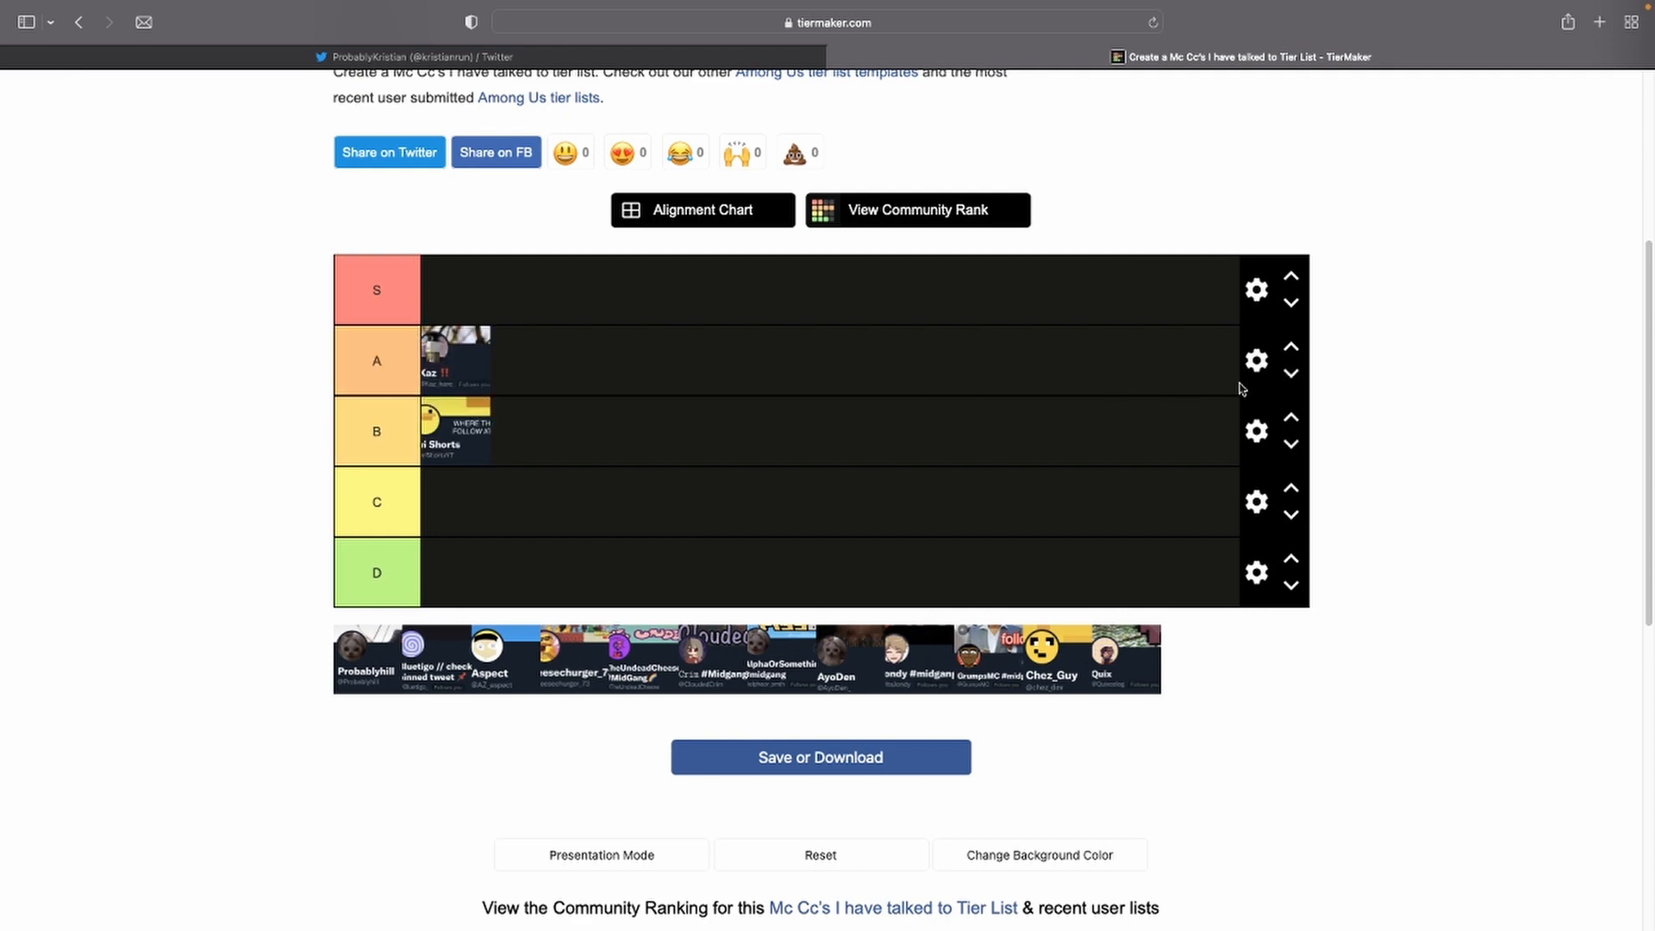
- Add a new row above B labelled 'half a A'
click(1256, 432)
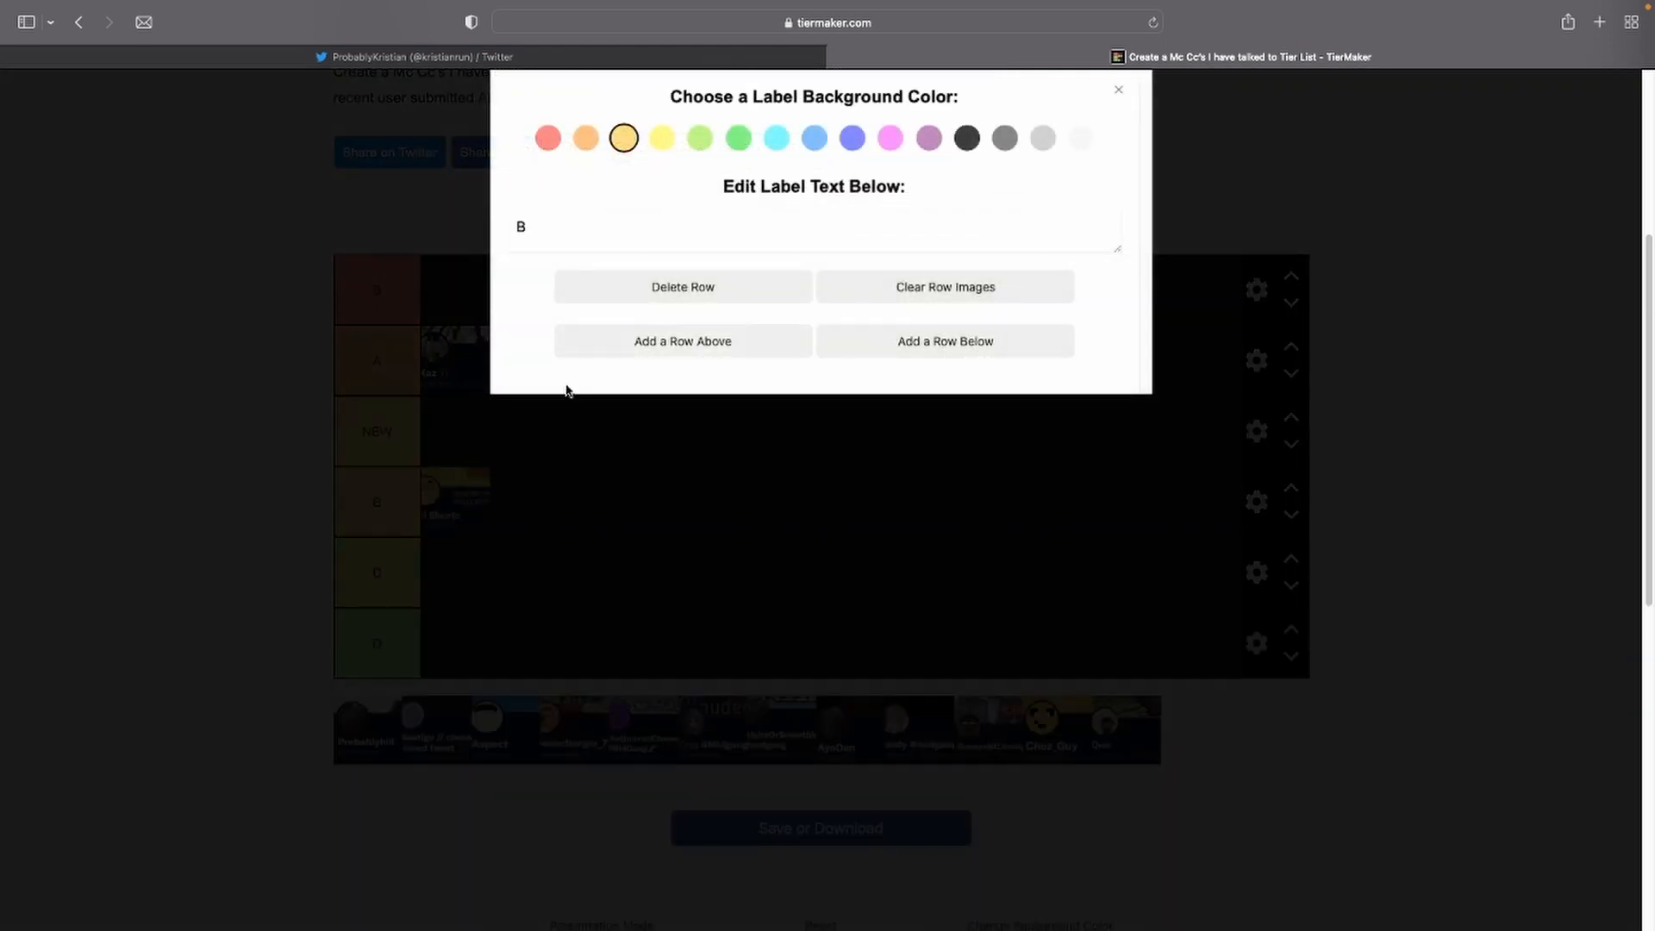
click(1119, 90)
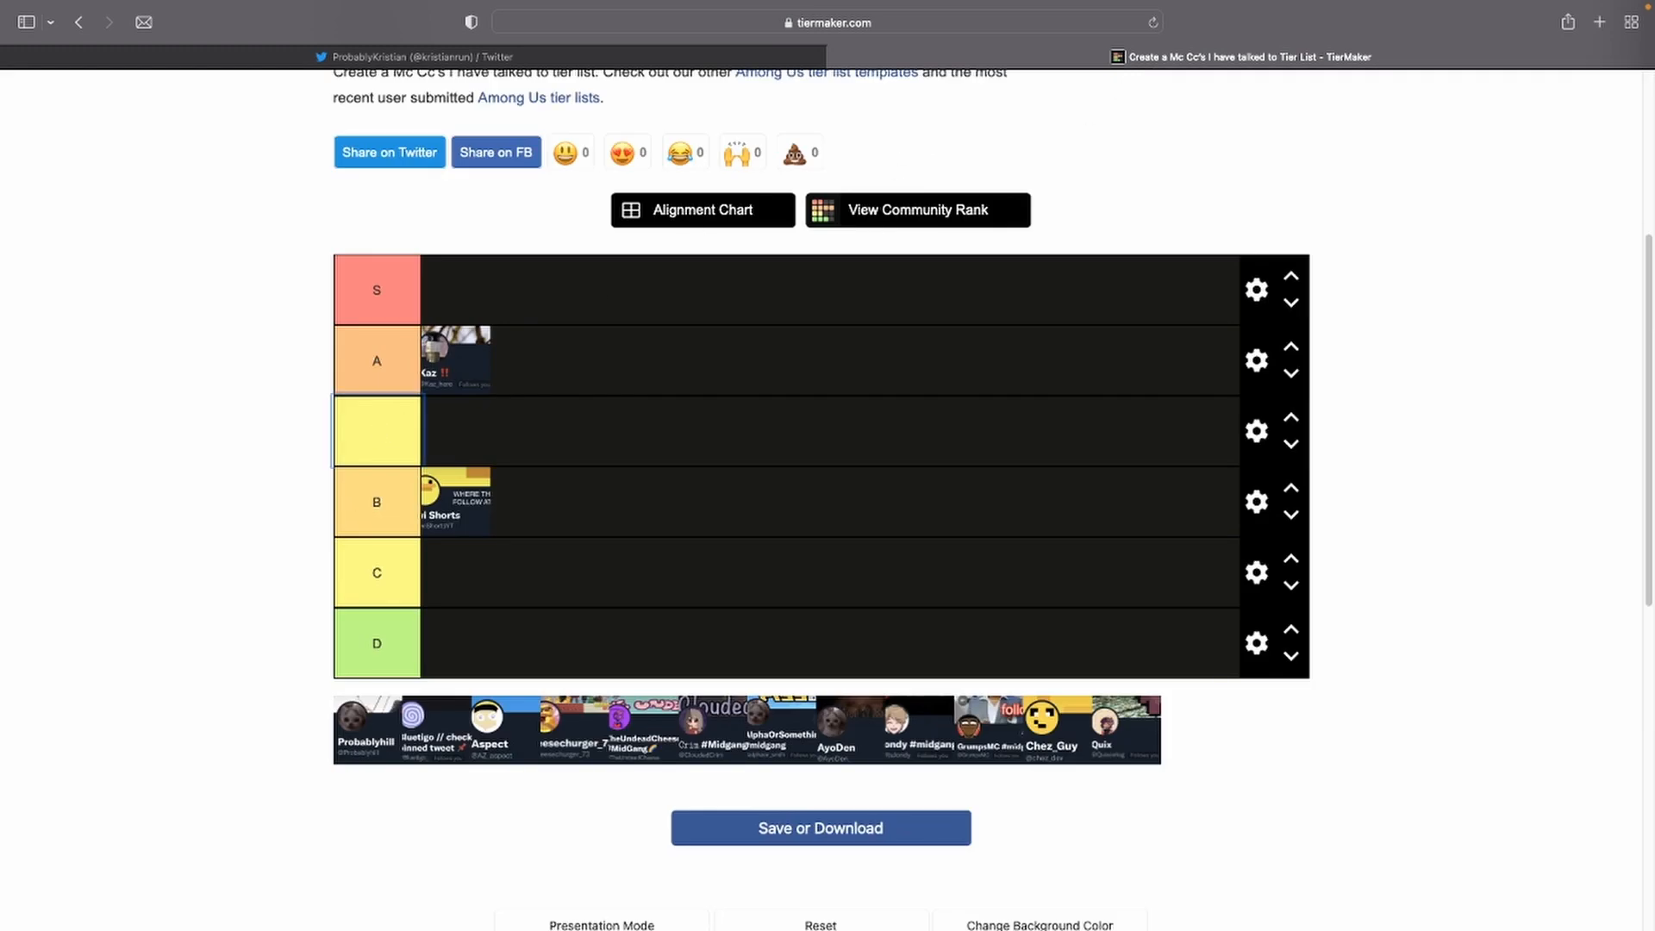
text(half a A)
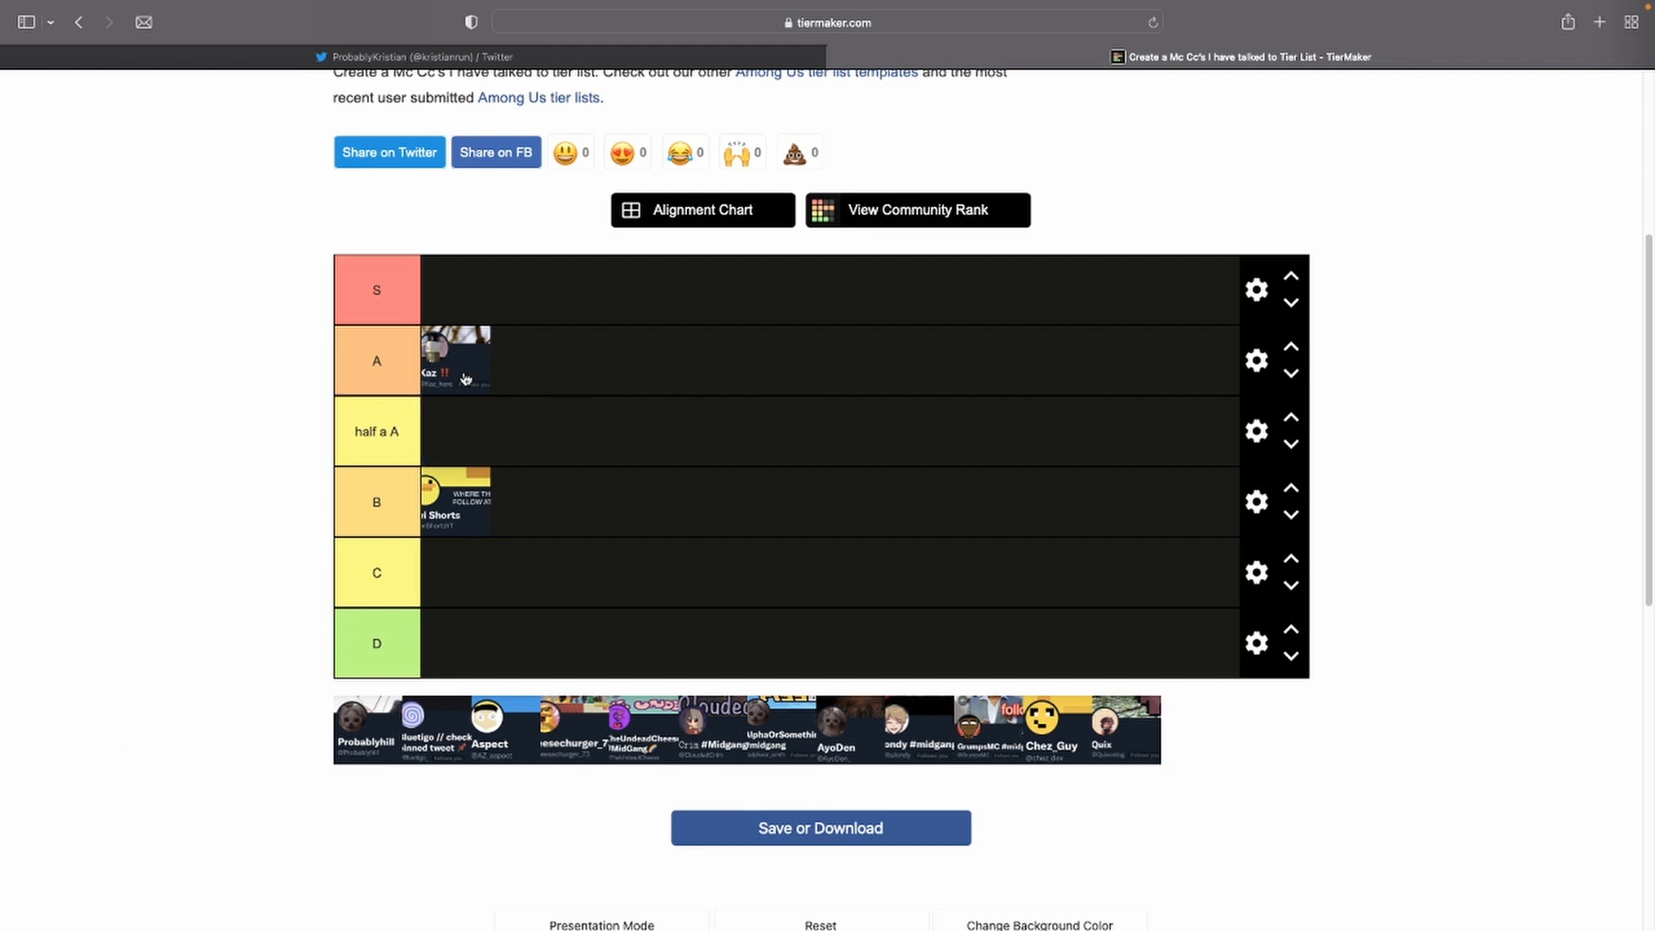
- Move Kaz into the half a A row and Probablyhill from D into row C
drag(456, 357, 456, 430)
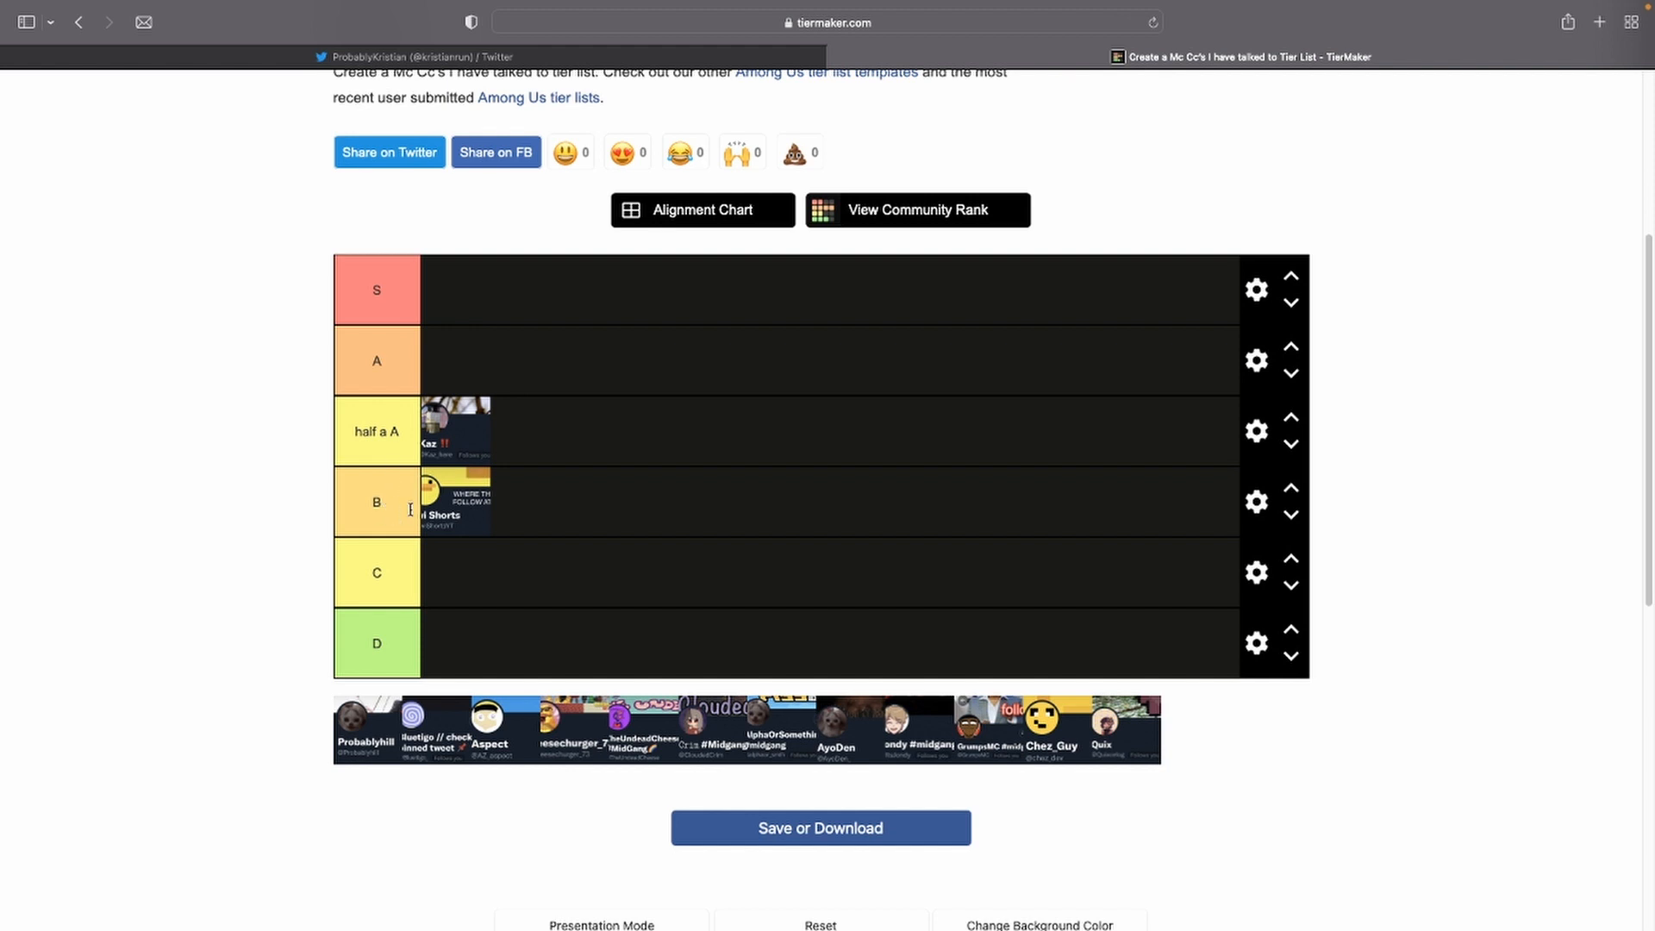
mouse_move(524, 488)
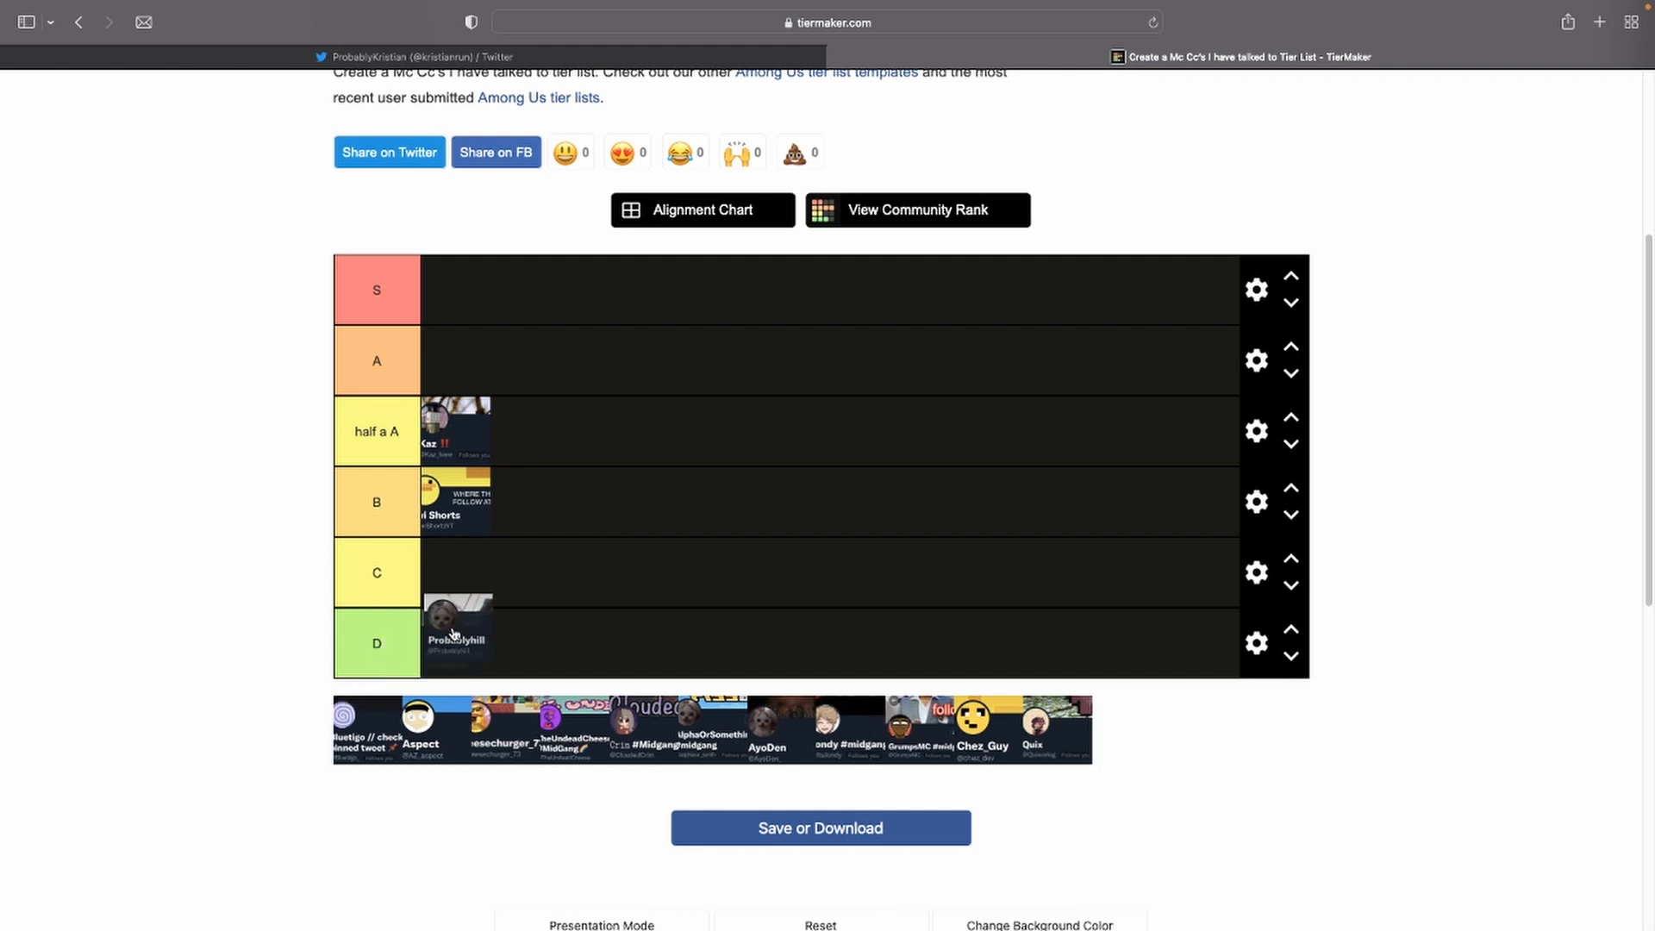
drag(456, 634, 654, 486)
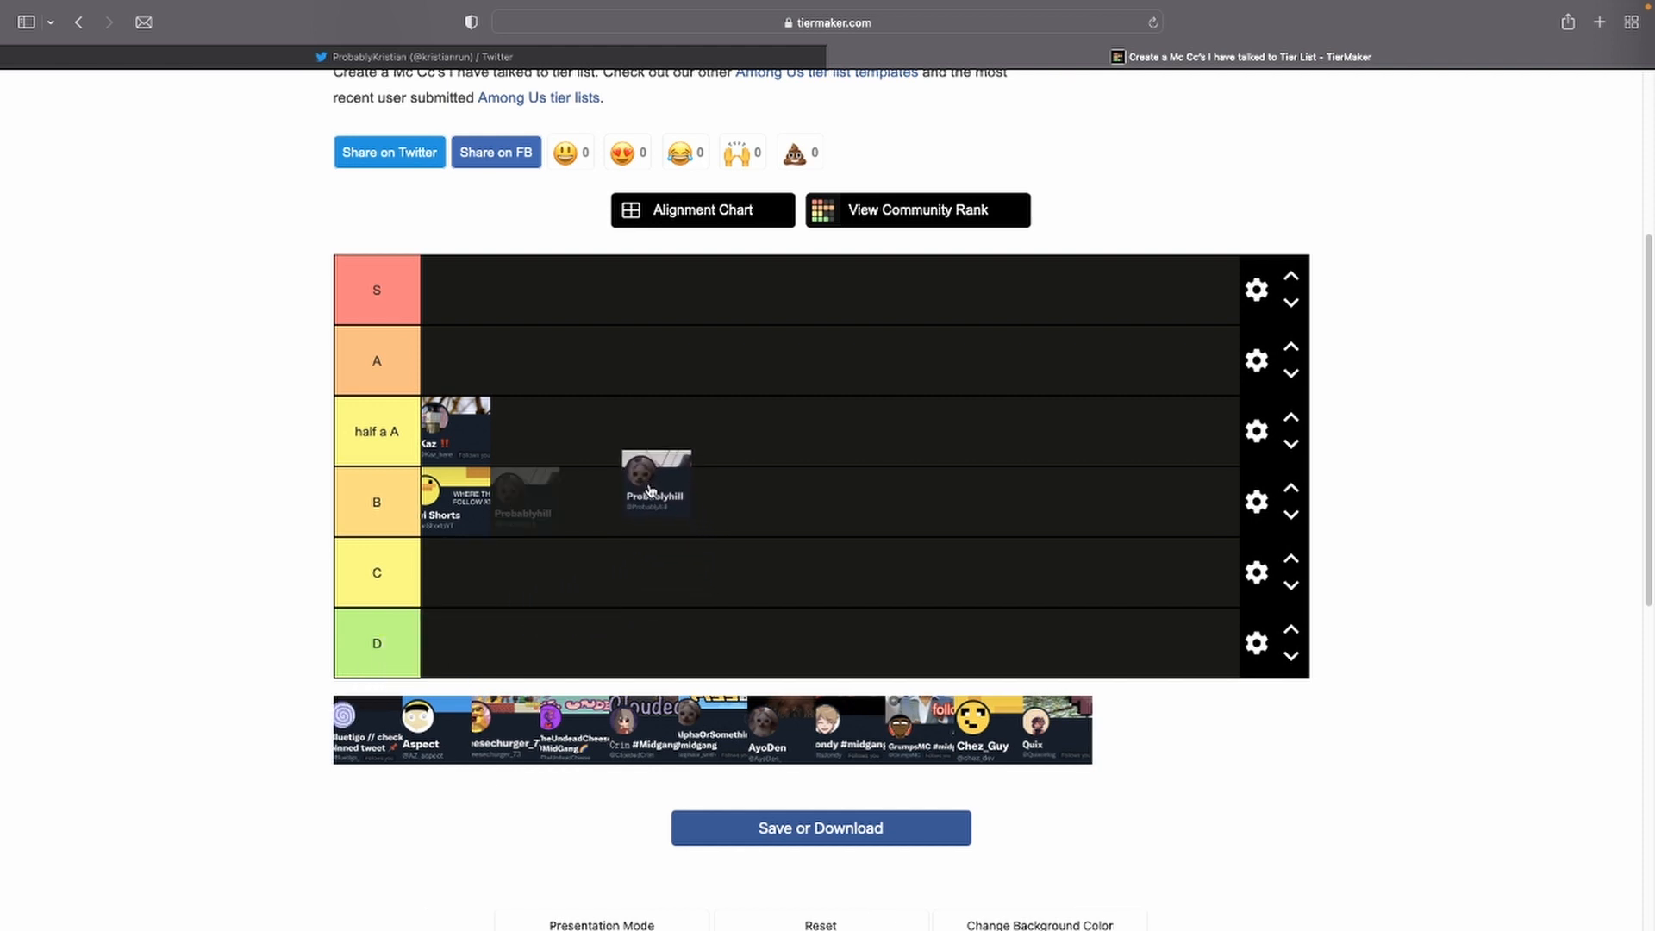
drag(654, 486, 559, 537)
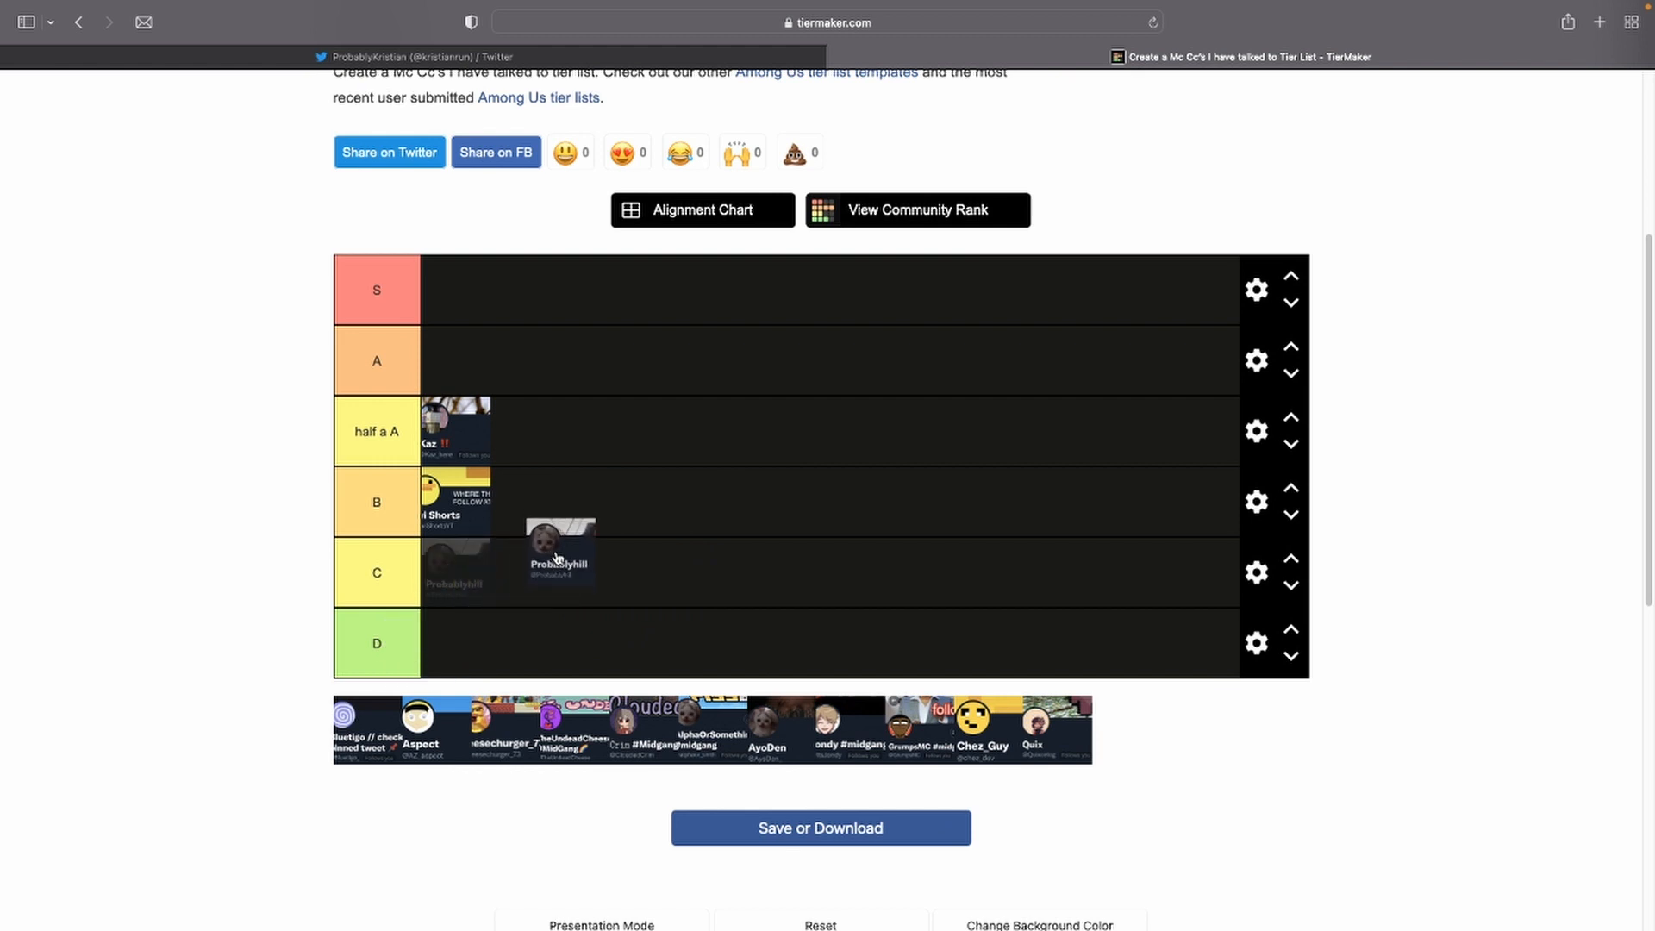
drag(559, 544, 454, 570)
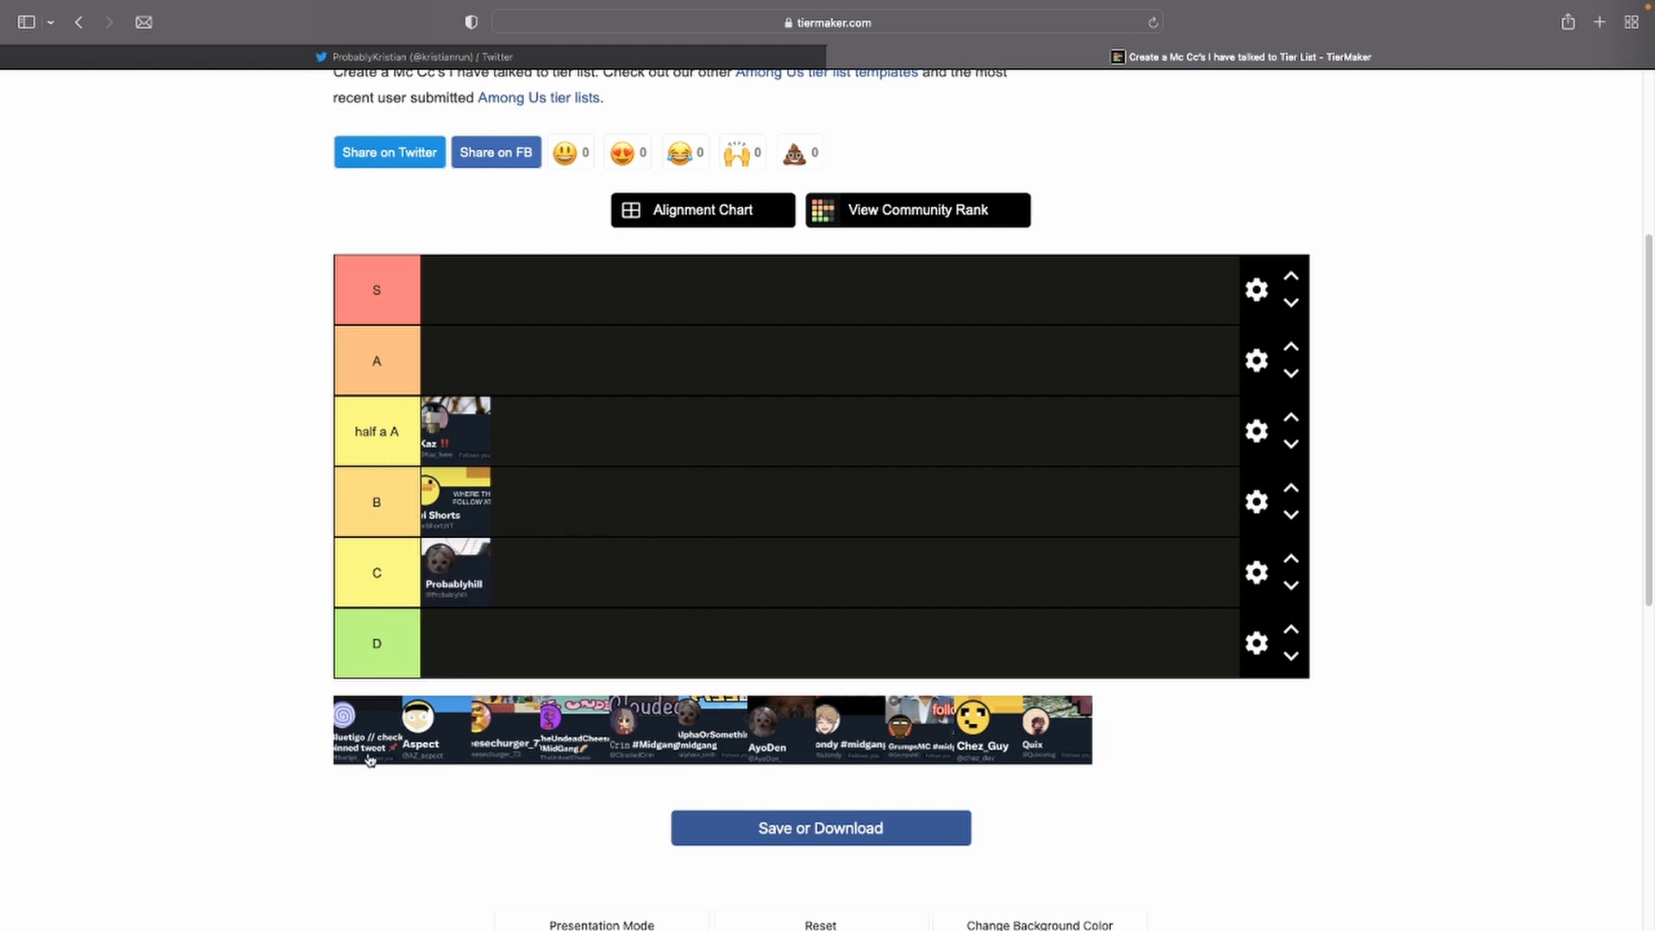
- Move the Bluetigo spiral tile from D up to row B and Aspect into row C
drag(370, 728, 564, 586)
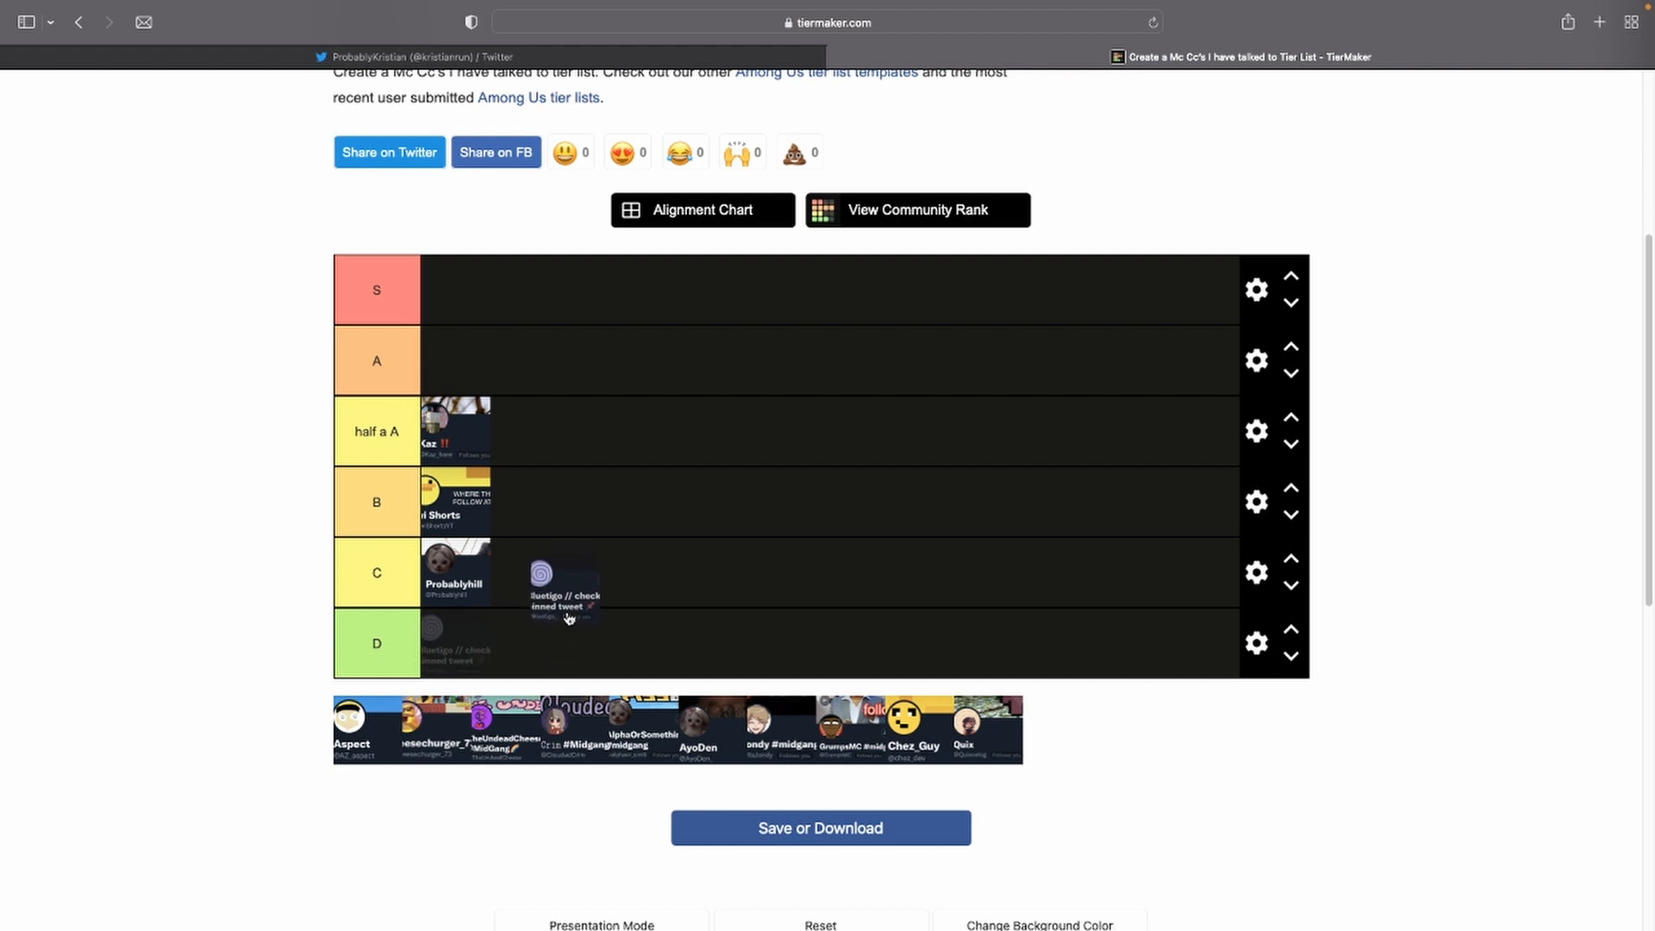
drag(566, 644, 565, 555)
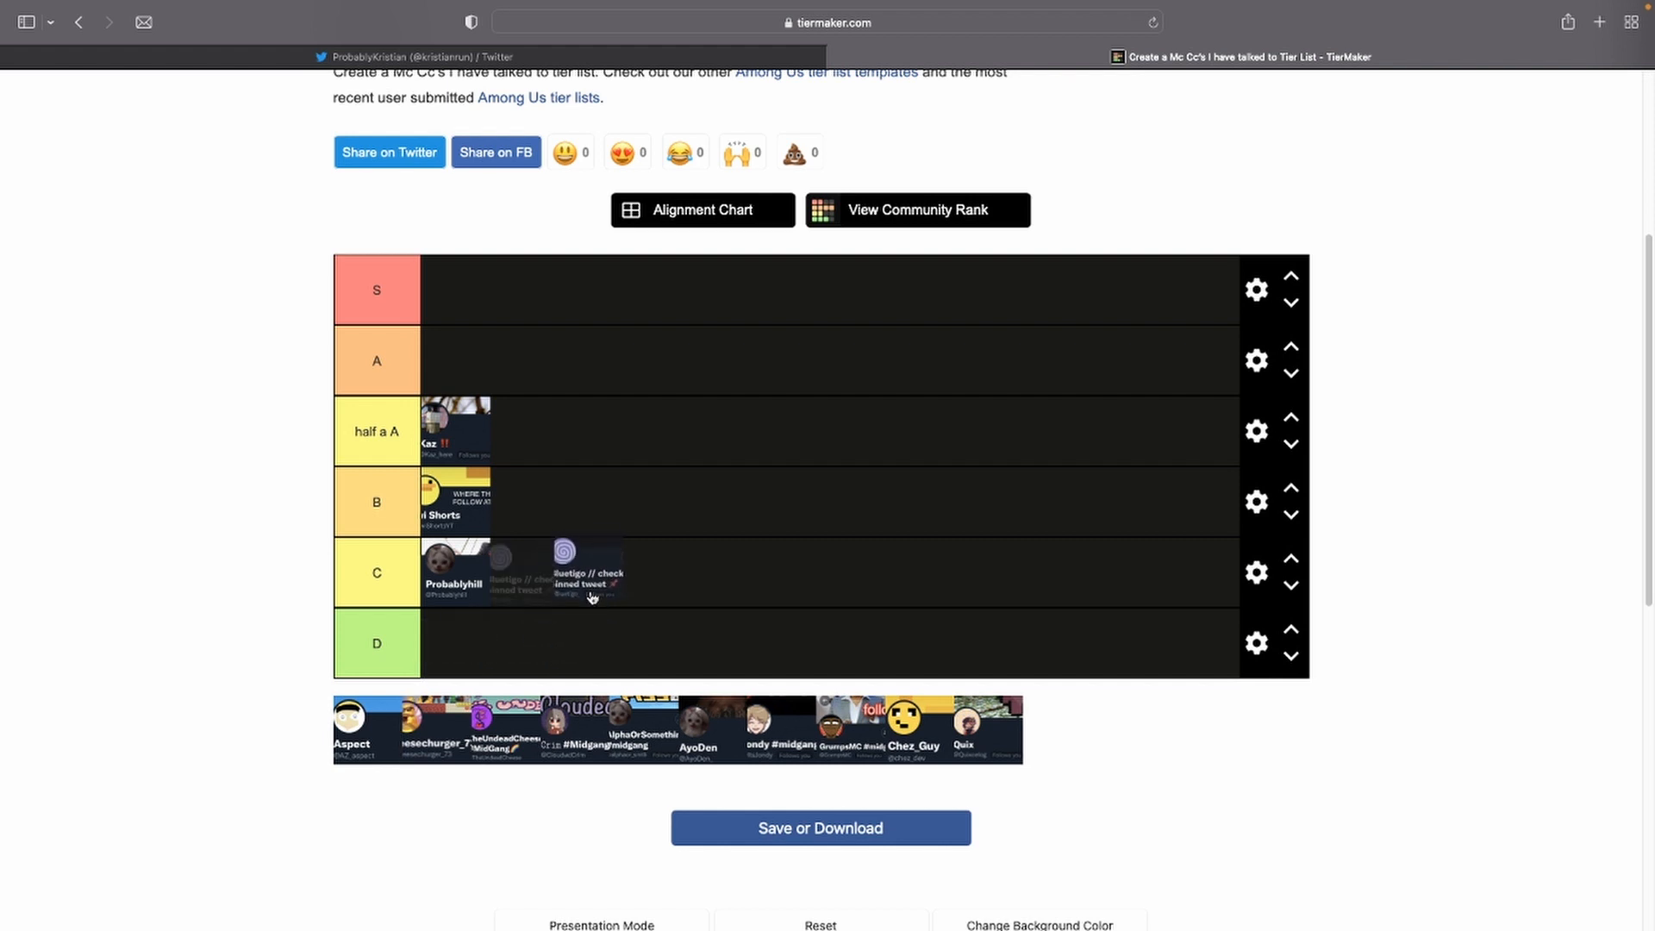
drag(565, 570, 654, 502)
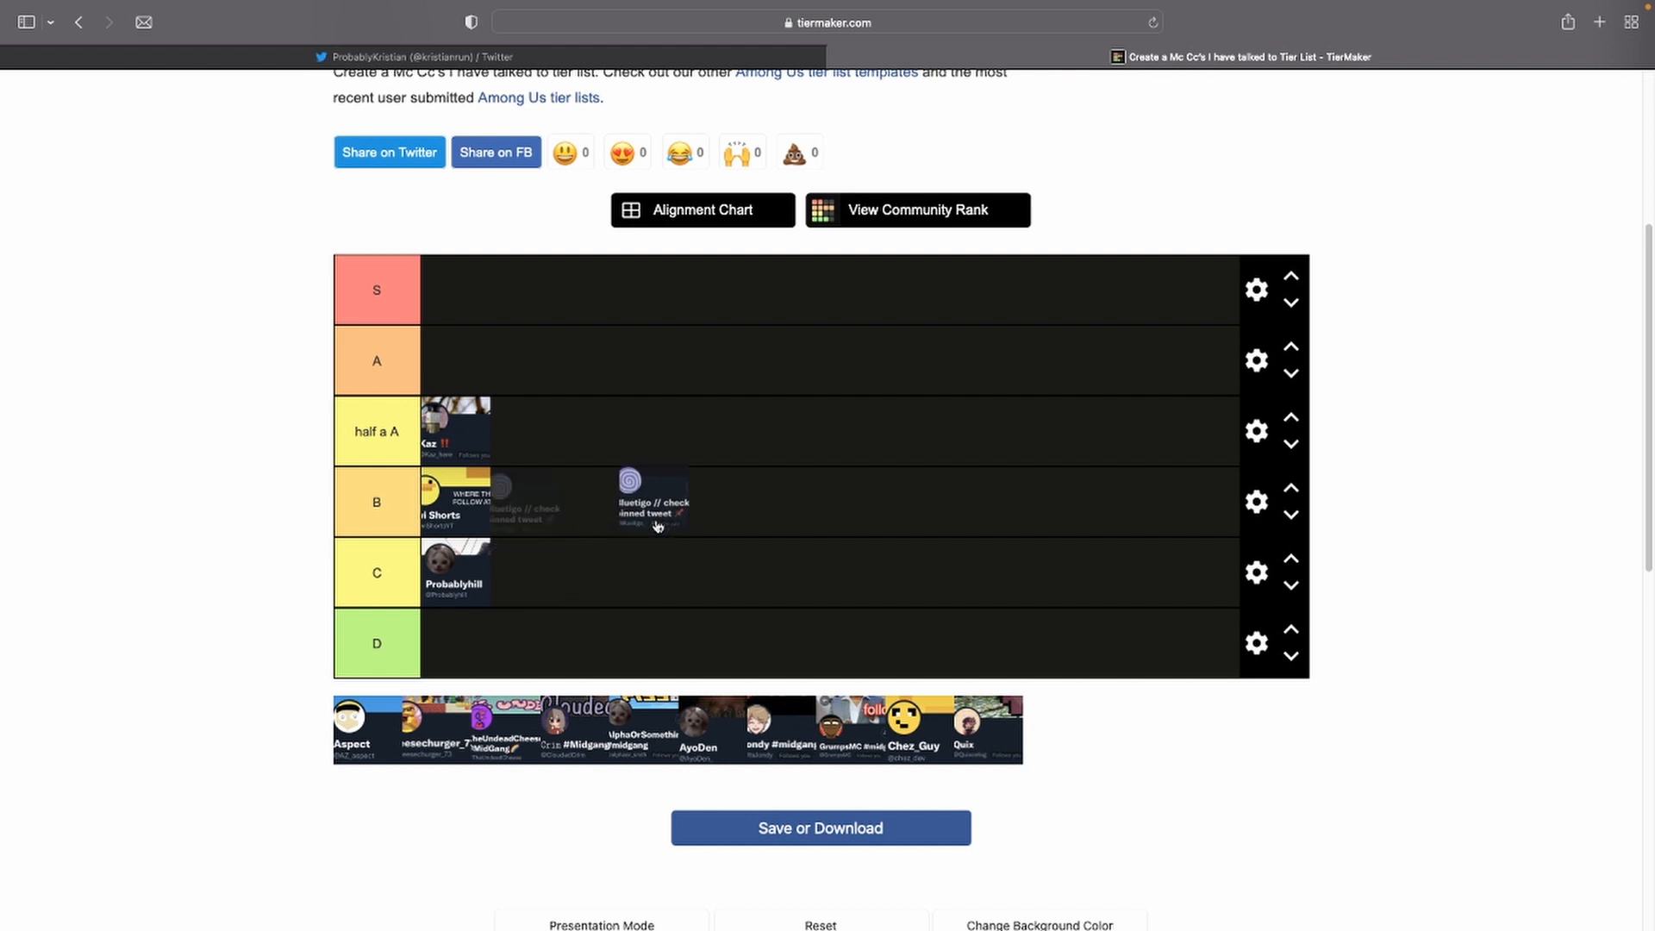
drag(653, 500, 507, 500)
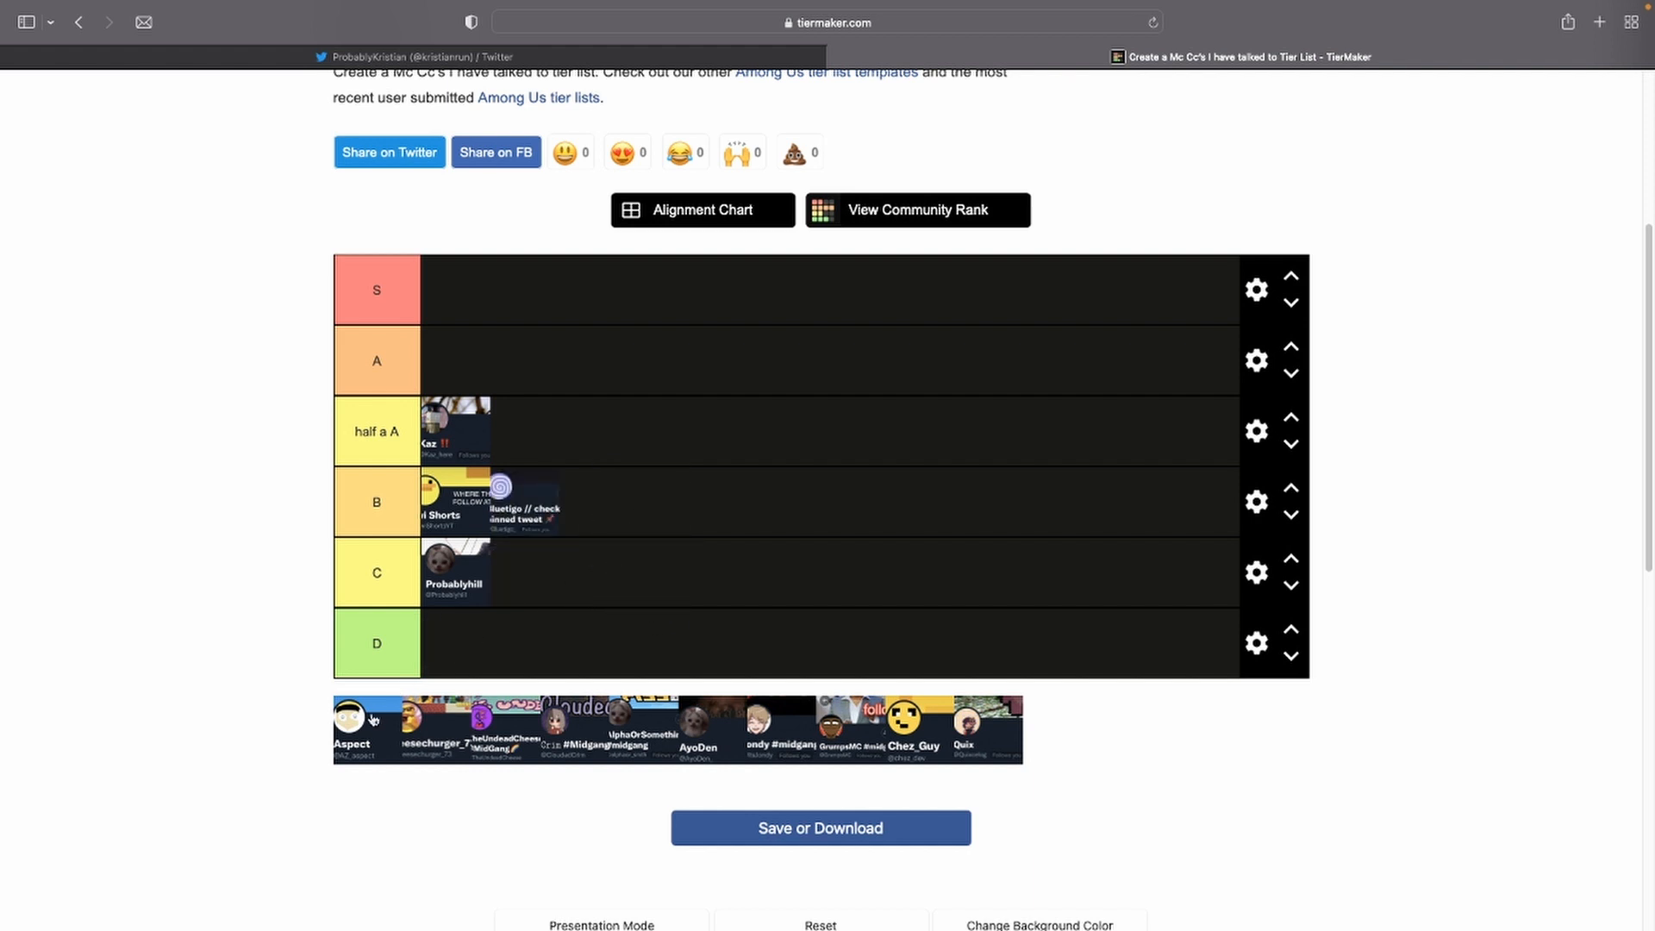
drag(353, 729, 507, 569)
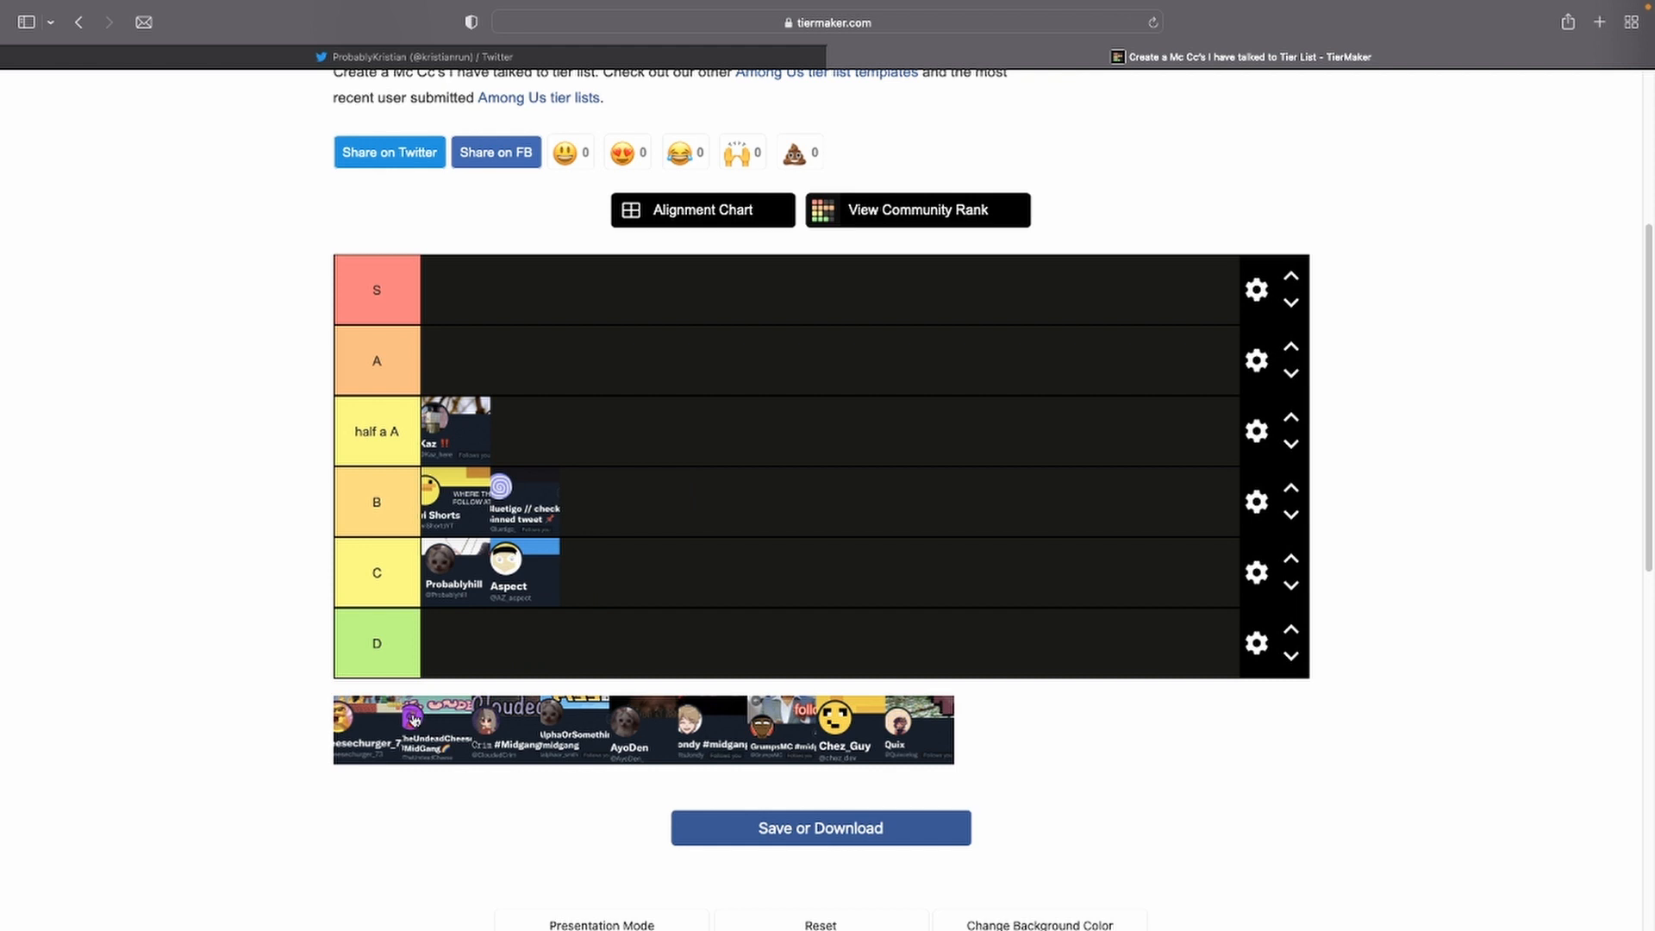
mouse_move(389, 760)
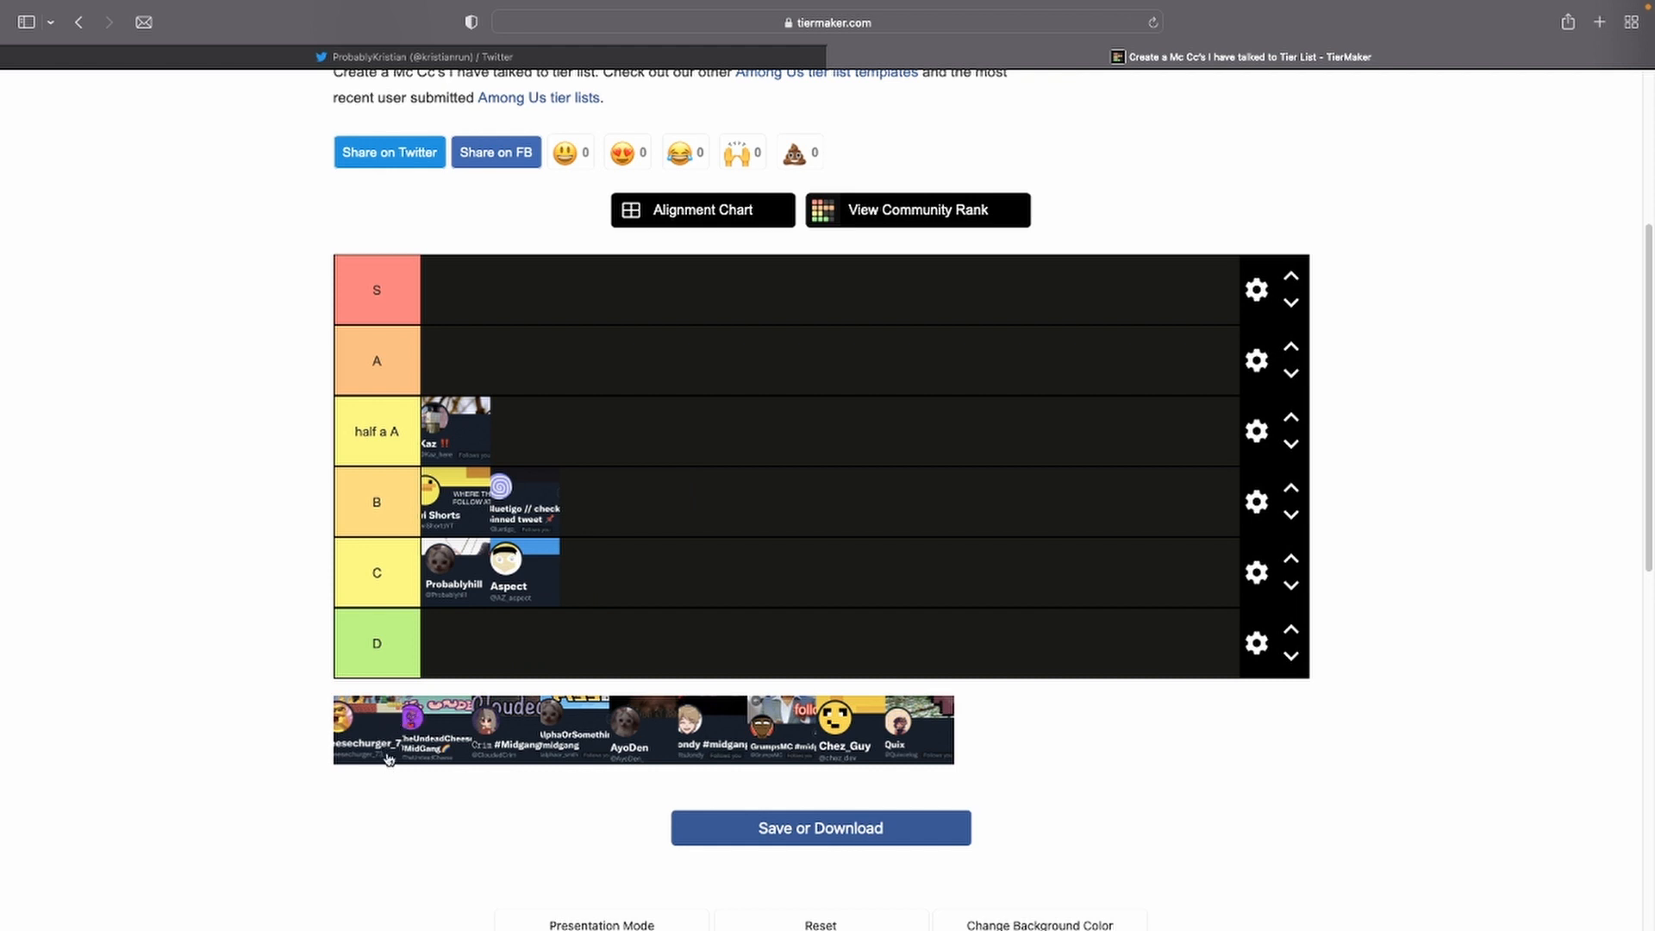
mouse_move(1427, 491)
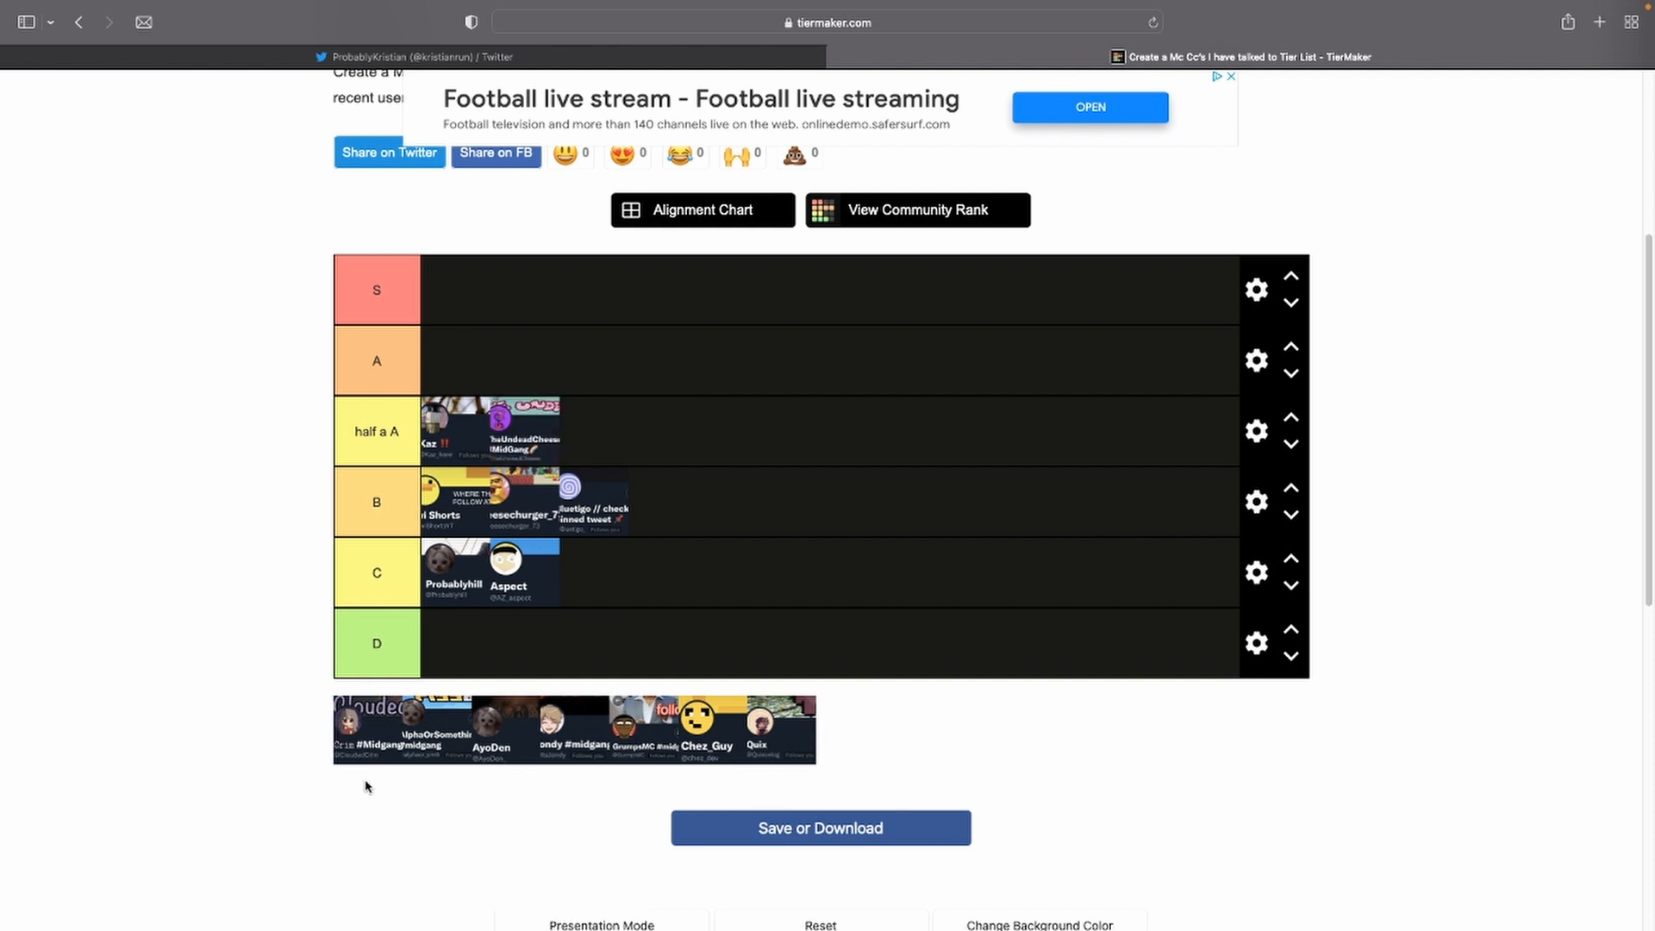
mouse_move(362, 763)
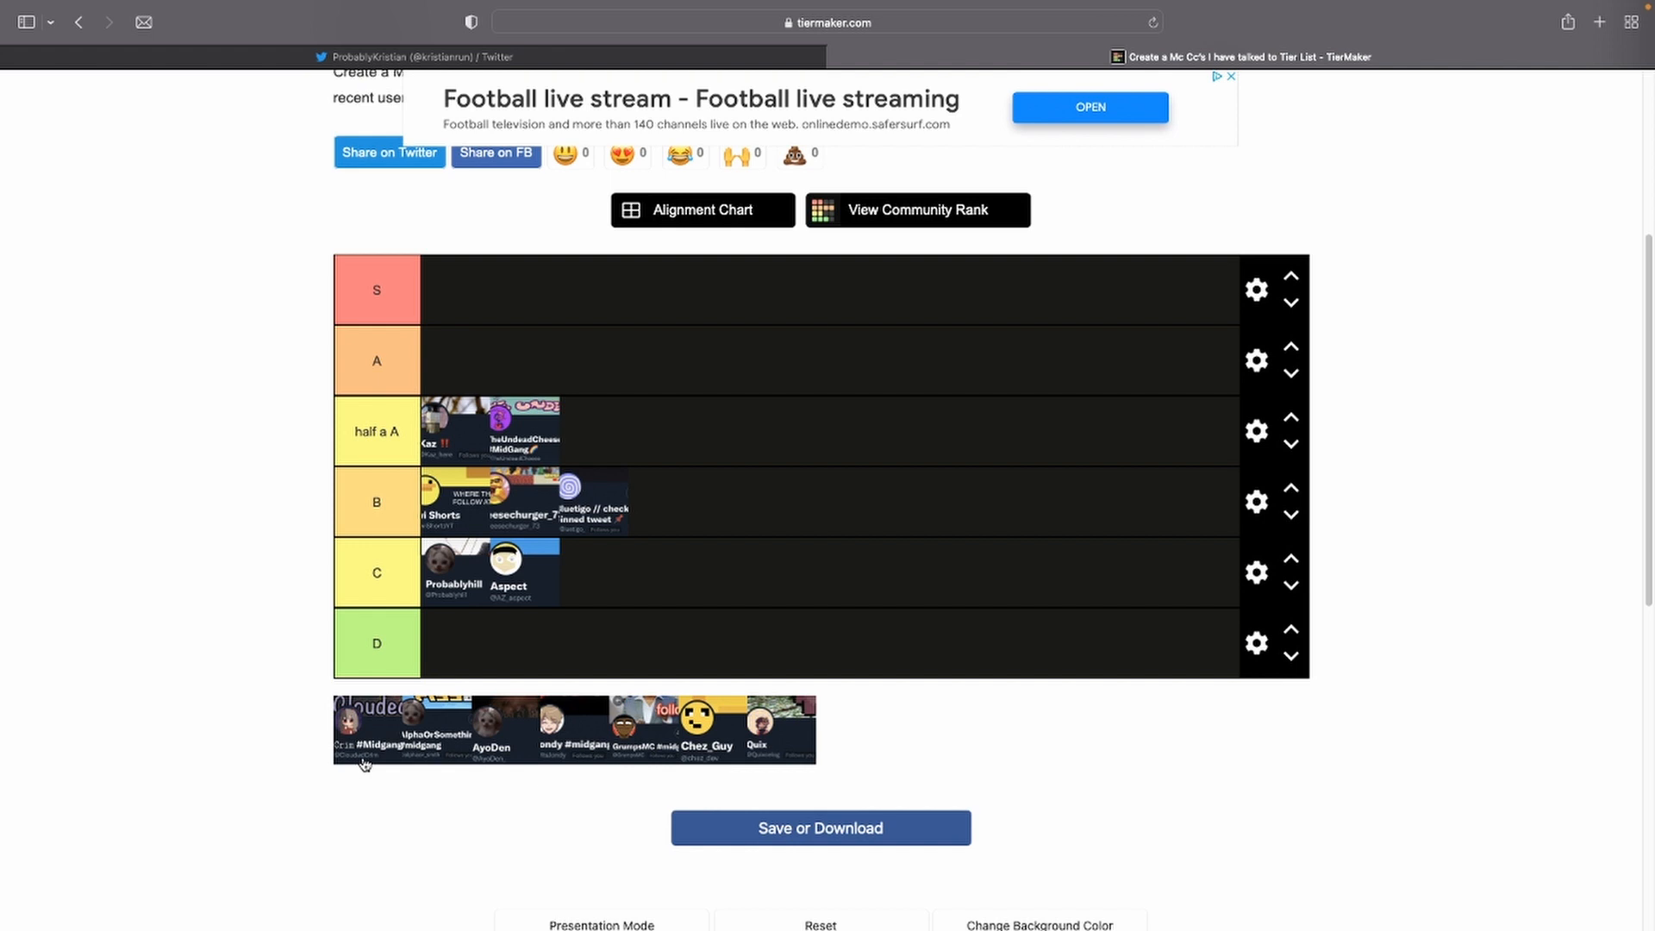
mouse_move(376, 738)
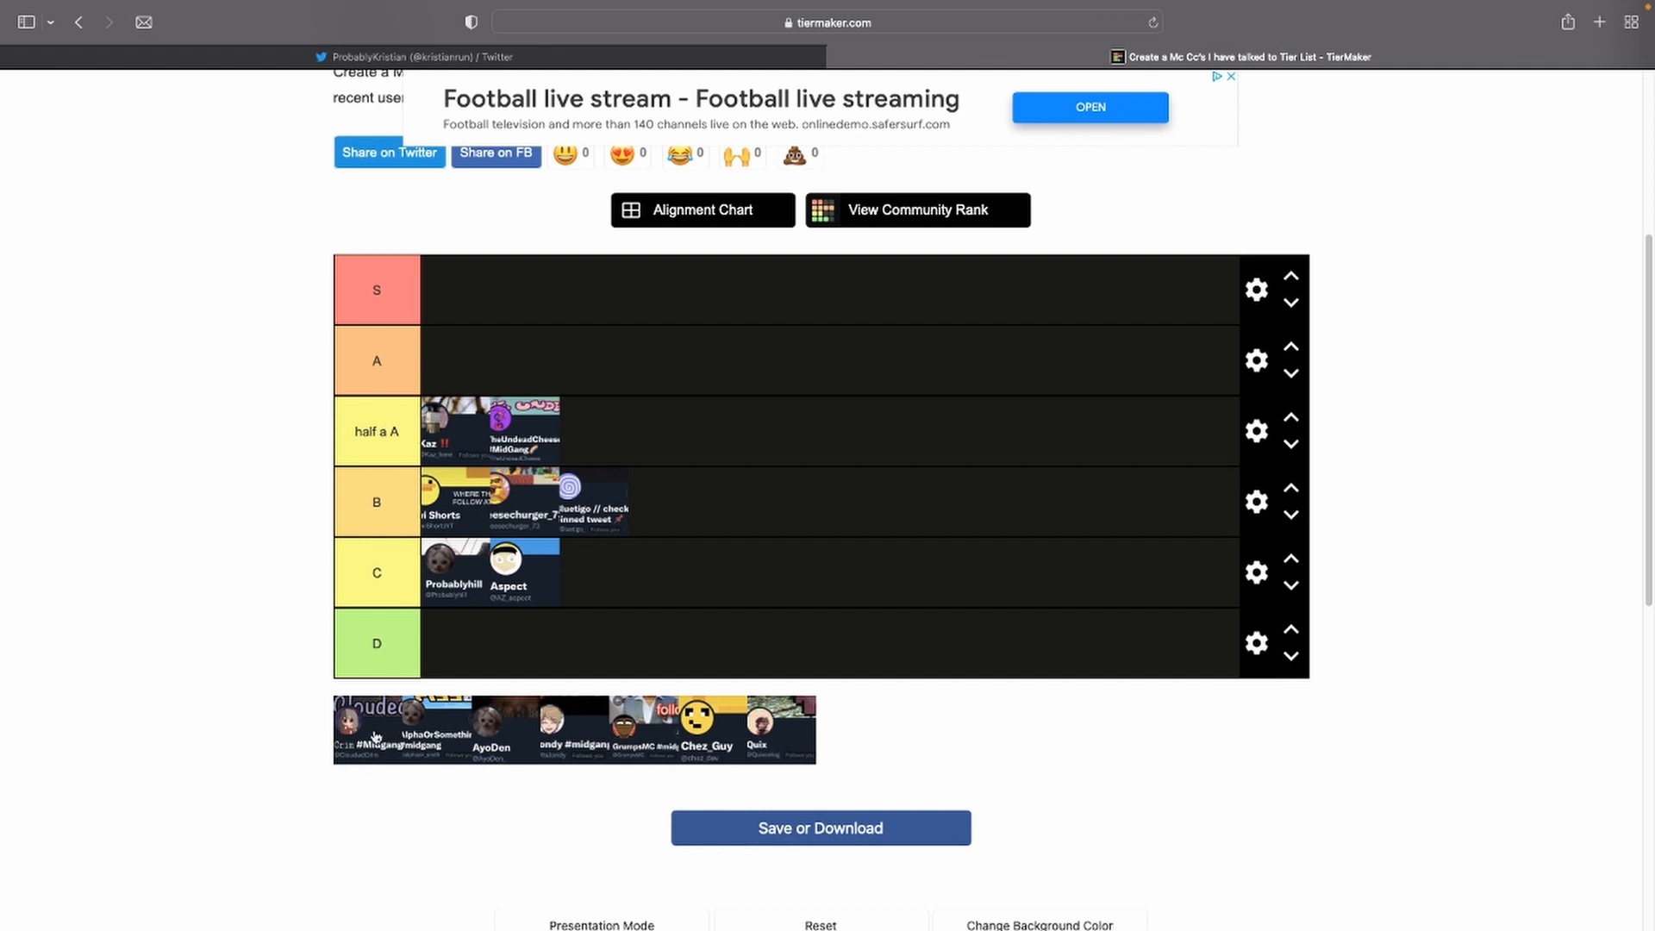
- Place the Clouded tile in row C and move Aspect down to row D
drag(375, 729, 592, 570)
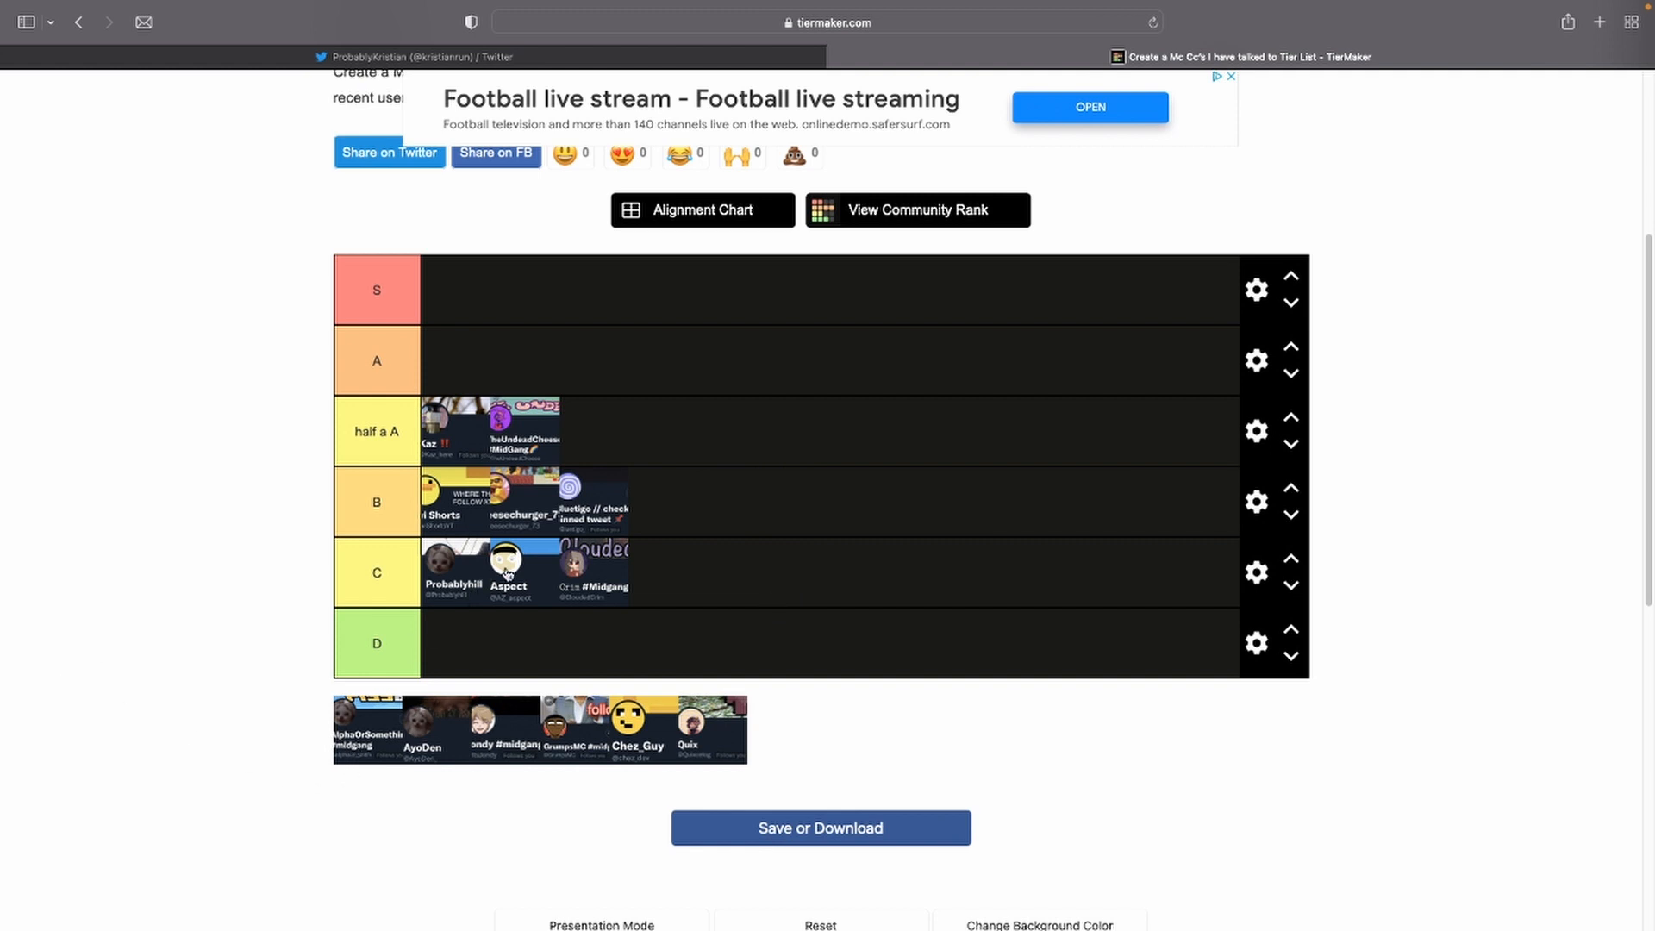
drag(504, 570, 455, 643)
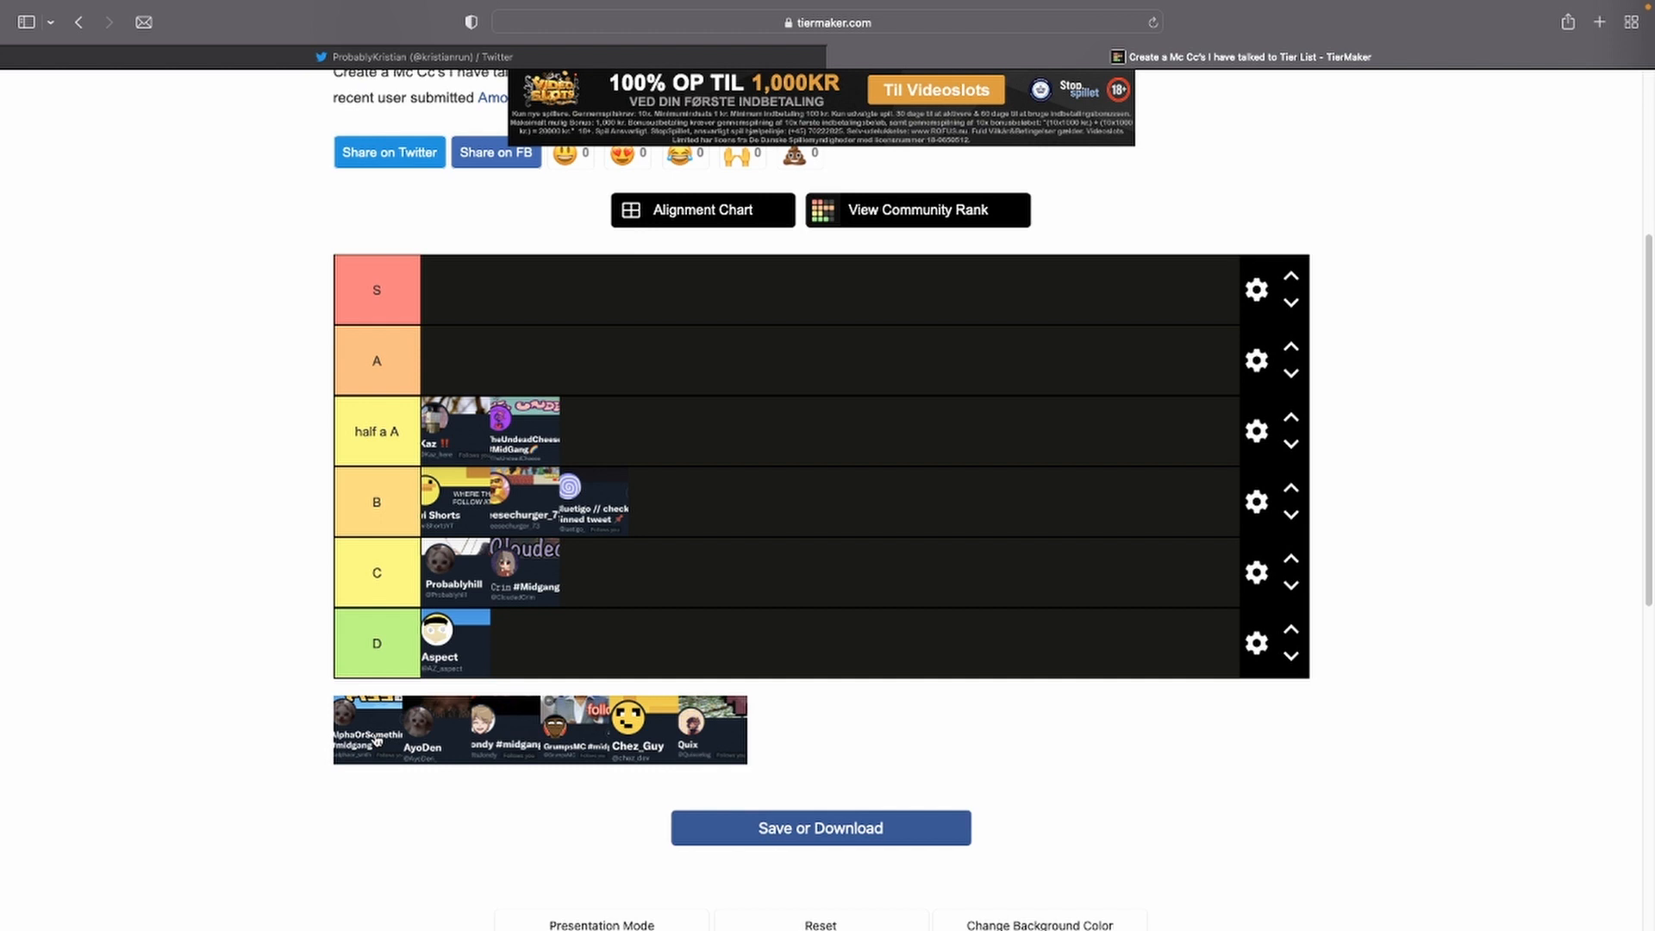
- Place AlphaOrSomething at the start of row S and AyoDen in row A
drag(378, 734, 565, 278)
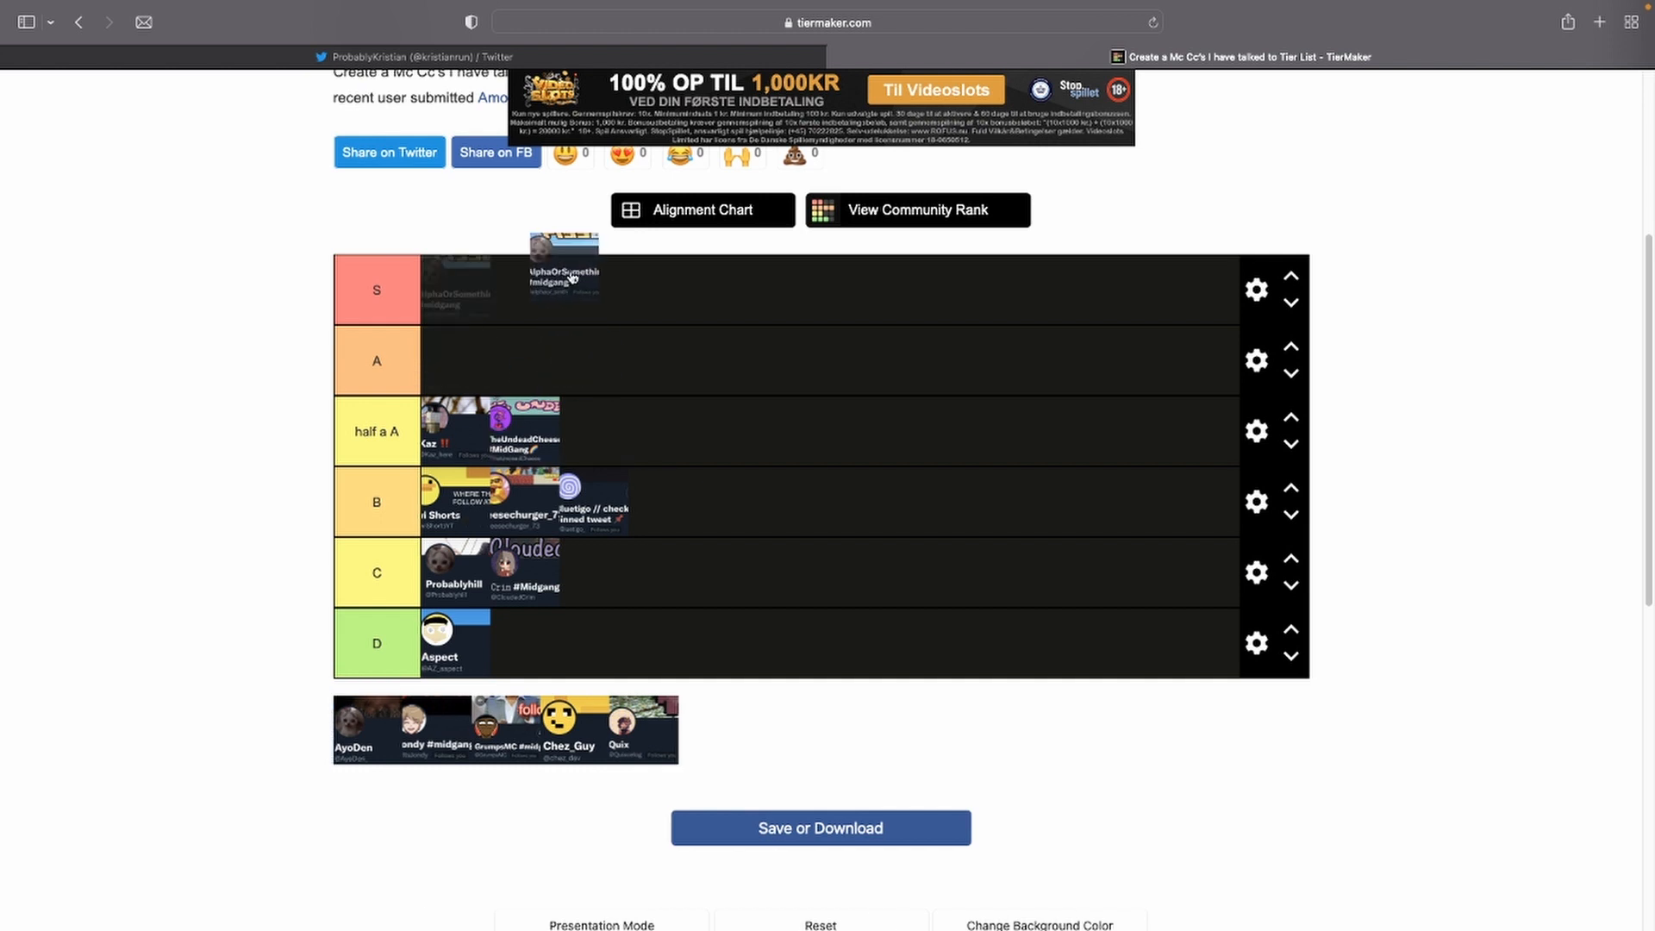
drag(565, 266, 456, 290)
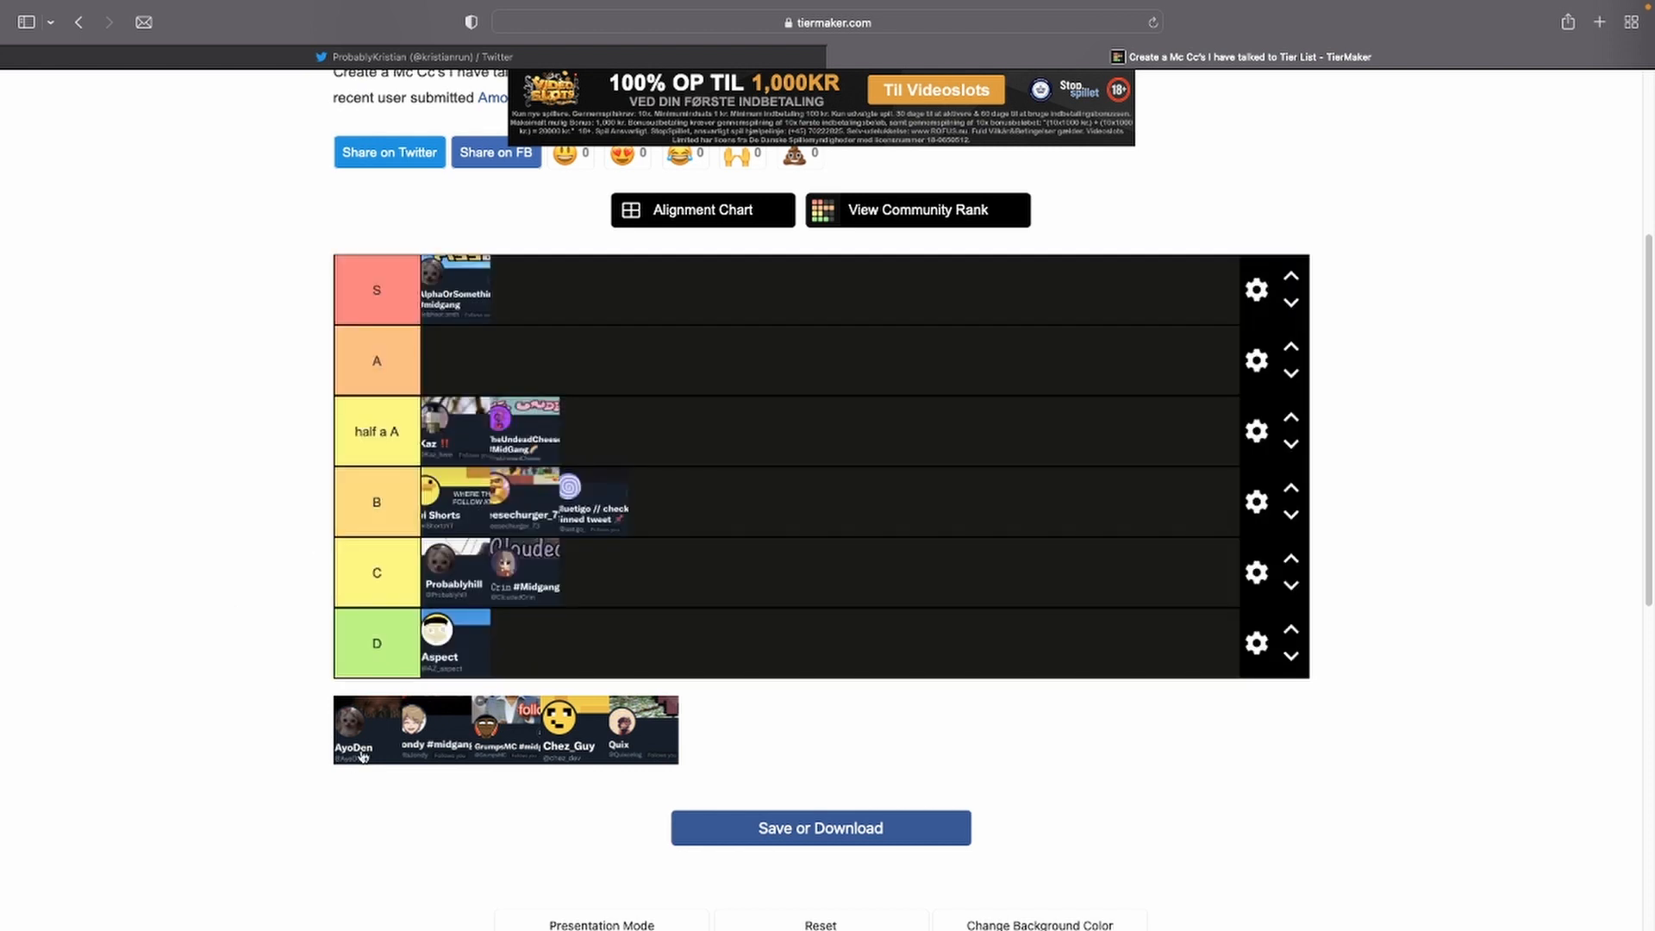
drag(354, 726, 448, 361)
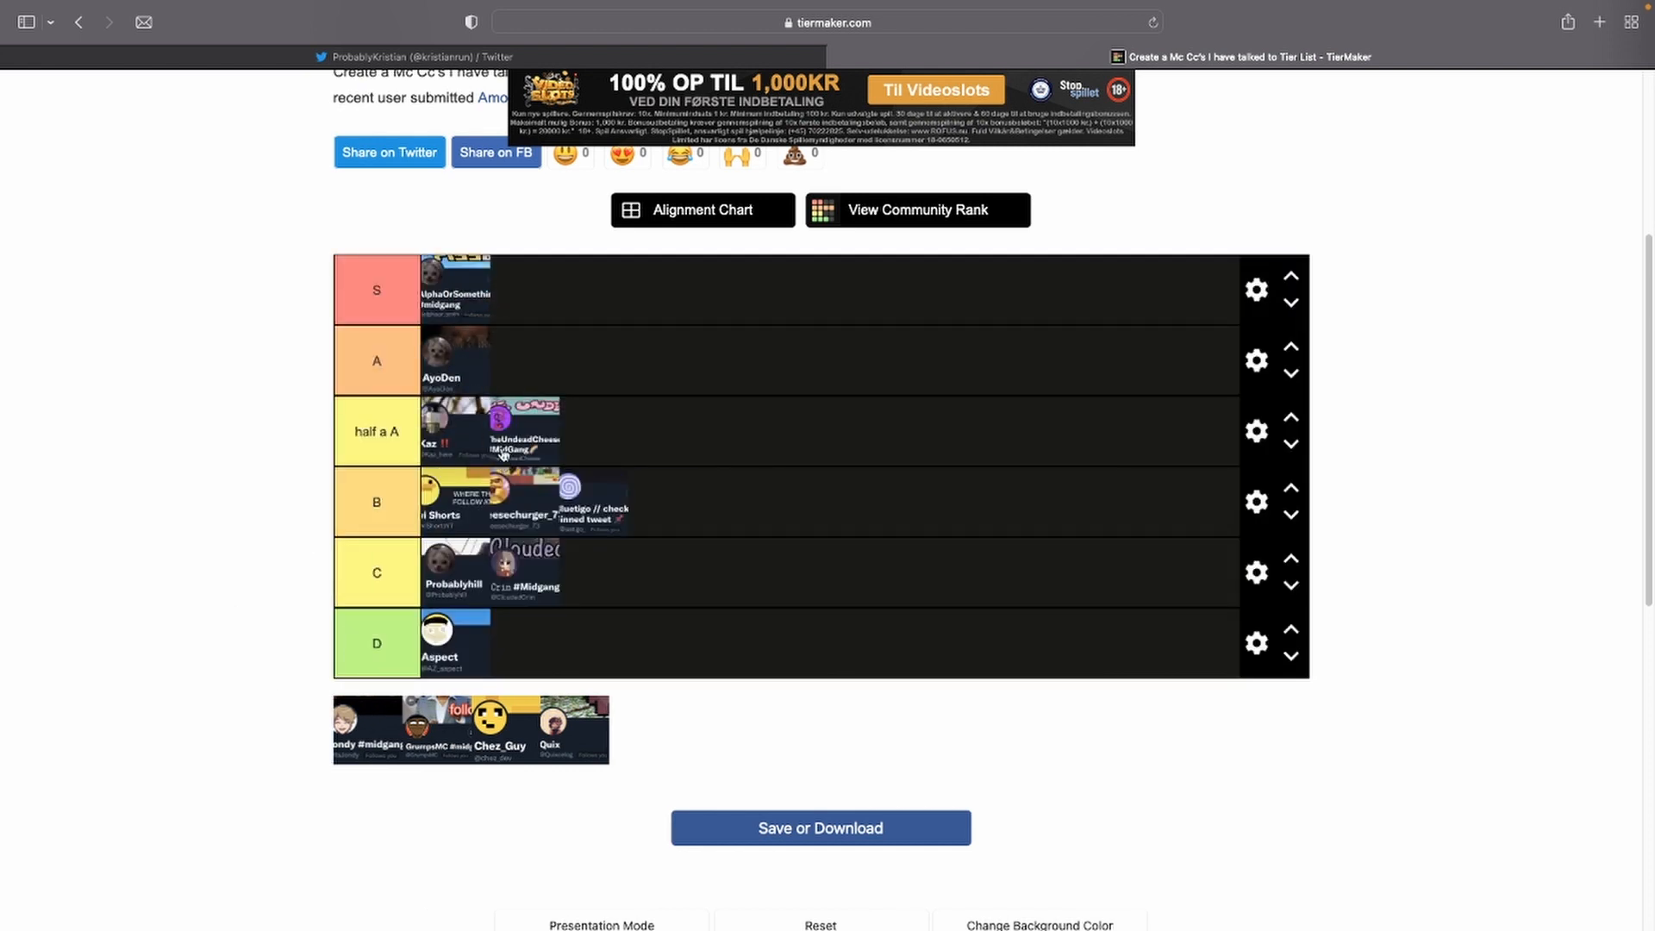
mouse_move(480, 446)
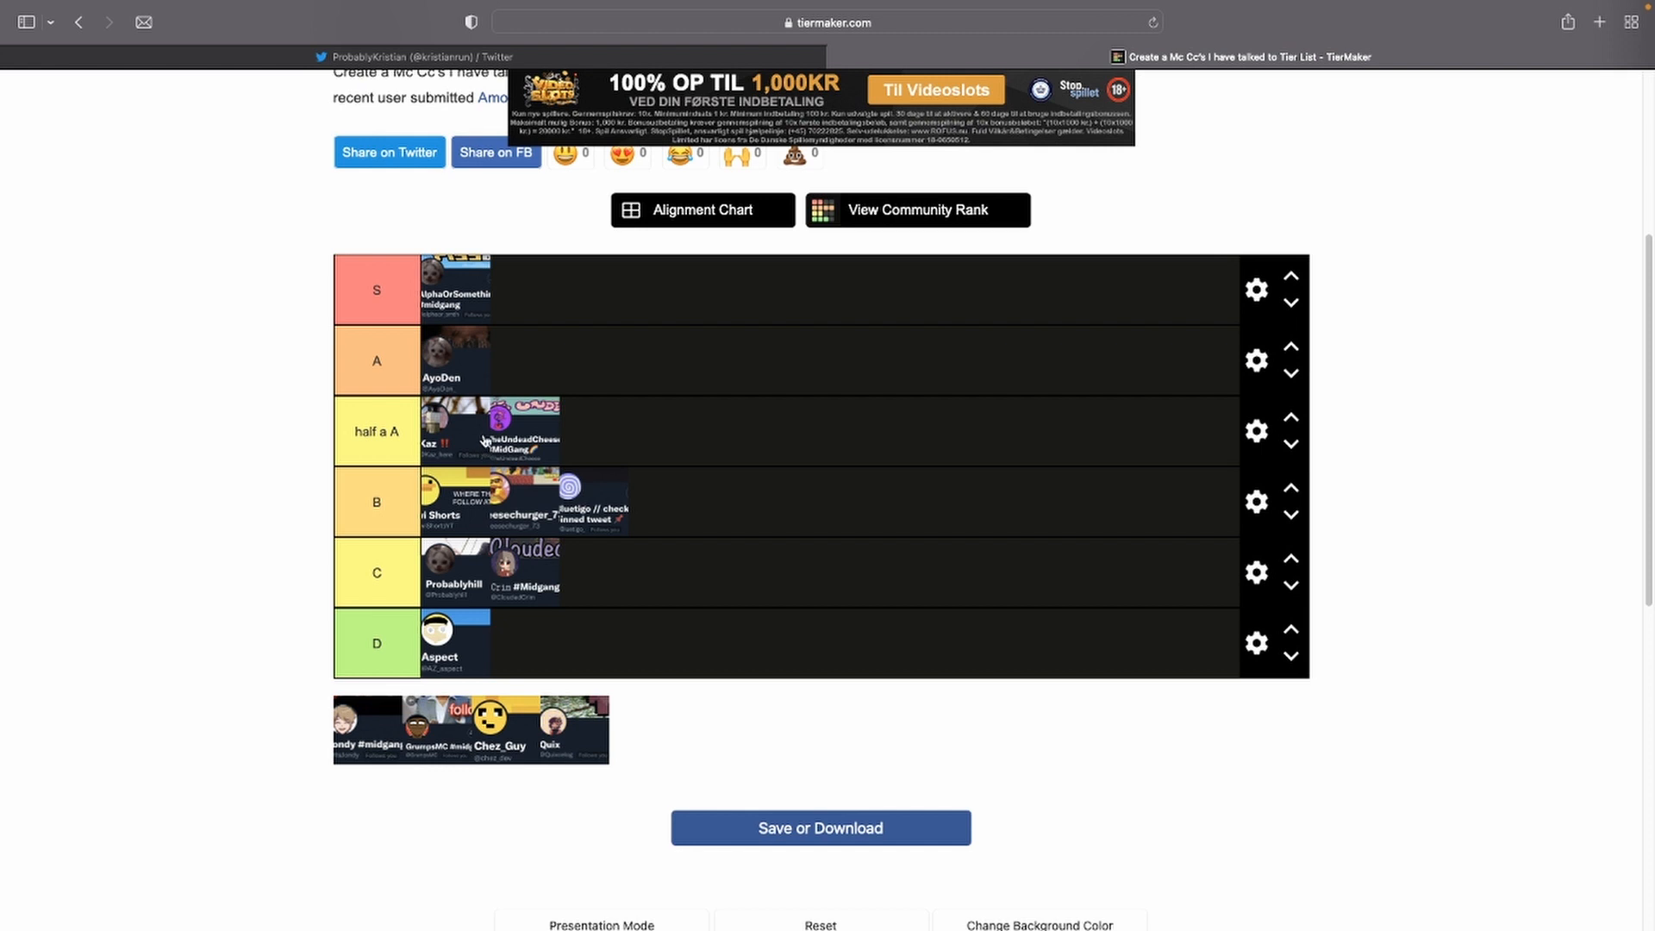
mouse_move(763, 574)
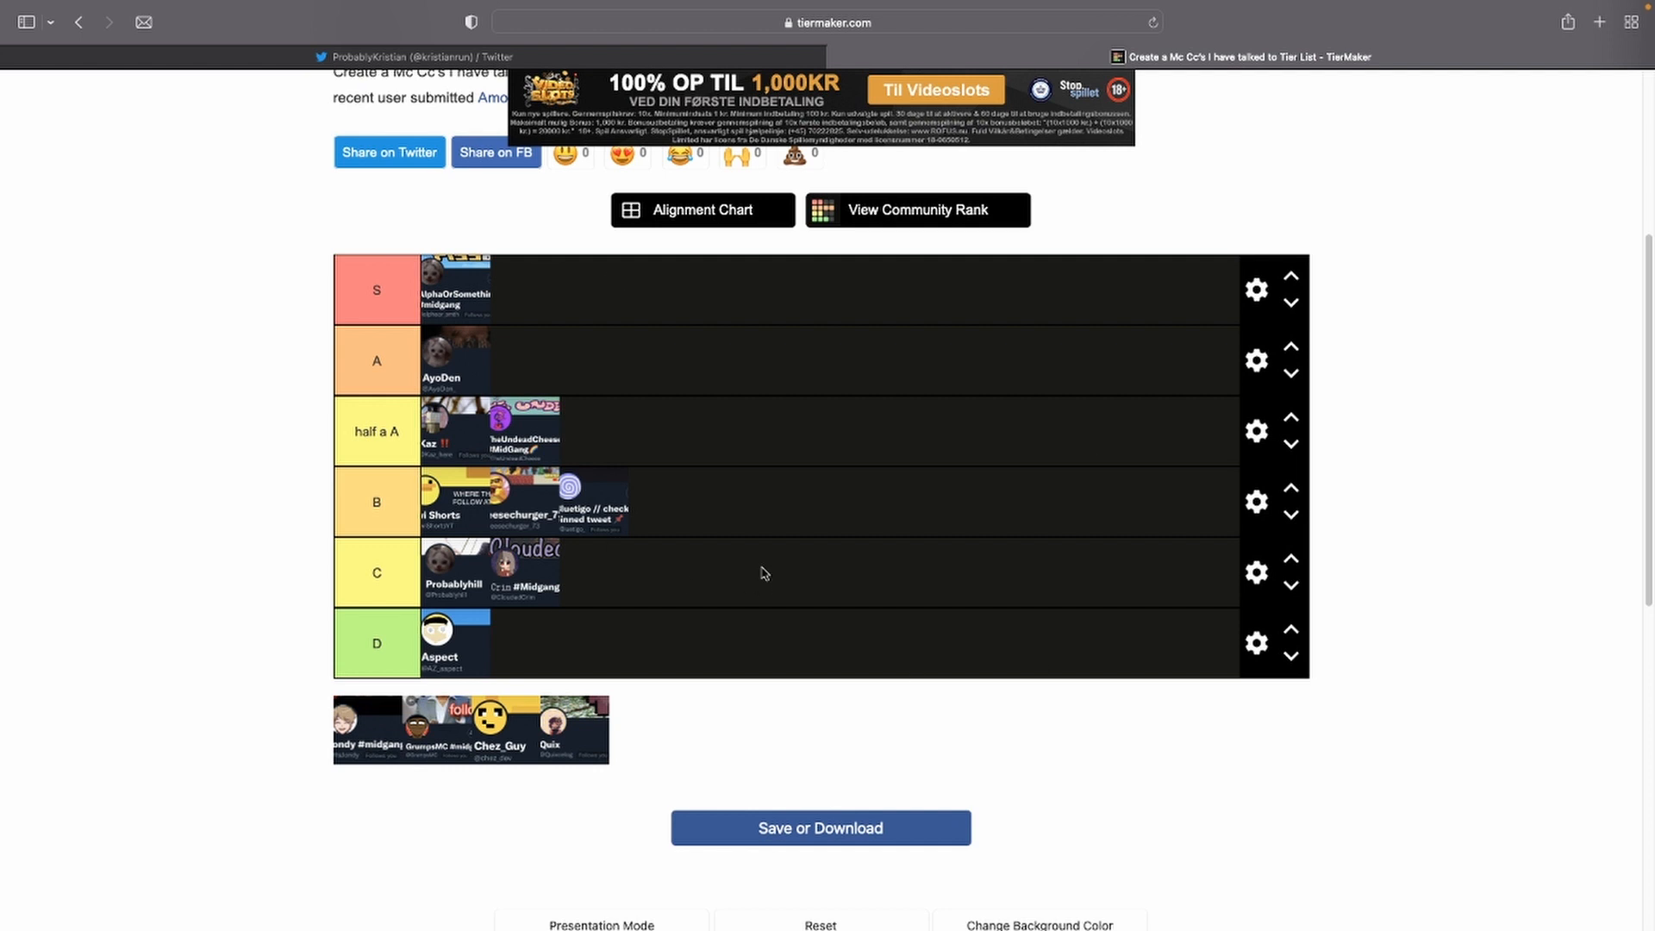
mouse_move(636, 431)
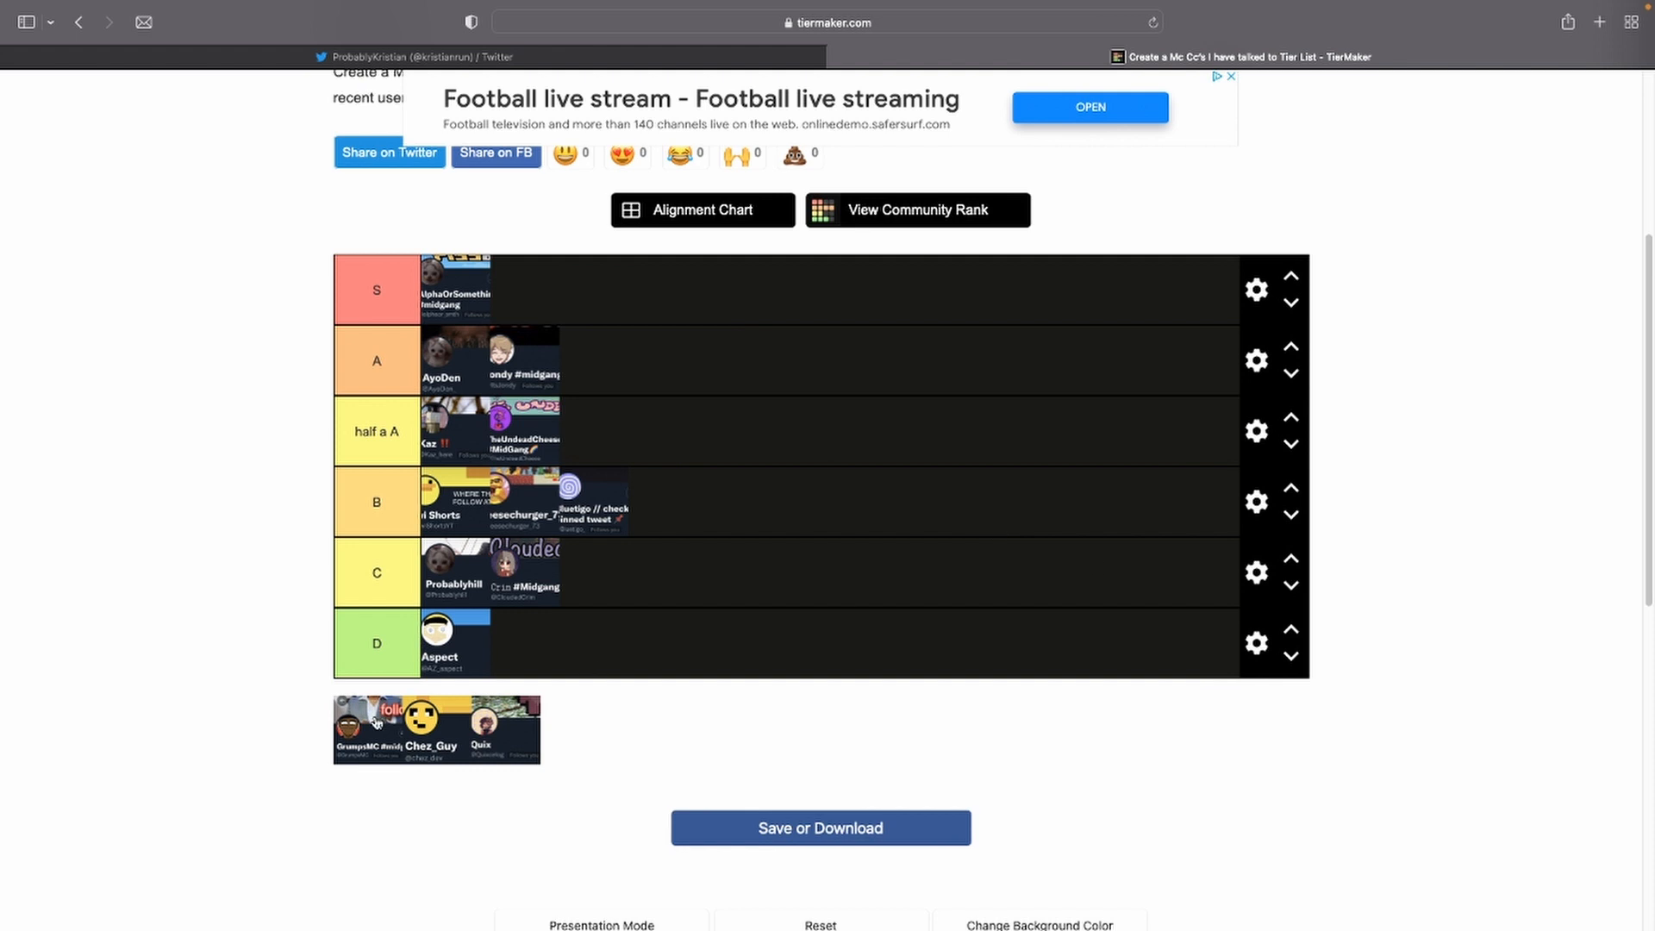
- Add the GrumpsMC tile to row A and drag another unsorted tile toward row B
drag(370, 728, 591, 360)
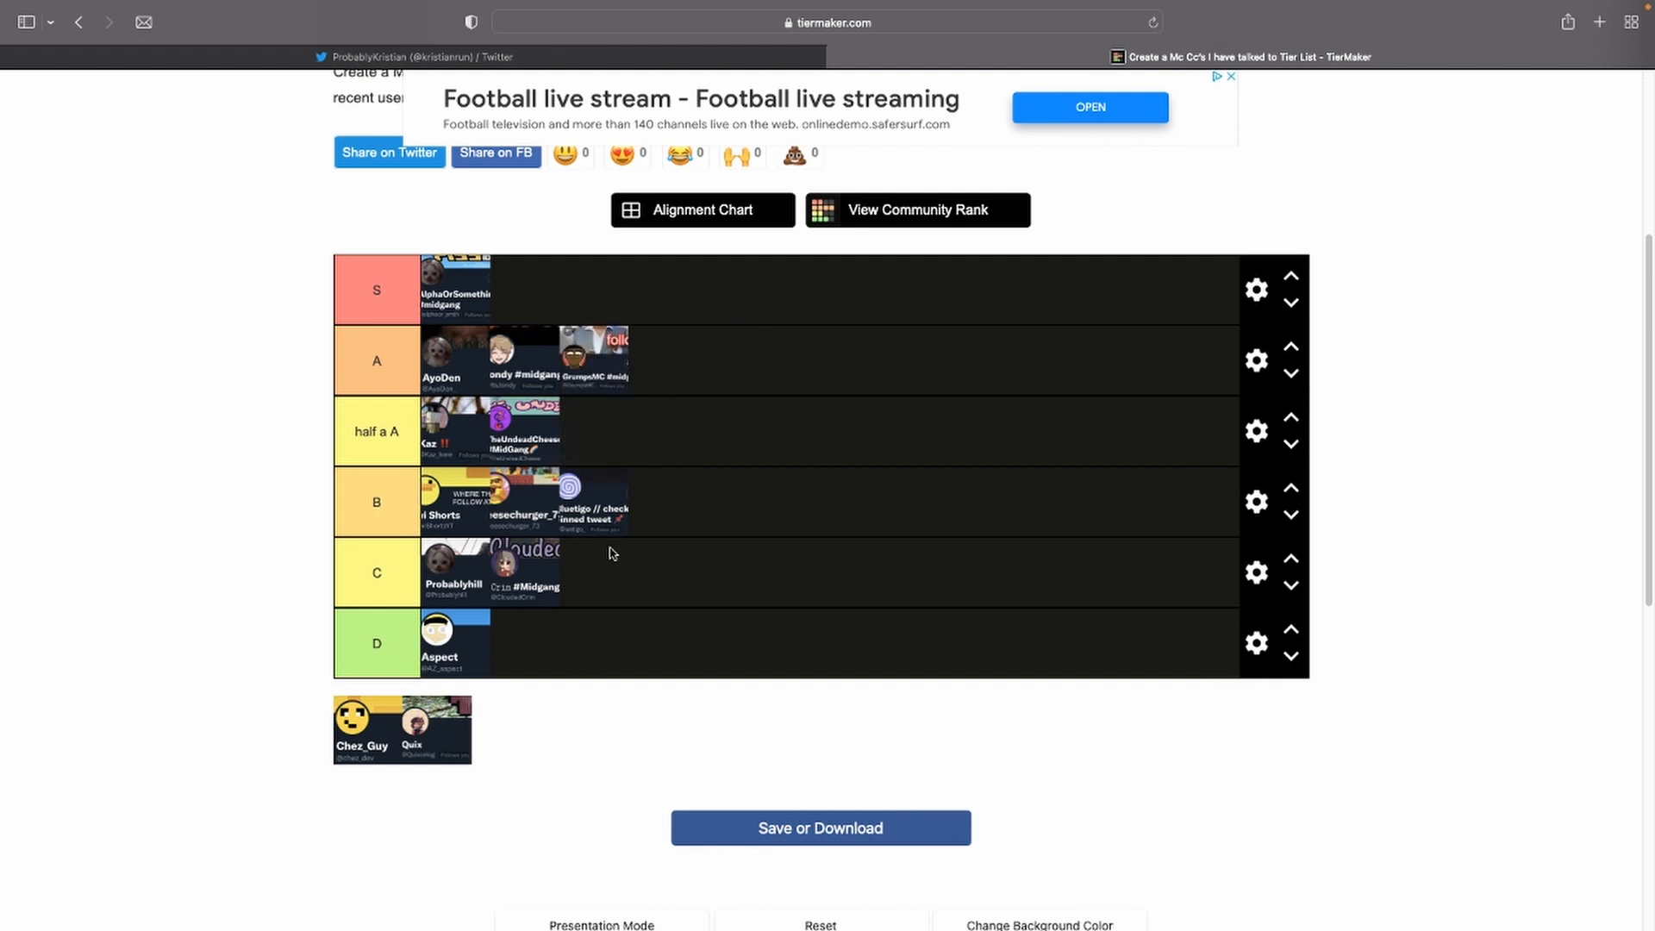
mouse_move(355, 756)
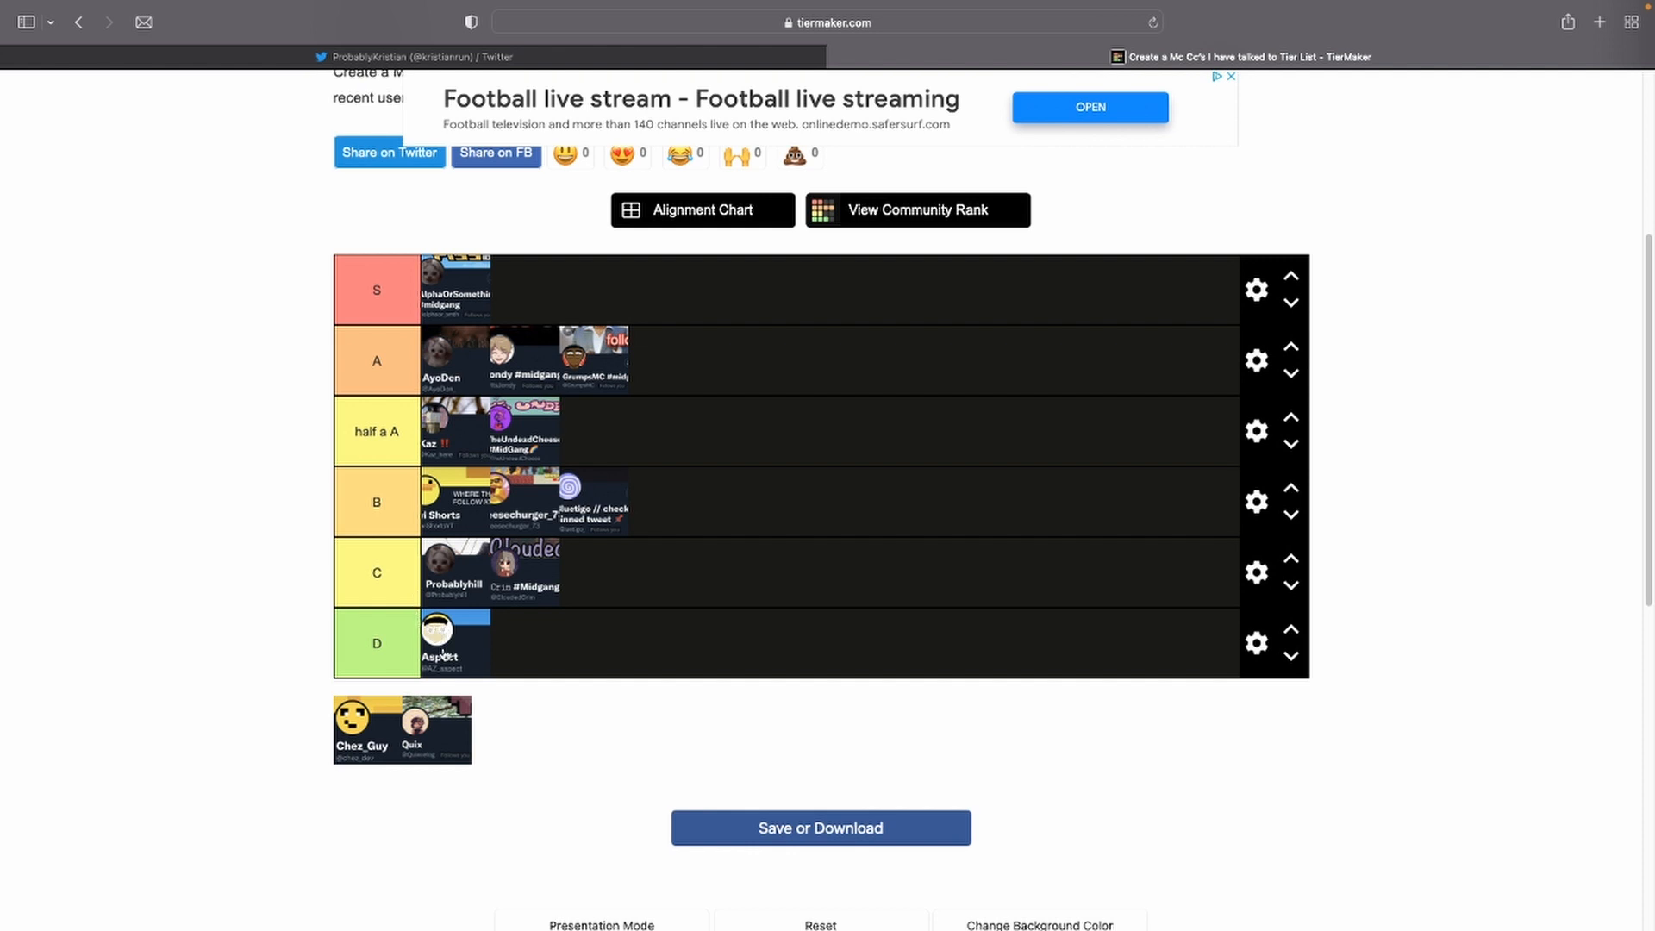
mouse_move(374, 725)
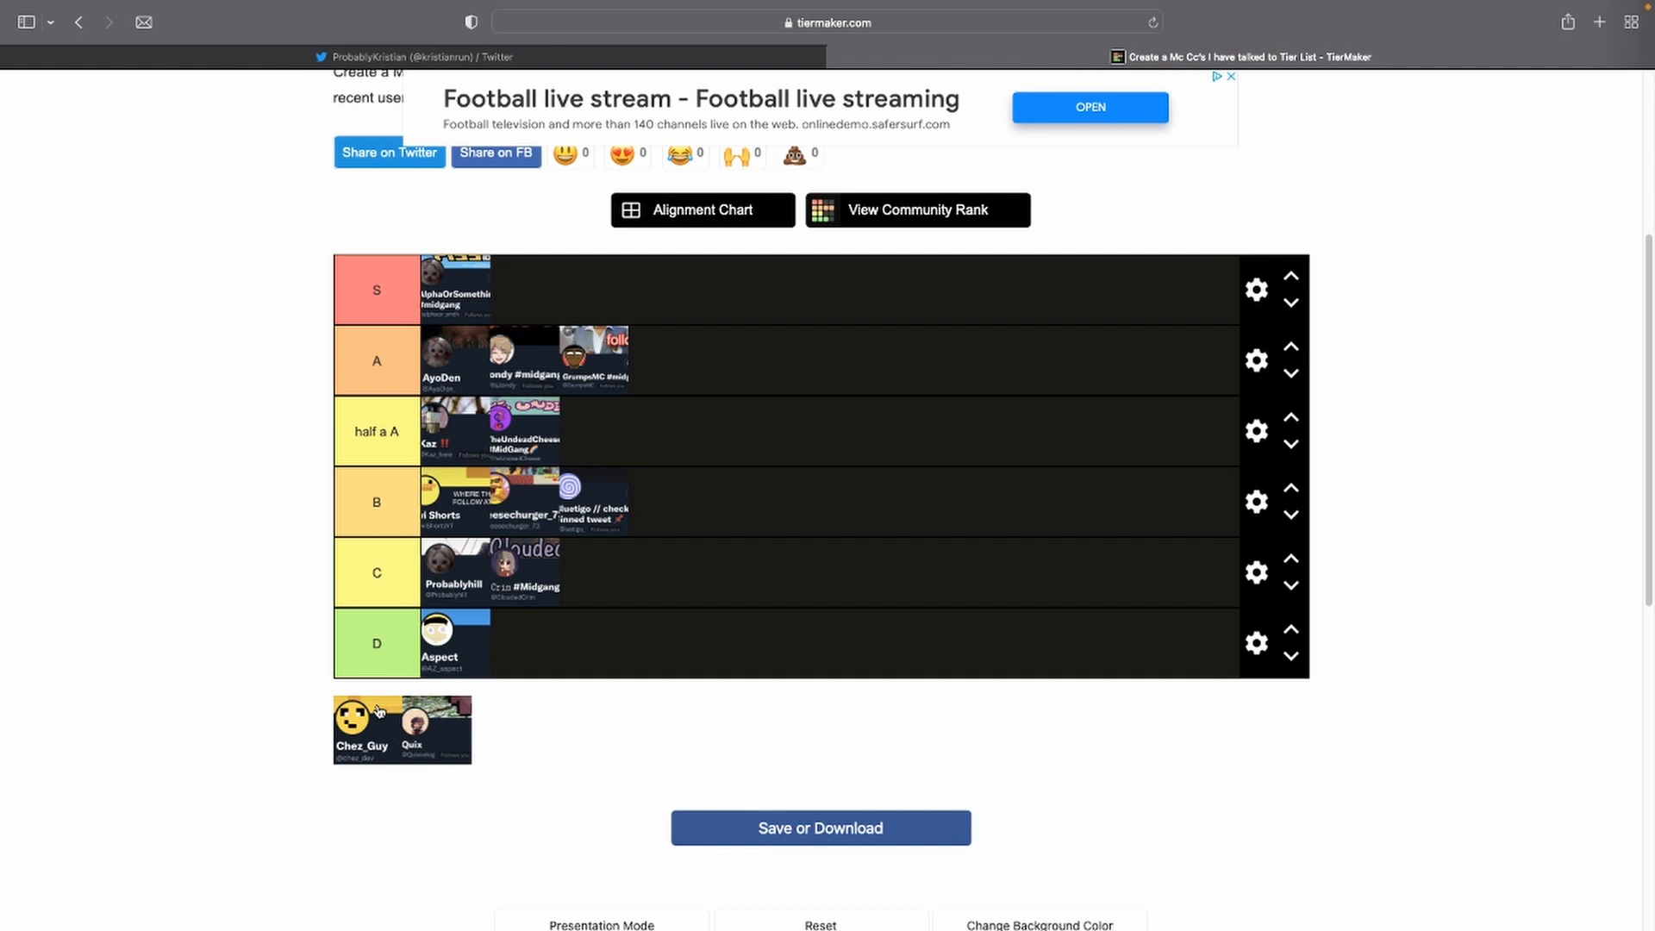
drag(358, 729, 676, 433)
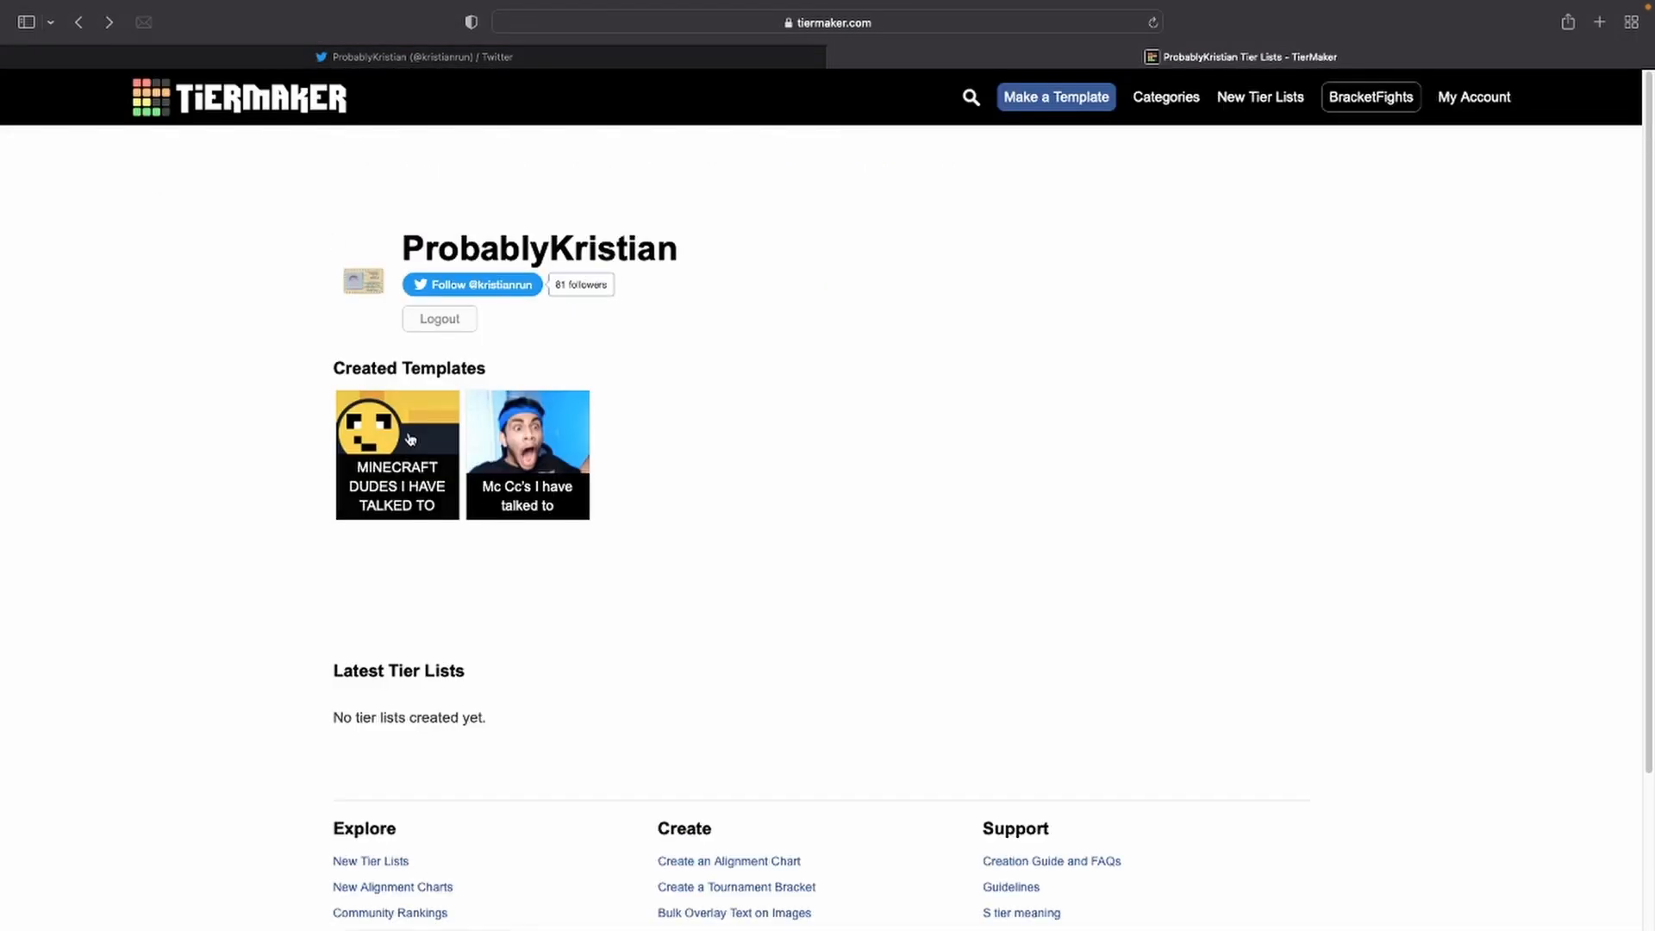
click(397, 454)
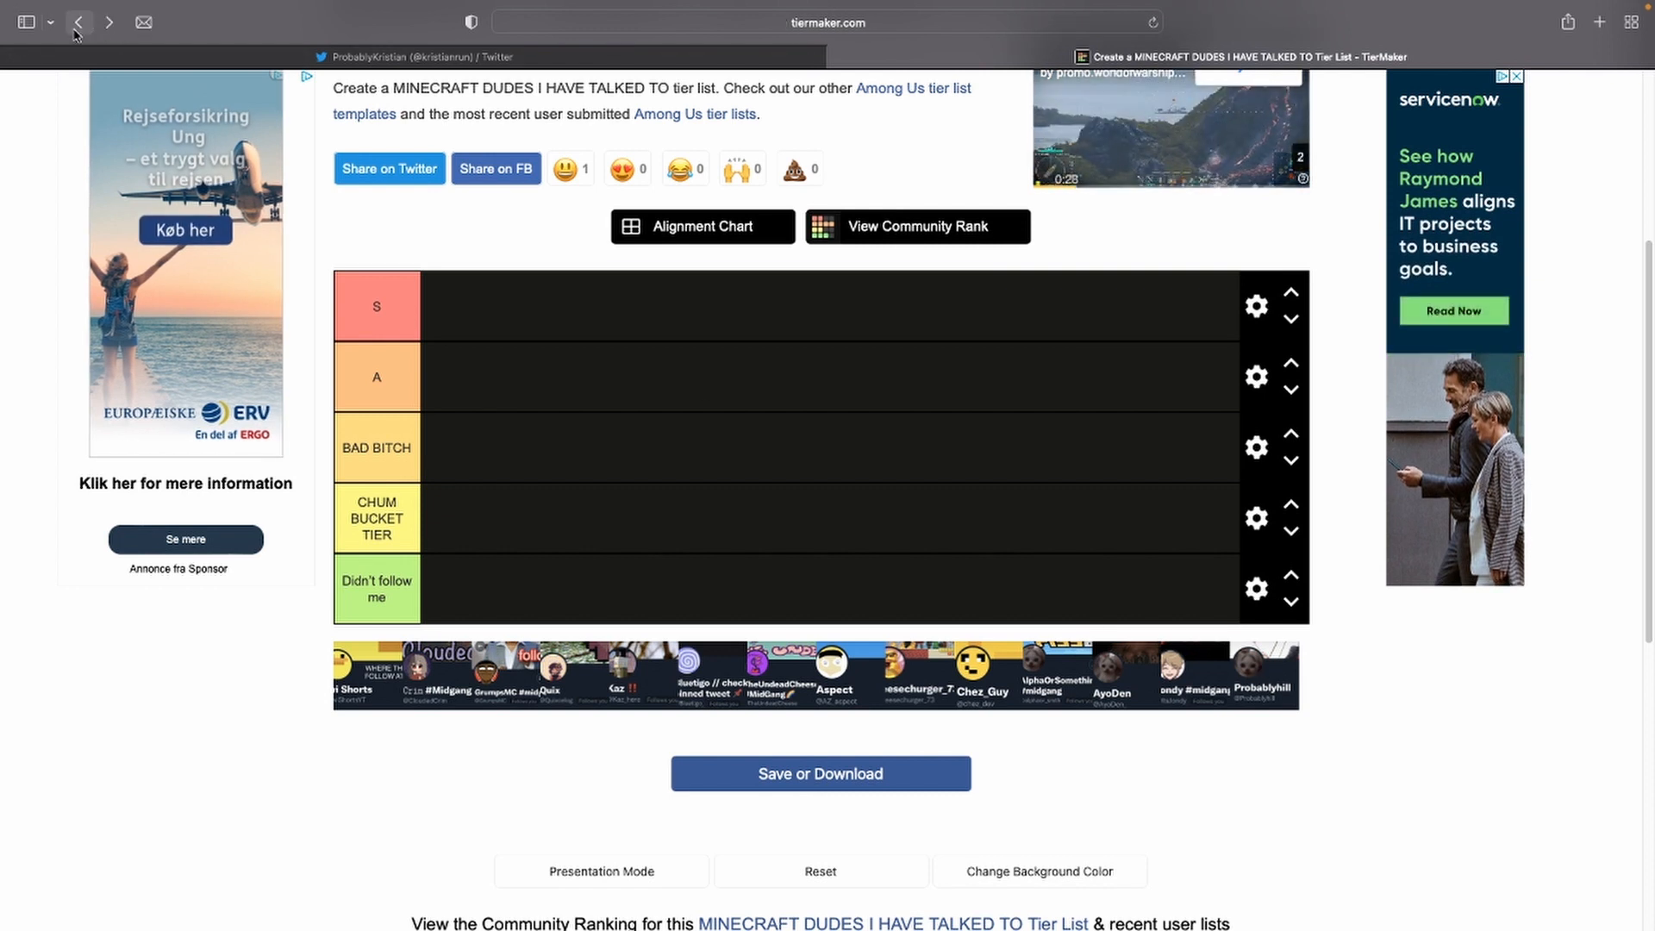
click(78, 22)
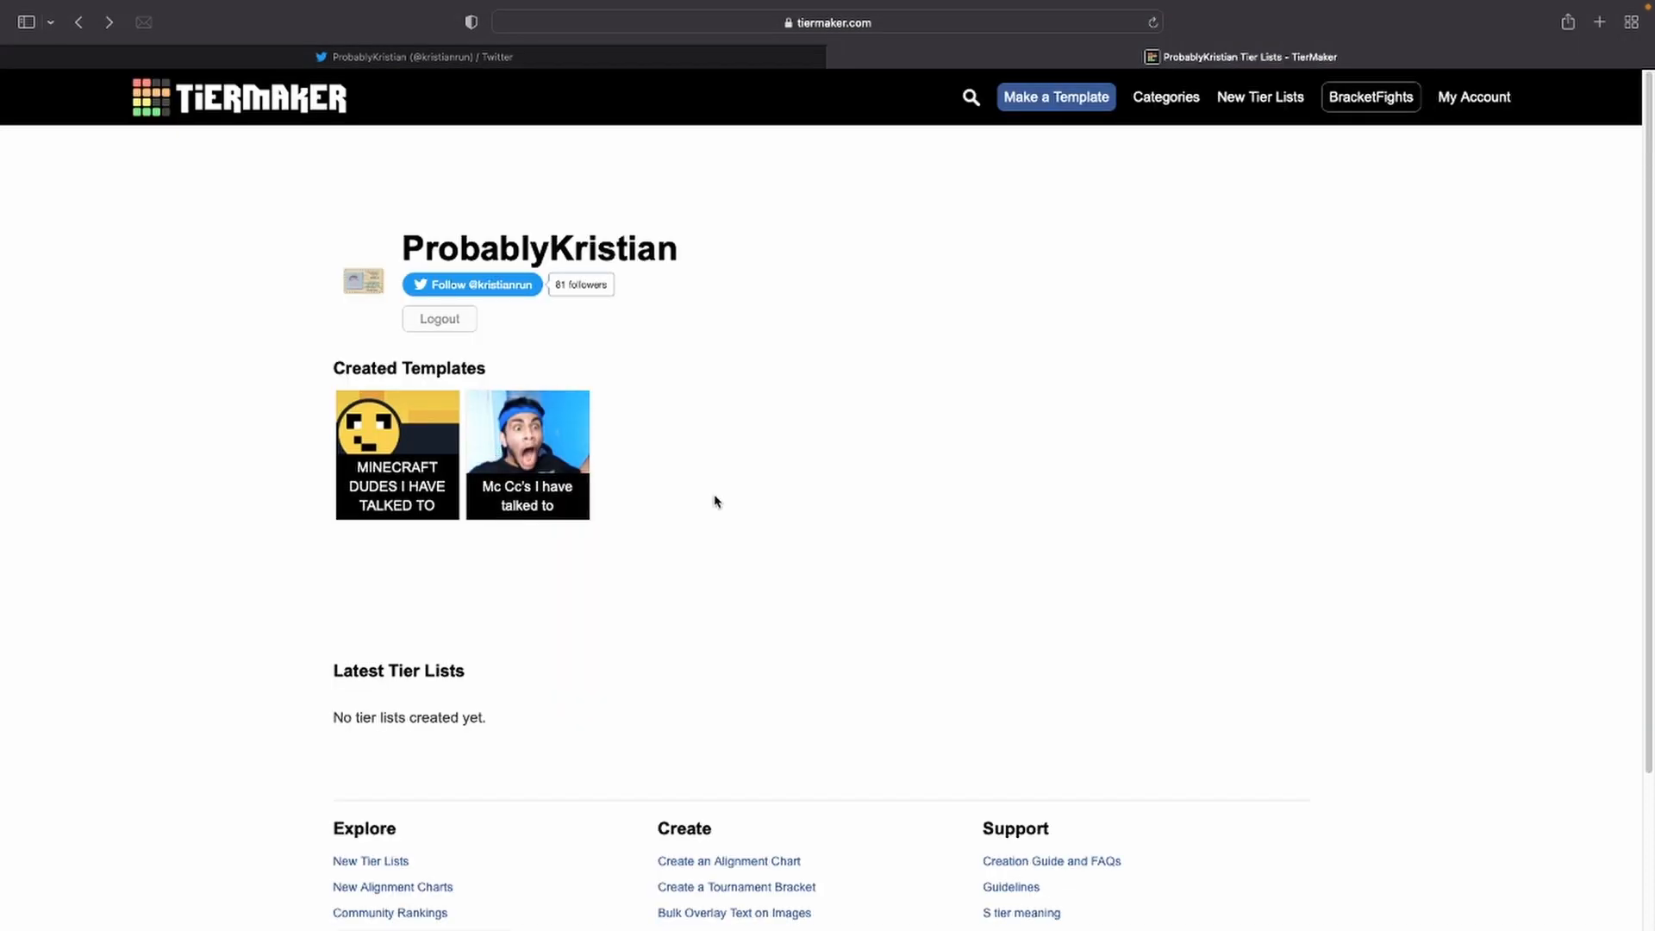
mouse_move(691, 460)
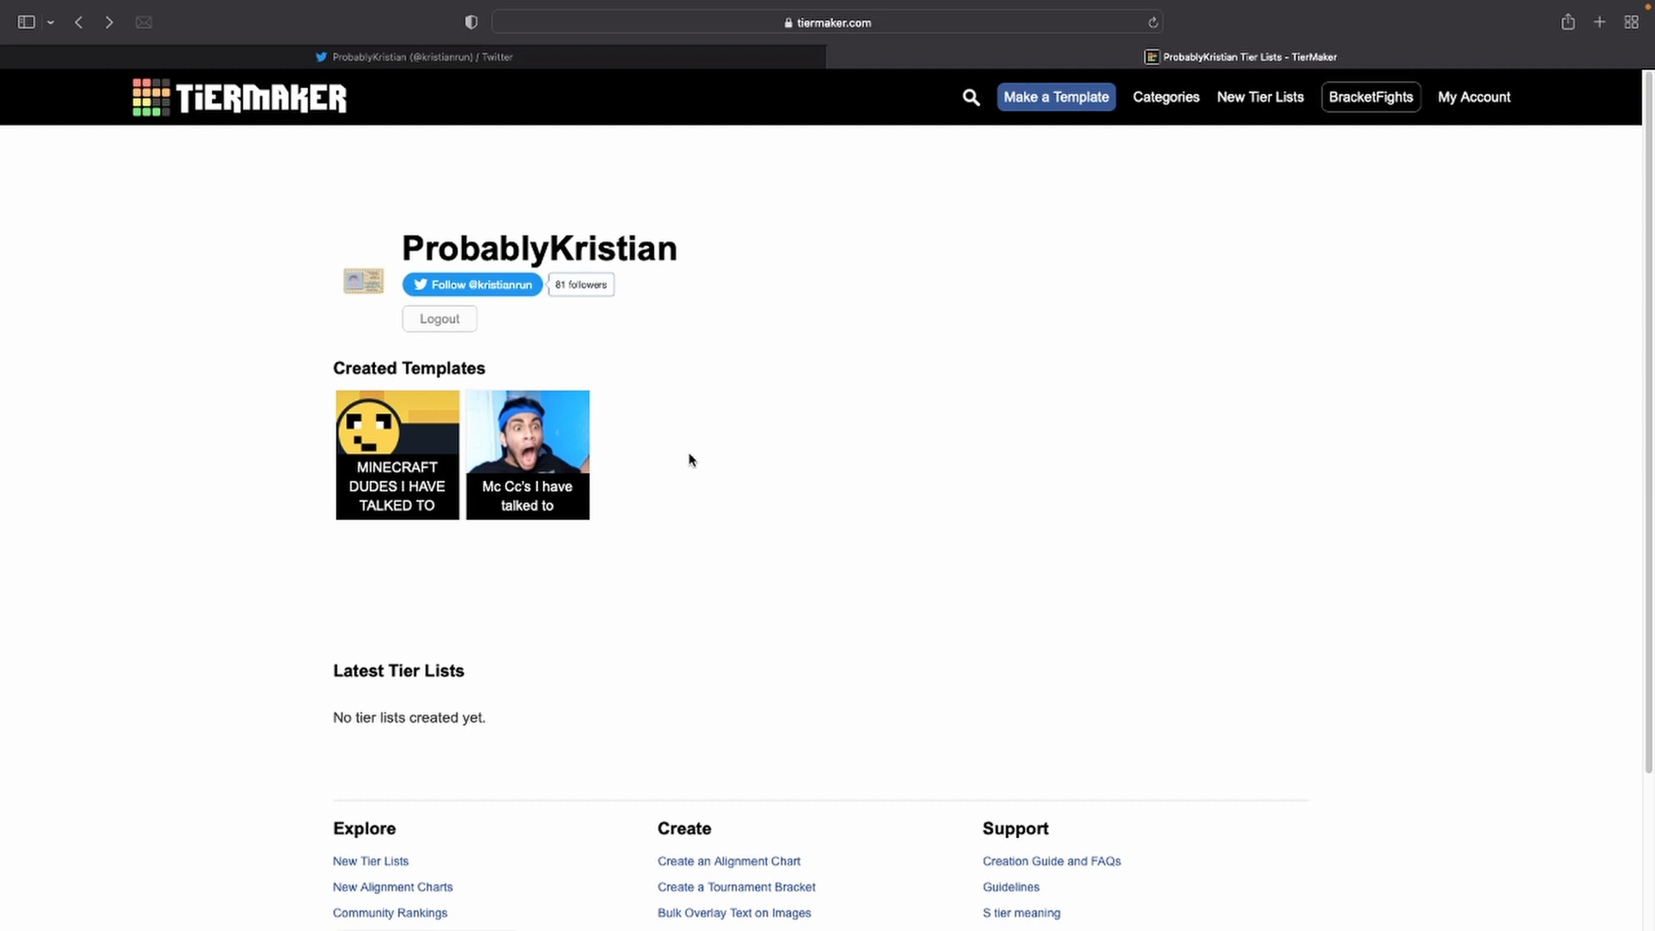